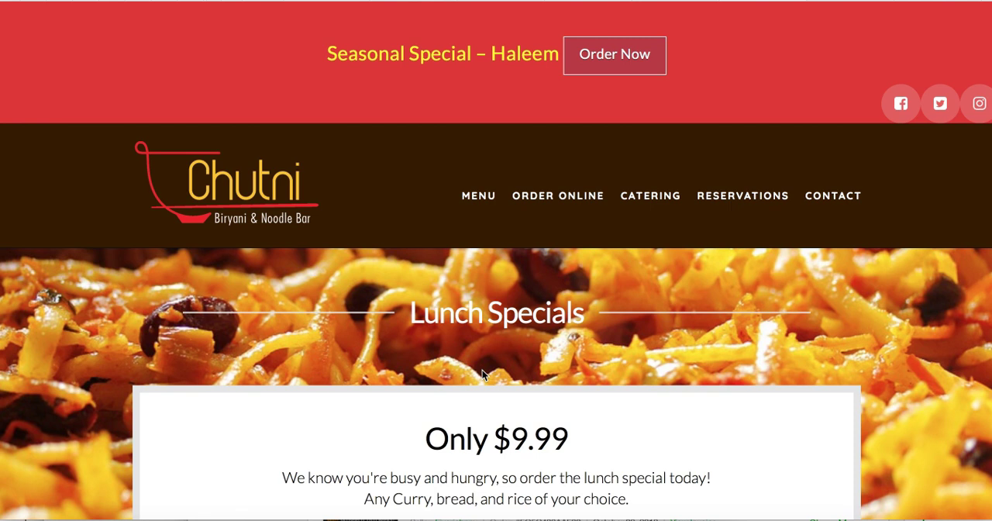
- Delete the Merchantech Online Orders for Clover plugin and its data from Installed Plugins
{"action": "scroll", "scroll_direction": "down", "scroll_amount": 3}
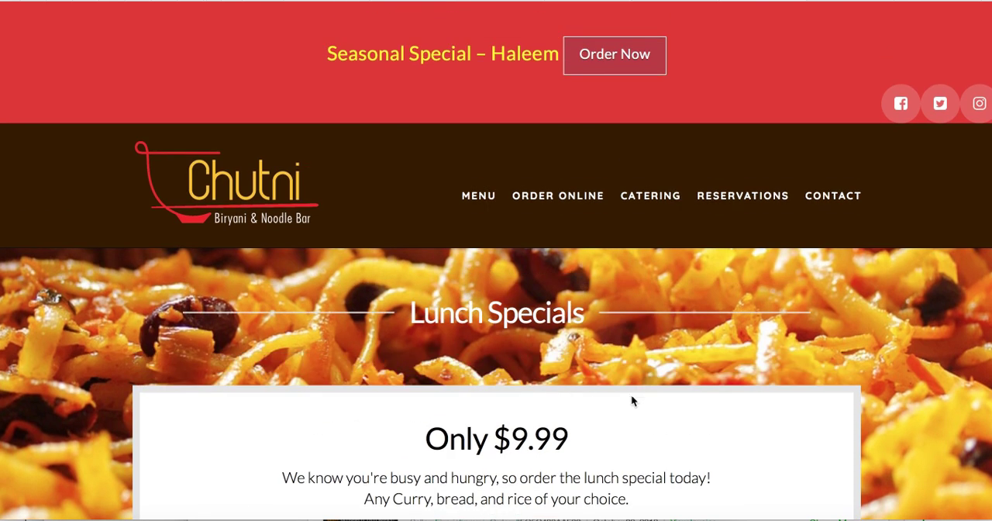
{"action": "mouse_move", "coordinate": [569, 178]}
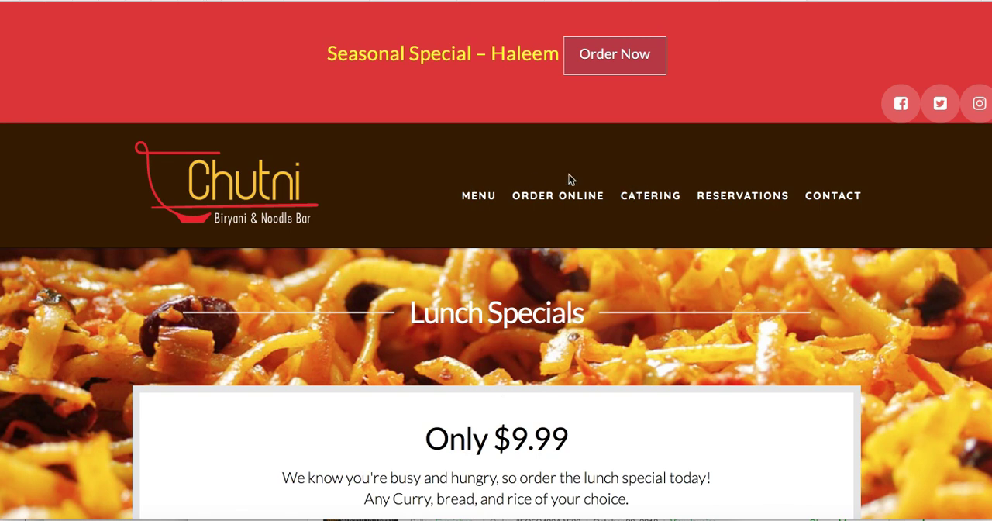
{"action": "mouse_move", "coordinate": [859, 5]}
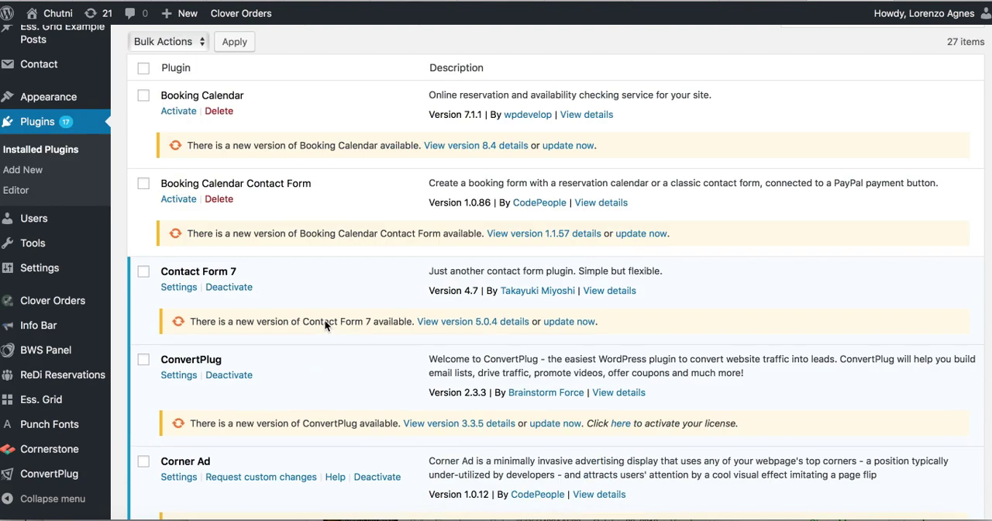
{"action": "scroll", "scroll_direction": "down", "scroll_amount": 3}
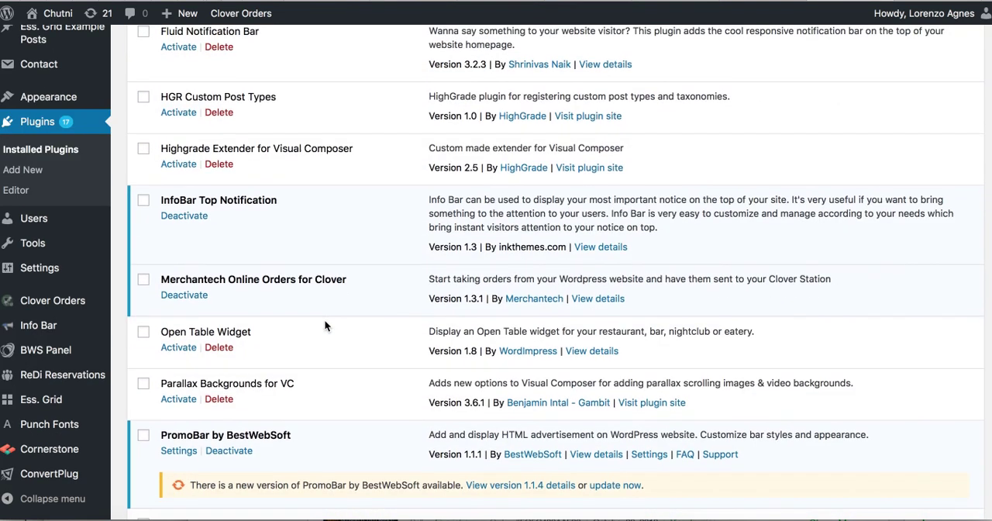
{"action": "scroll", "scroll_direction": "down", "scroll_amount": 3}
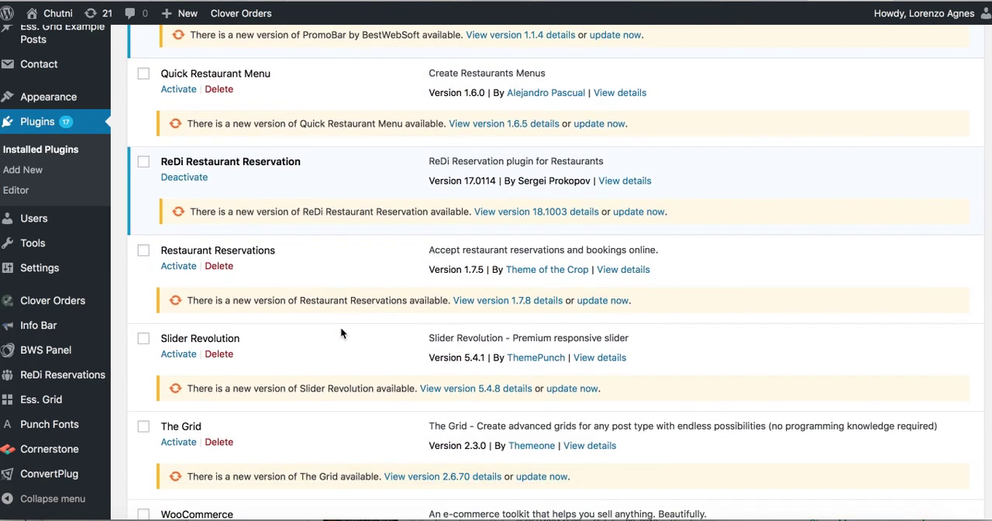
{"action": "scroll", "scroll_direction": "down", "scroll_amount": 3}
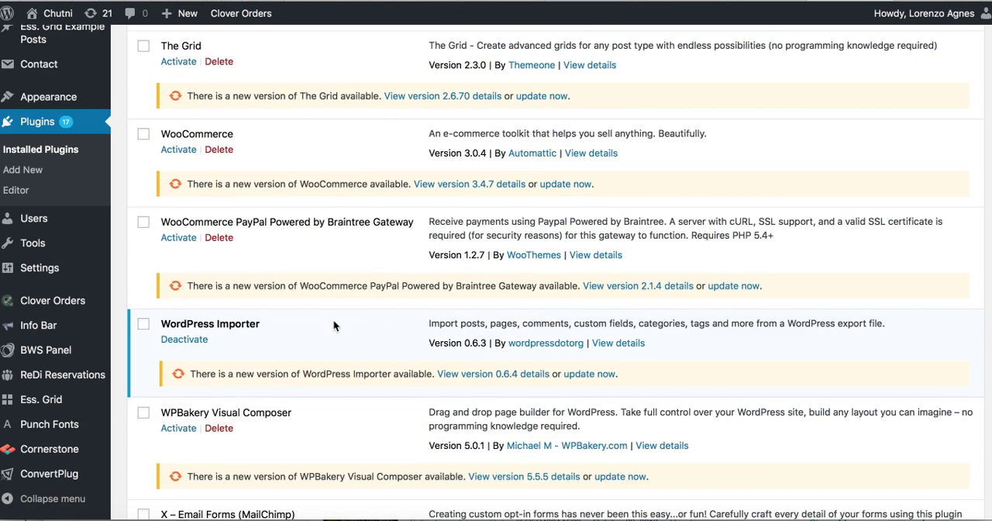
{"action": "scroll", "scroll_direction": "down", "scroll_amount": 3}
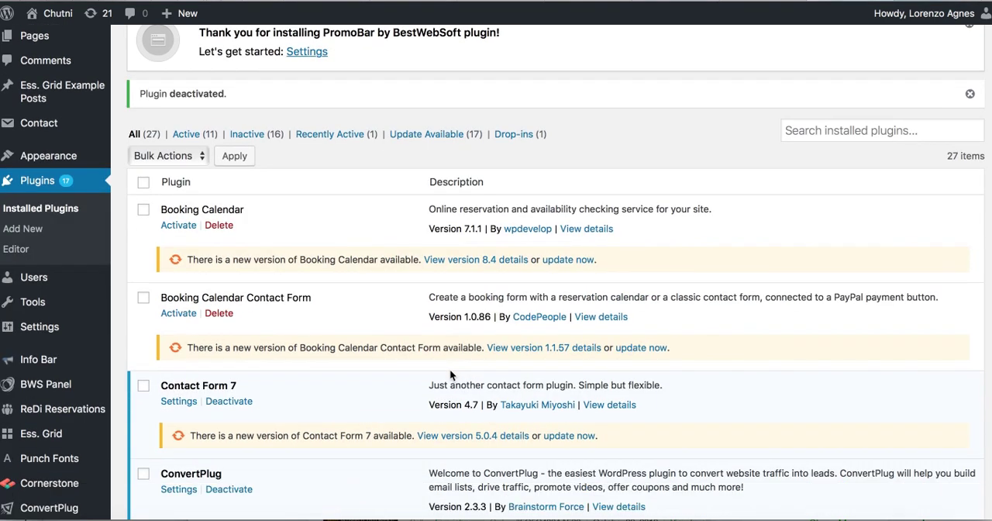
{"action": "scroll", "scroll_direction": "down", "scroll_amount": 3}
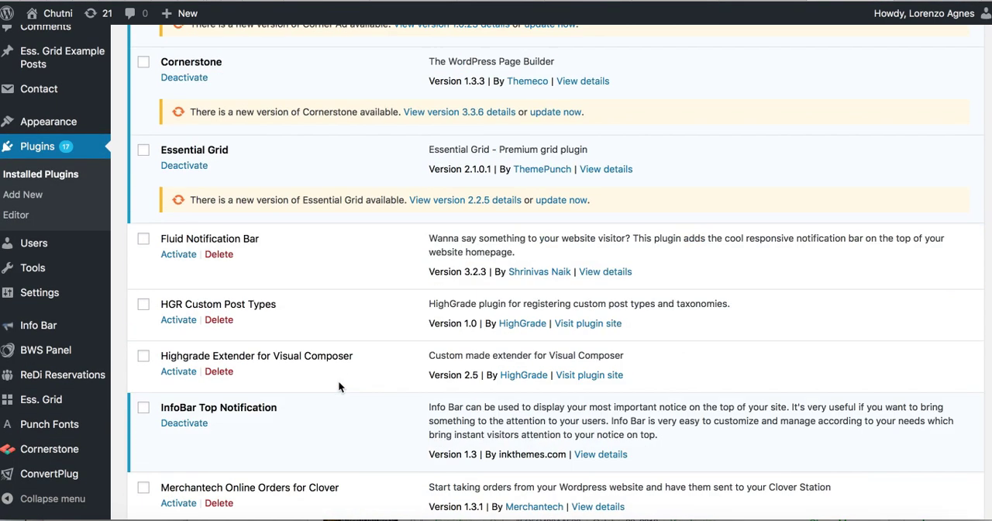
{"action": "scroll", "scroll_direction": "down", "scroll_amount": 3}
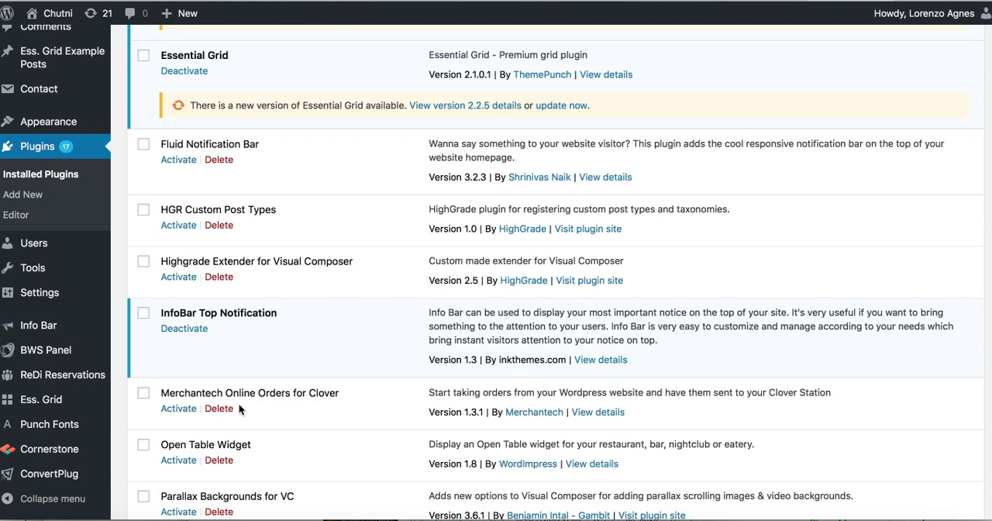
{"action": "mouse_move", "coordinate": [284, 419]}
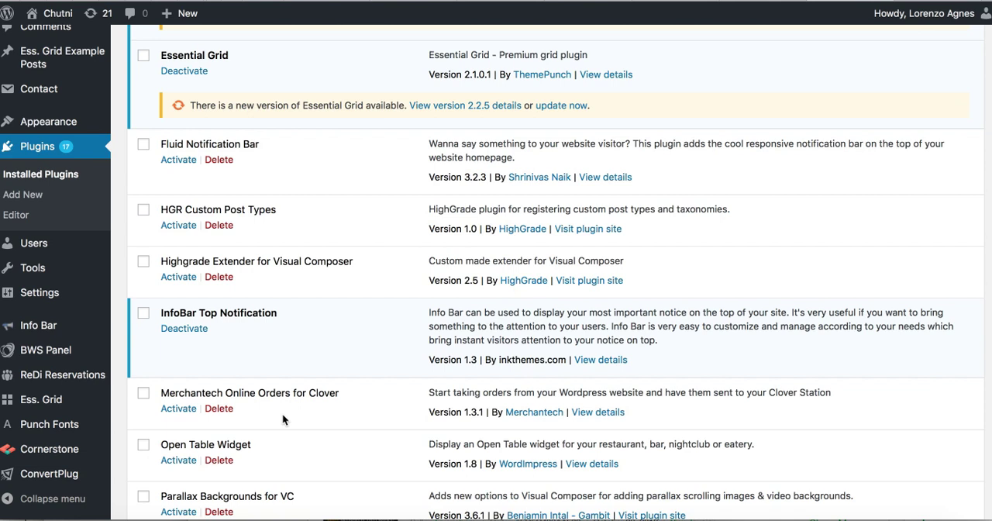
{"action": "mouse_move", "coordinate": [307, 432]}
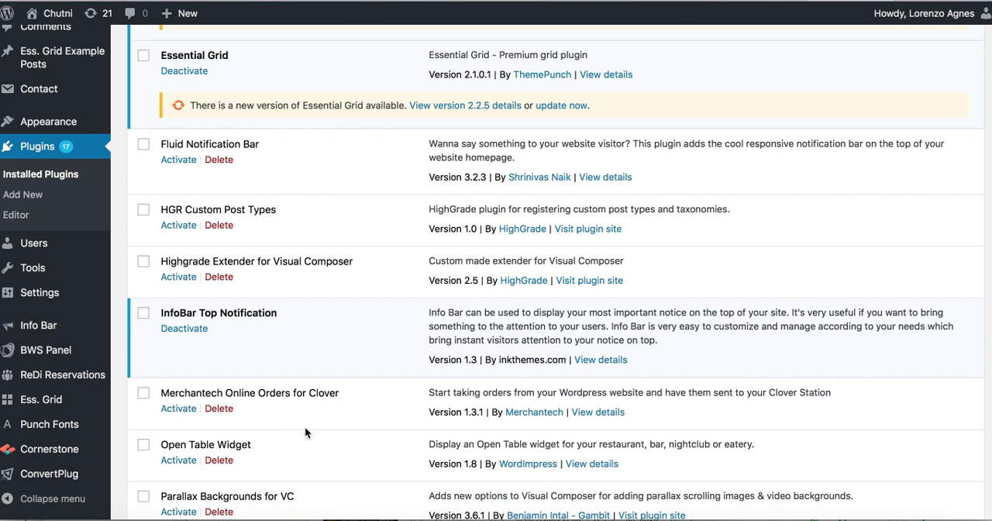
{"action": "mouse_move", "coordinate": [256, 427]}
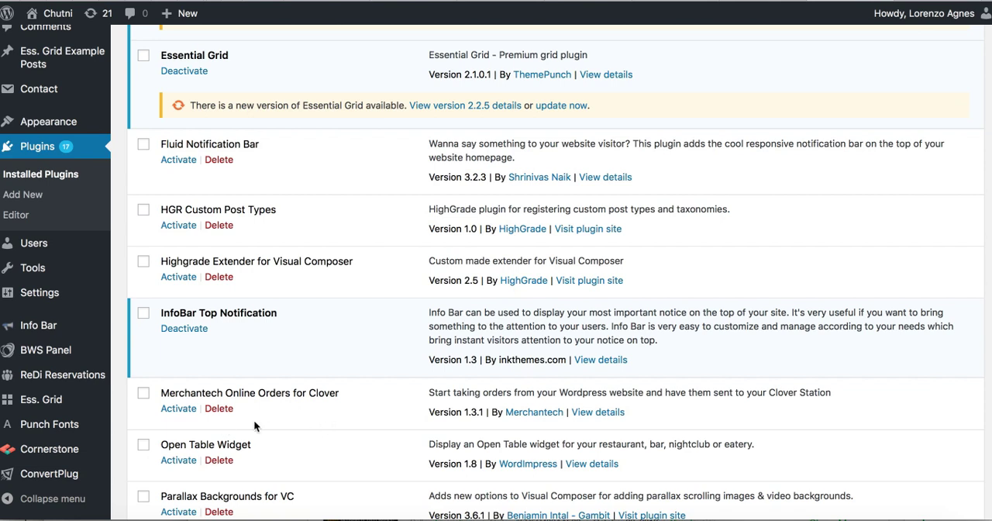
{"action": "mouse_move", "coordinate": [236, 418]}
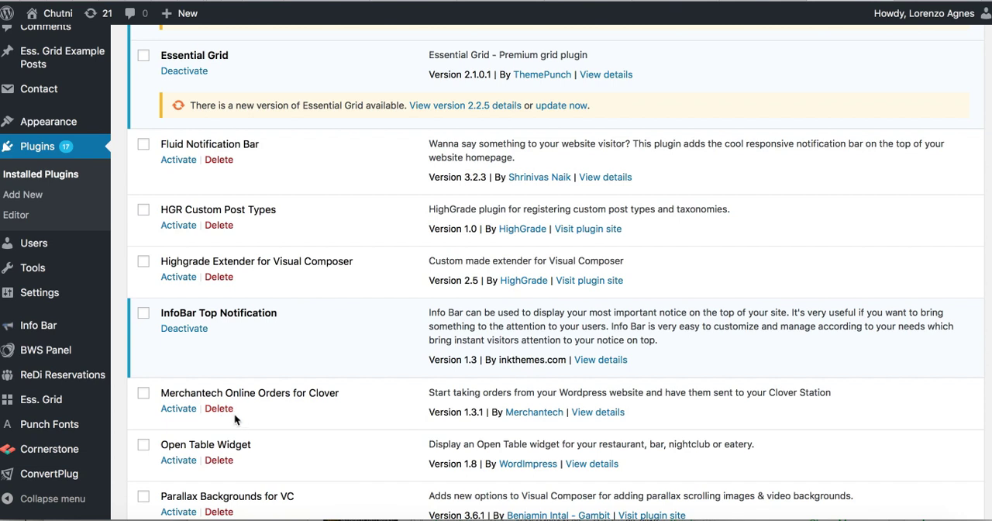
{"action": "left_click", "coordinate": [219, 407]}
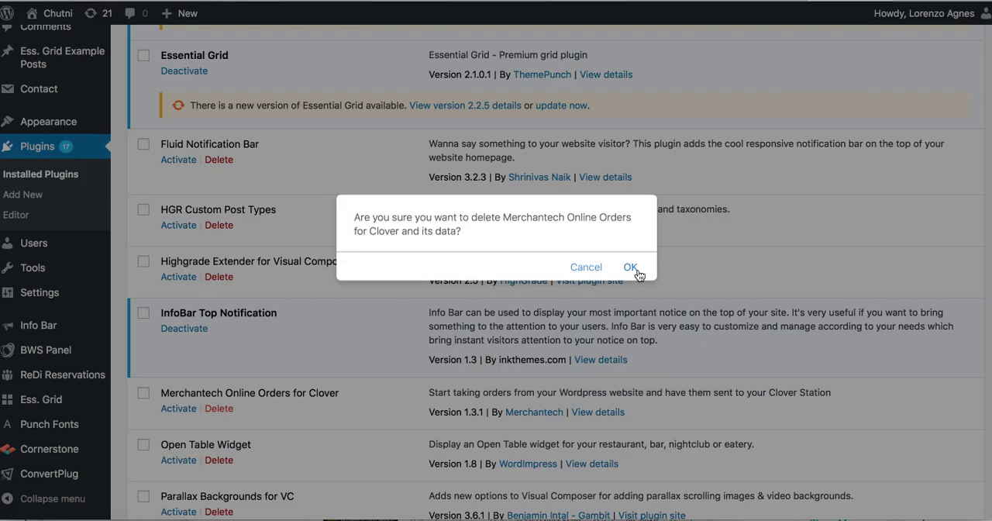
{"action": "left_click", "coordinate": [630, 266]}
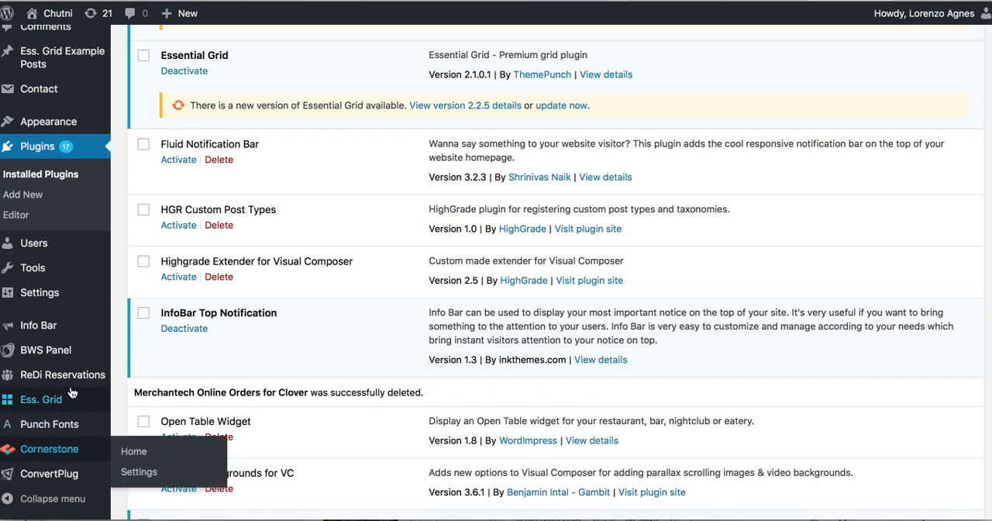
{"action": "mouse_move", "coordinate": [36, 192]}
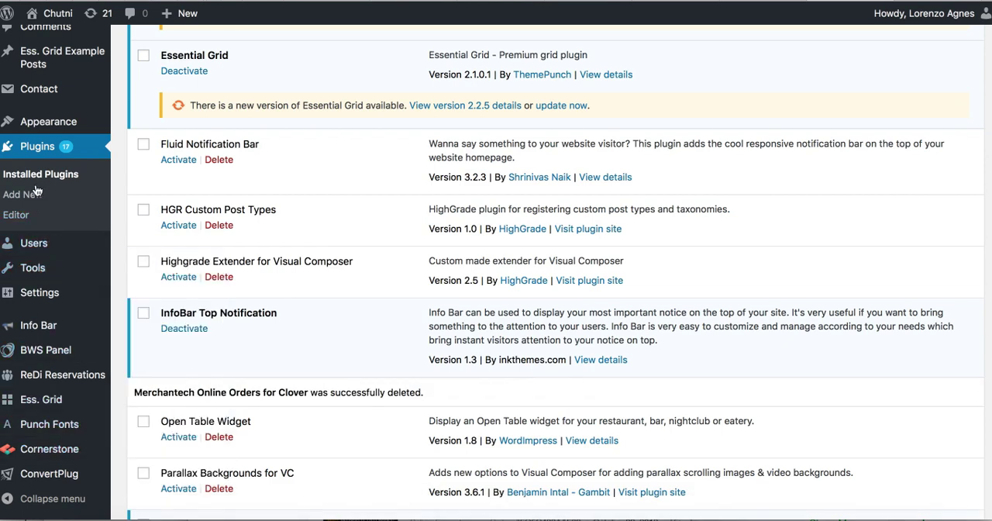
- Search Add New plugins for 'clover', then install and activate Merchantech Online Orders for Clover
{"action": "left_click", "coordinate": [21, 194]}
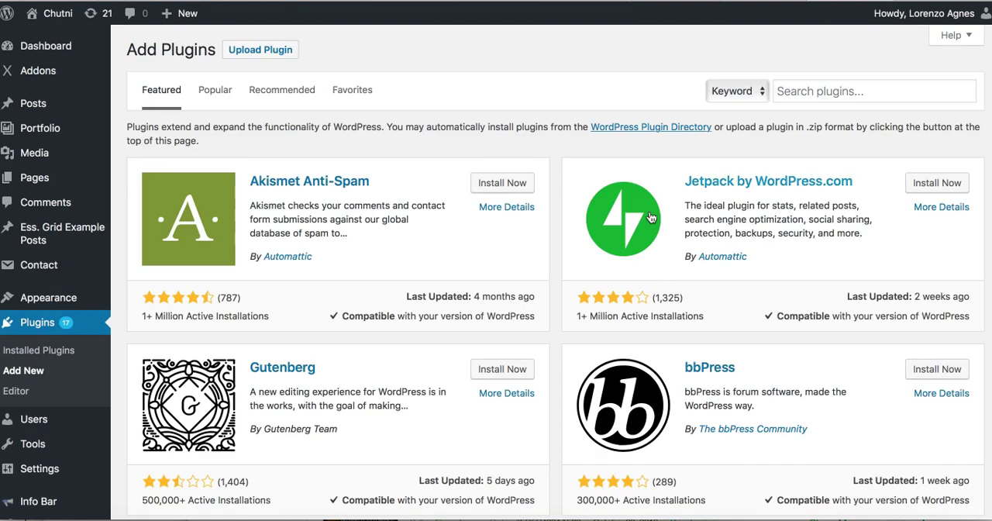
{"action": "type", "text": "clover"}
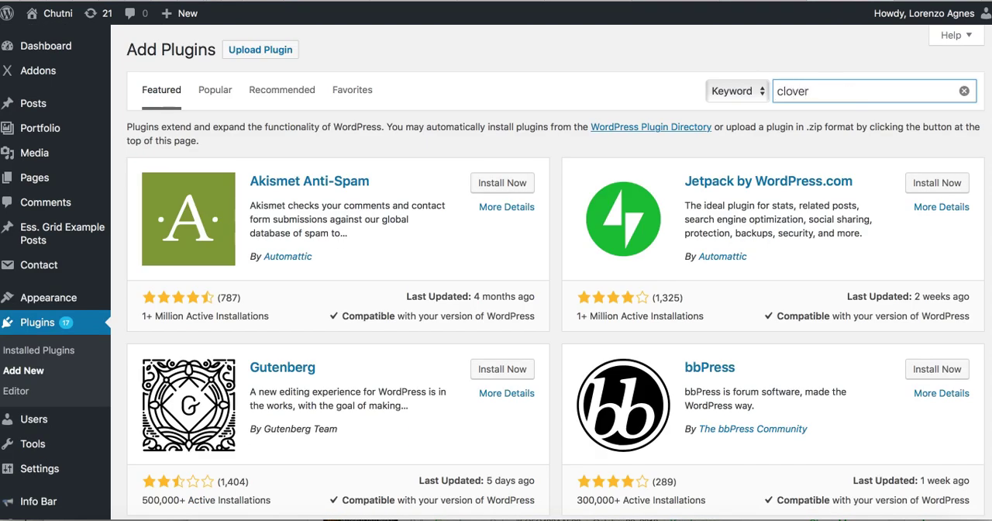
{"action": "key", "text": "Enter"}
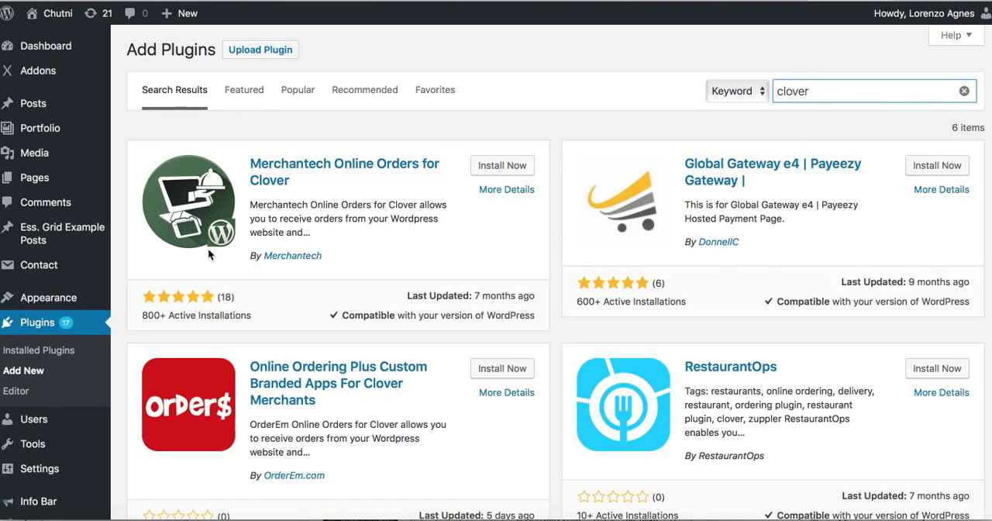
{"action": "left_click", "coordinate": [502, 165]}
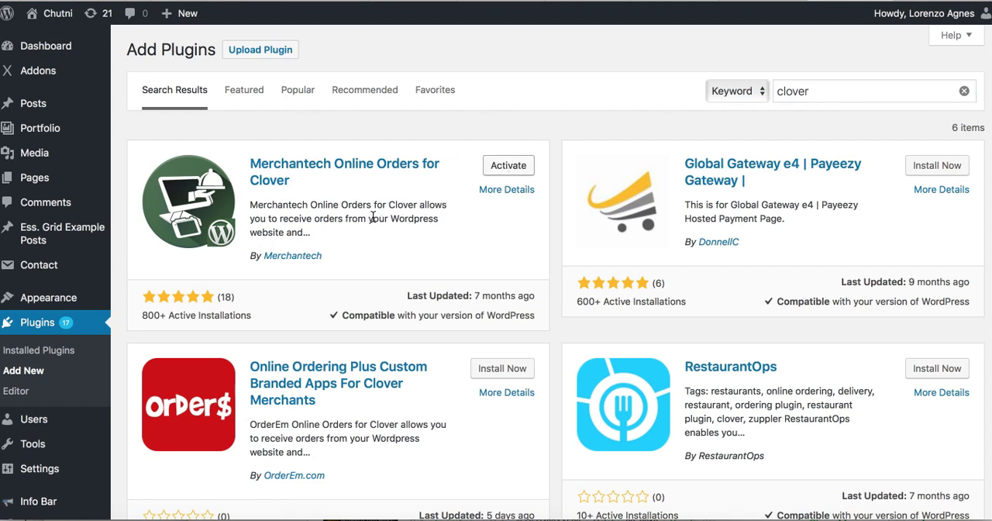
{"action": "left_click", "coordinate": [507, 165]}
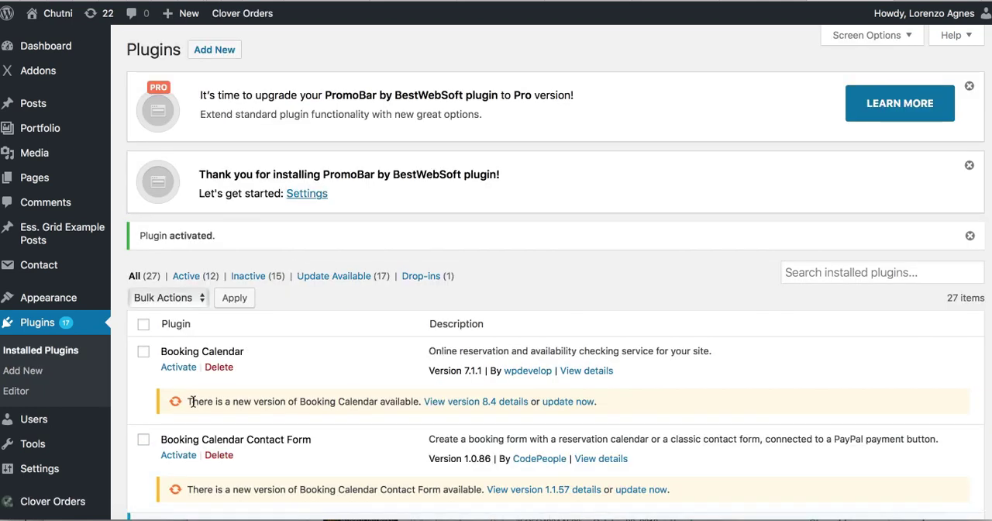
{"action": "scroll", "scroll_direction": "down", "scroll_amount": 3}
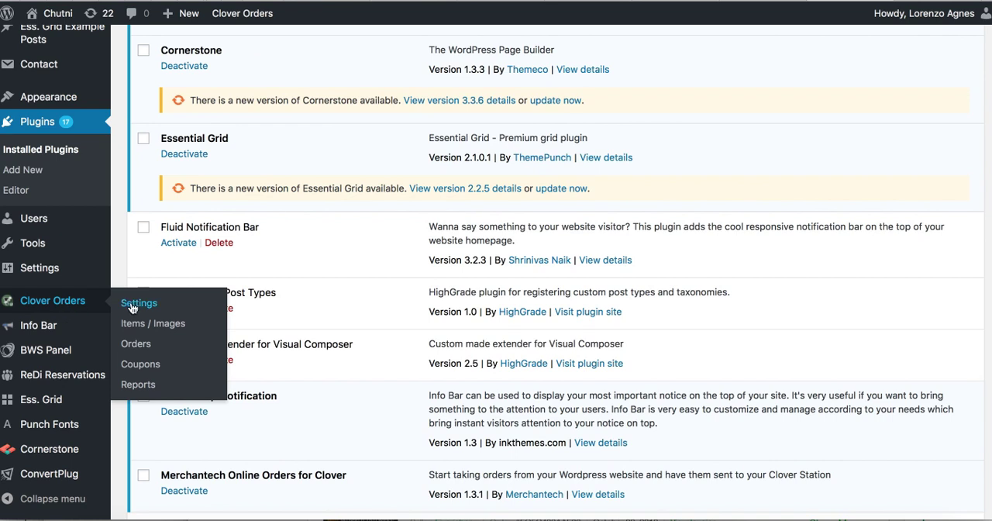
- In Clover Orders Settings, enter the API key in the Your key field
{"action": "left_click", "coordinate": [139, 303]}
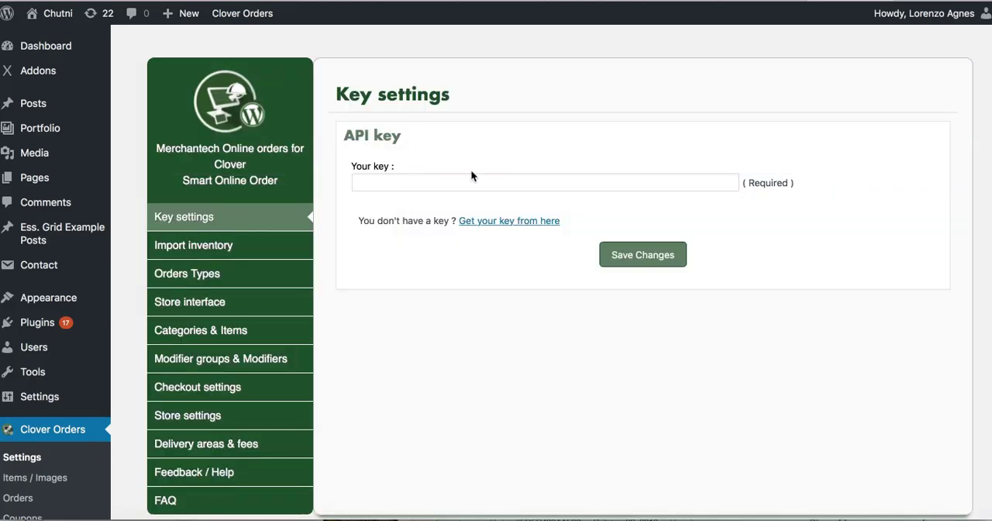
{"action": "left_click", "coordinate": [545, 182]}
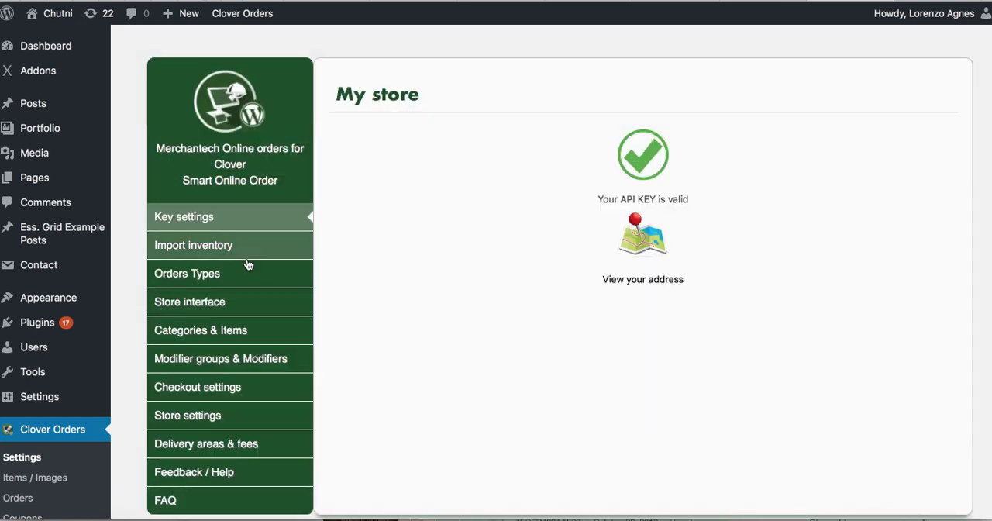
- Import Clover POS inventory and review statistics: 23 categories, 169 items, 31 modifier groups, 2 tax rates
{"action": "left_click", "coordinate": [193, 244]}
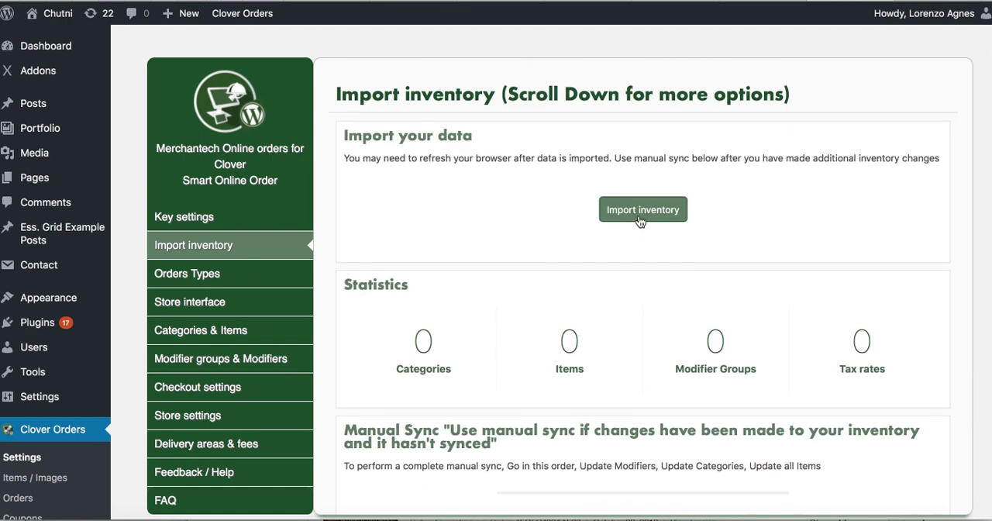
{"action": "left_click", "coordinate": [642, 209]}
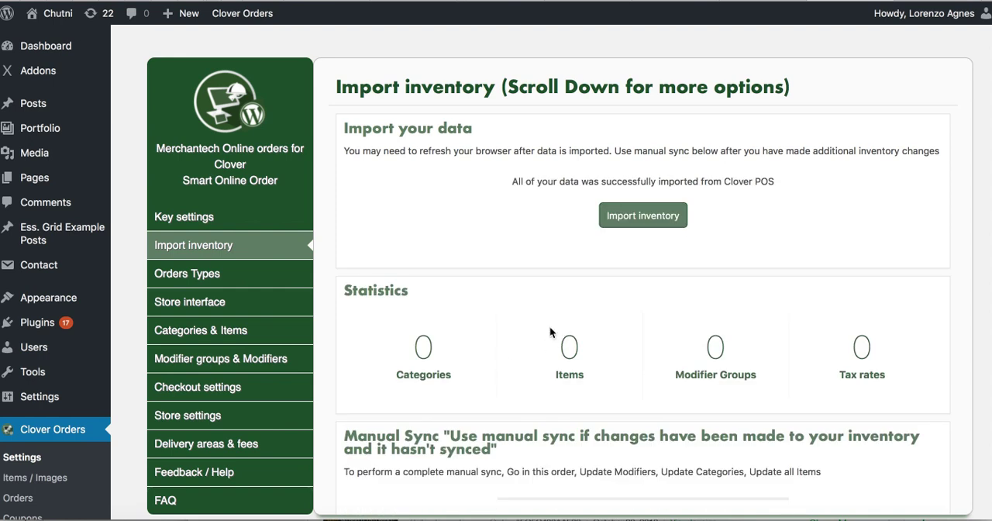
{"action": "left_click", "coordinate": [184, 216]}
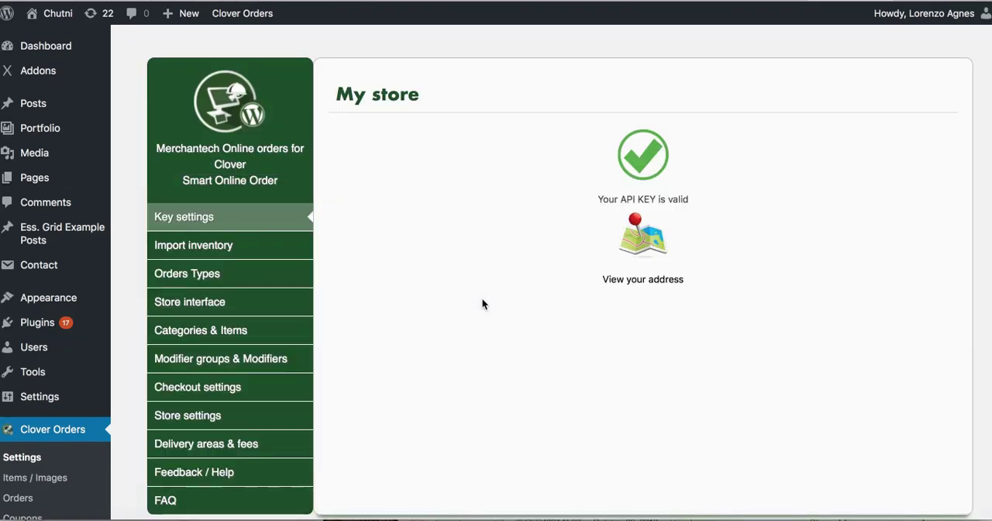
{"action": "left_click", "coordinate": [193, 245]}
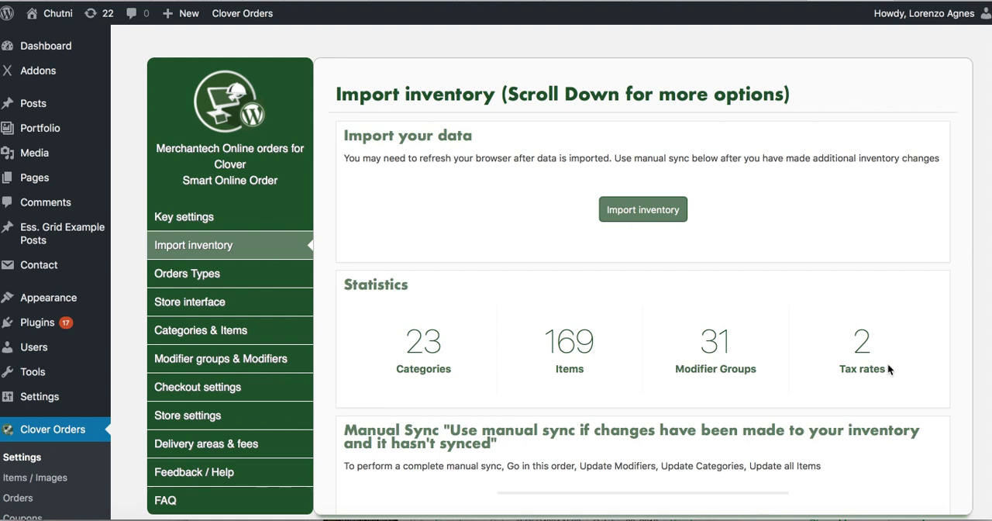
{"action": "scroll", "scroll_direction": "down", "scroll_amount": 3}
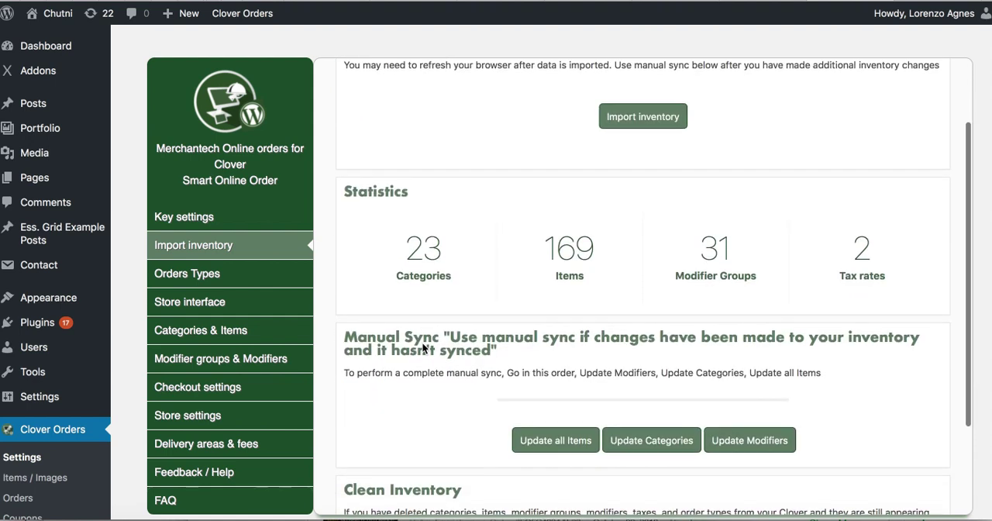
{"action": "mouse_move", "coordinate": [249, 282]}
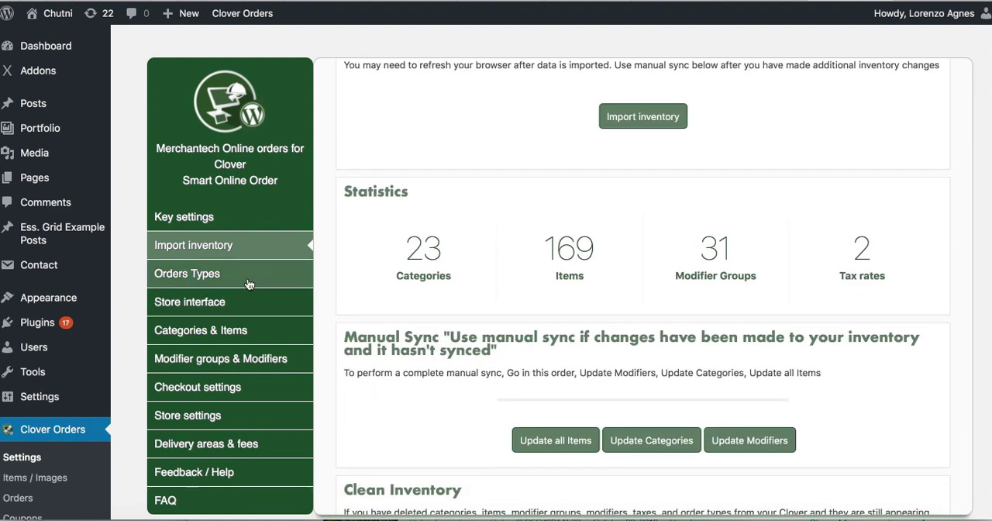
- Open Orders Types listing Delivery, Dine-In, Pickup, Online Order Delivery and Online Order Pick Up
{"action": "left_click", "coordinate": [186, 273]}
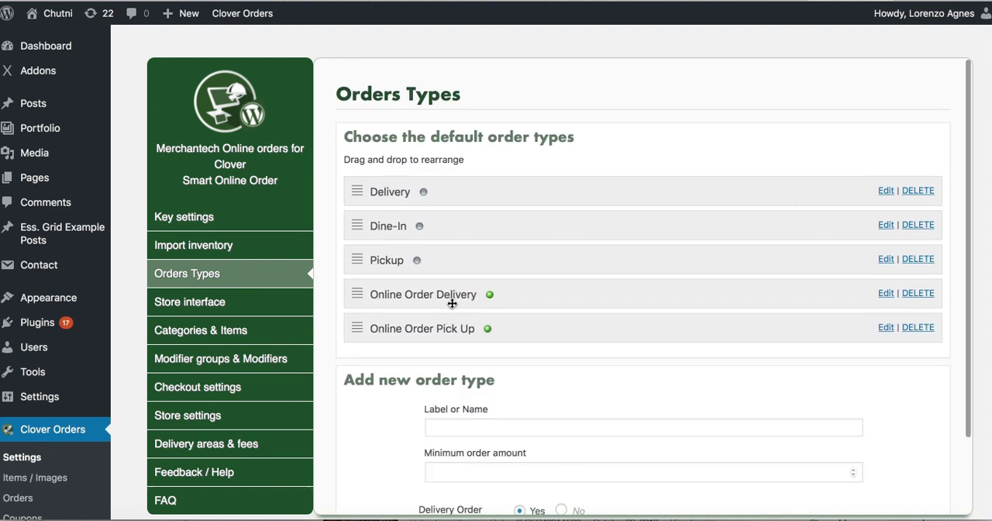
{"action": "mouse_move", "coordinate": [518, 306]}
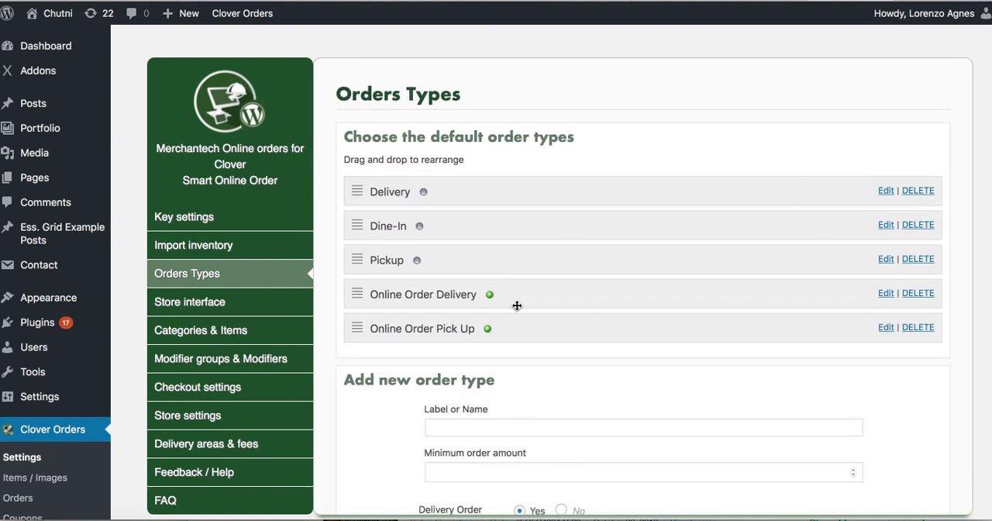
{"action": "mouse_move", "coordinate": [432, 335]}
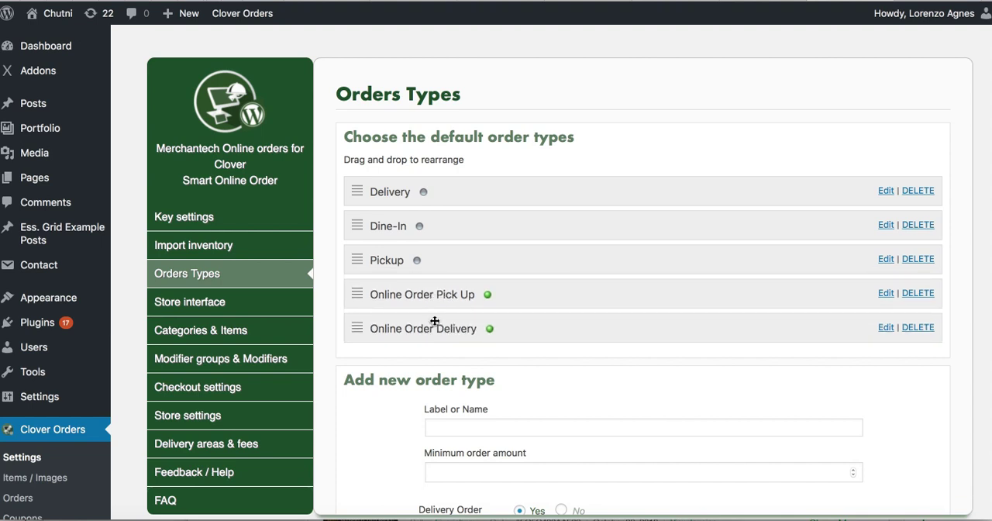
{"action": "mouse_move", "coordinate": [446, 333]}
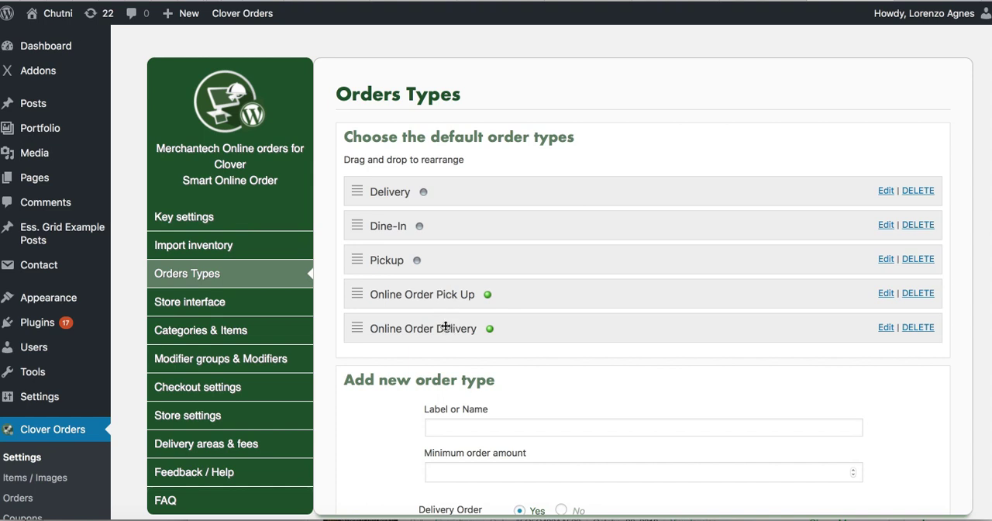
{"action": "mouse_move", "coordinate": [444, 333]}
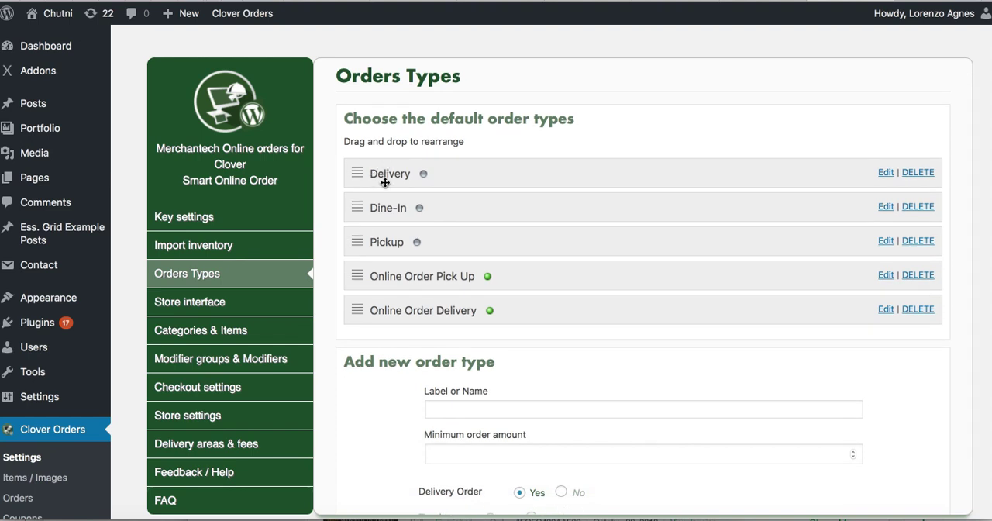
{"action": "mouse_move", "coordinate": [417, 242]}
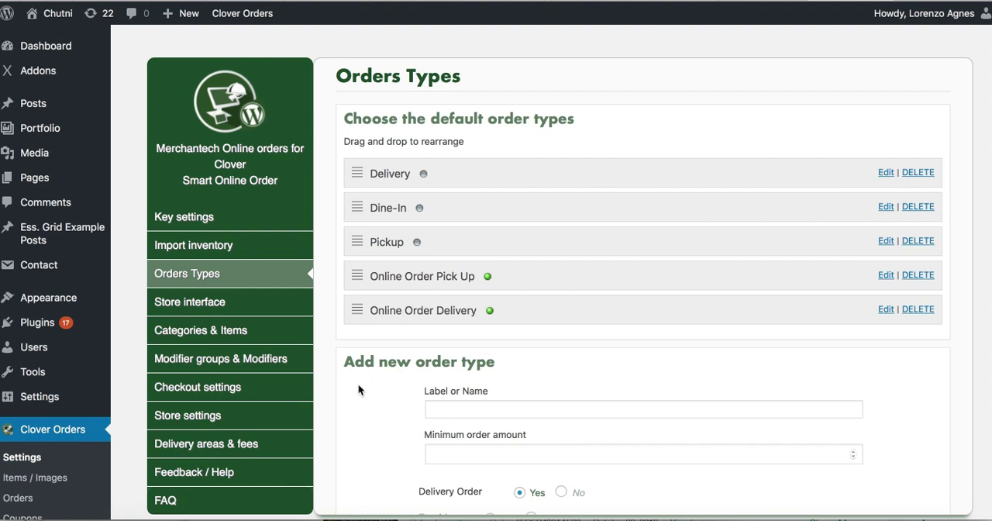
- Confirm Store Interface 03 with page width 1024 is selected, then go to Checkout settings
{"action": "left_click", "coordinate": [190, 302]}
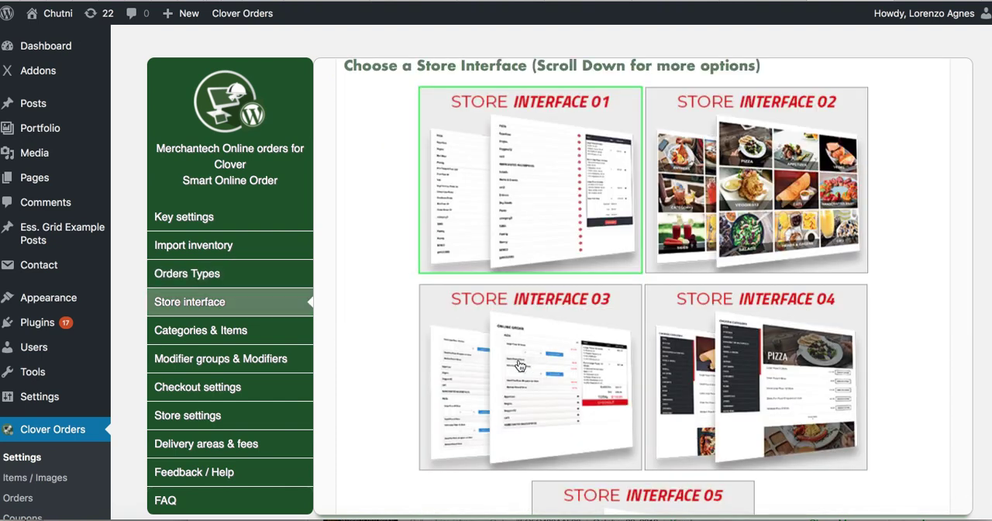
{"action": "scroll", "scroll_direction": "down", "scroll_amount": 3}
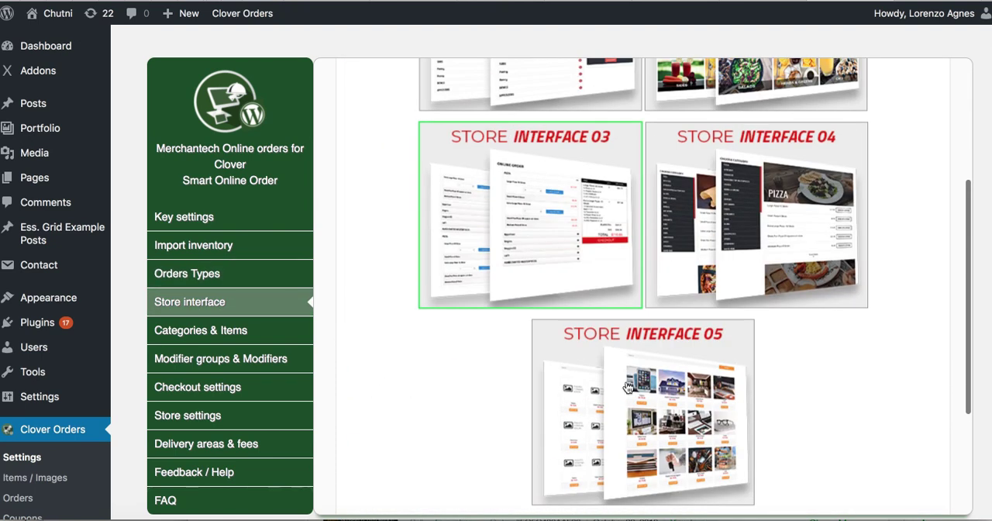
{"action": "scroll", "scroll_direction": "down", "scroll_amount": 3}
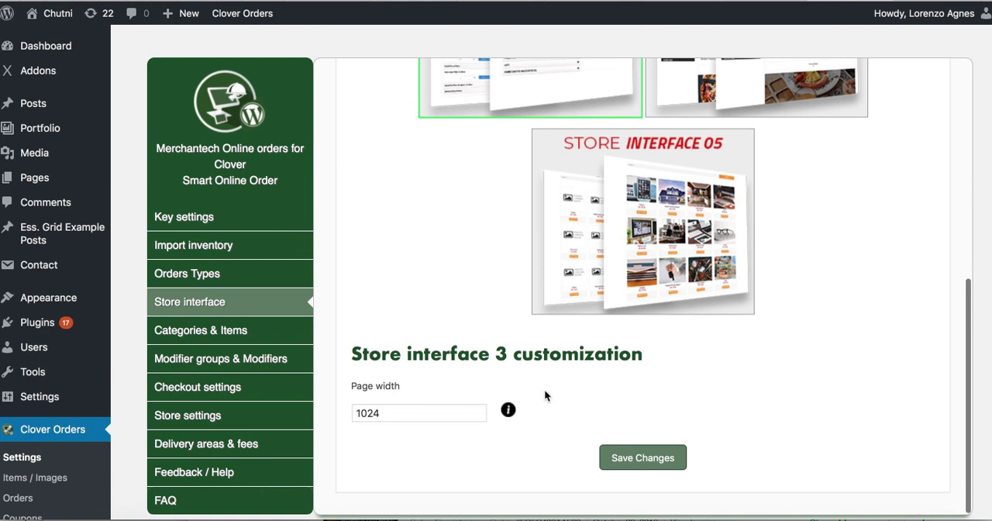
{"action": "mouse_move", "coordinate": [413, 249]}
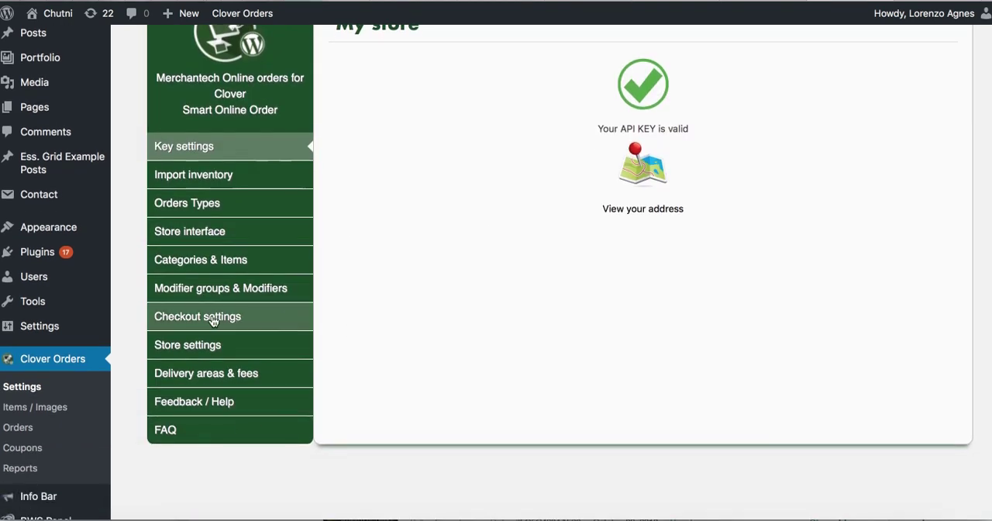
{"action": "left_click", "coordinate": [196, 316]}
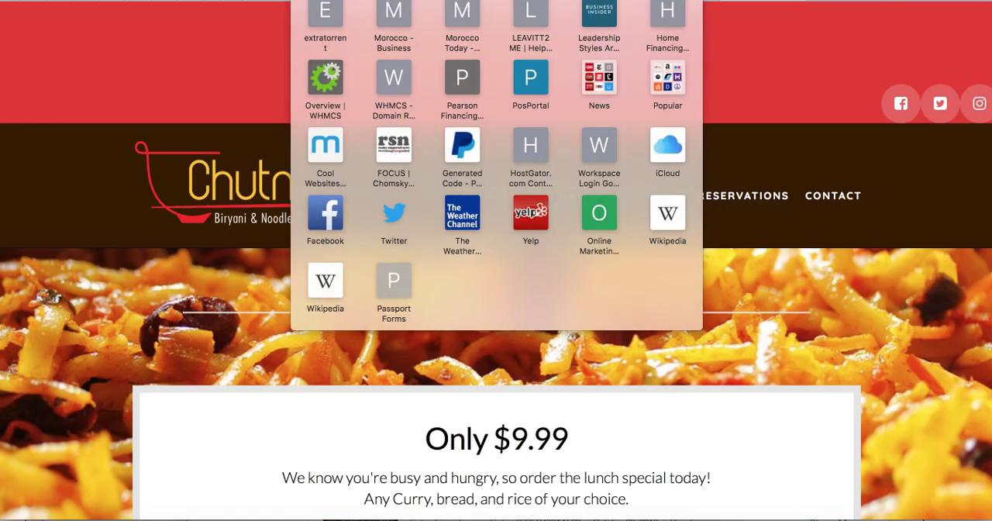
{"action": "mouse_move", "coordinate": [843, 1]}
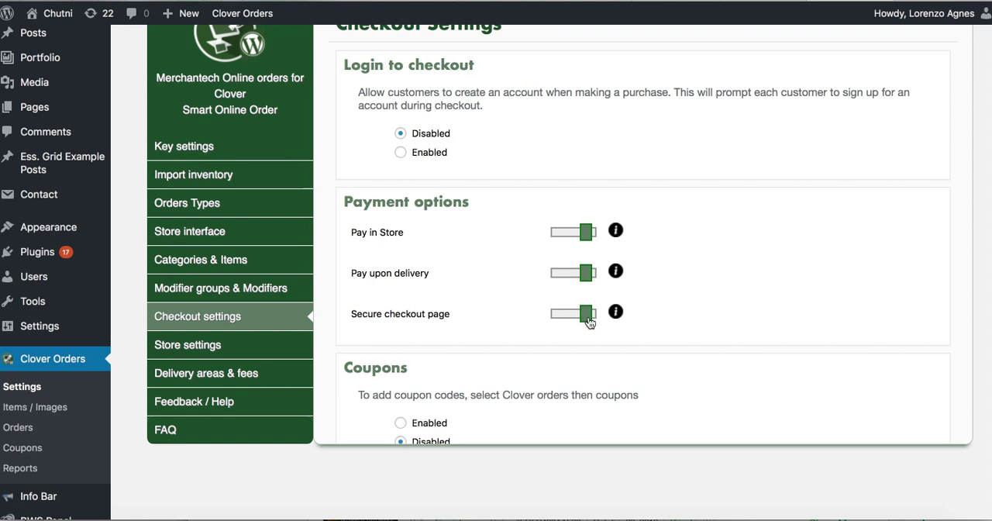
{"action": "mouse_move", "coordinate": [563, 320]}
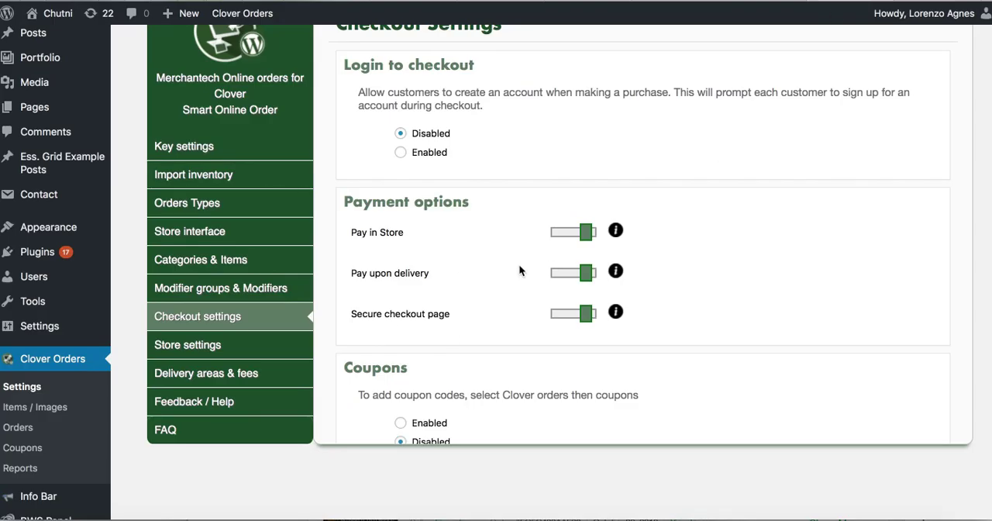
{"action": "mouse_move", "coordinate": [570, 282]}
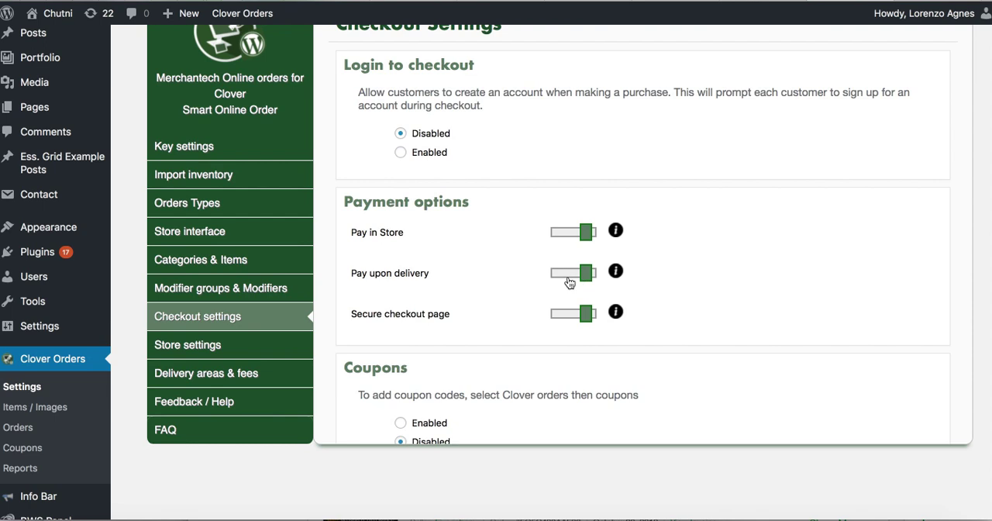
{"action": "mouse_move", "coordinate": [567, 237]}
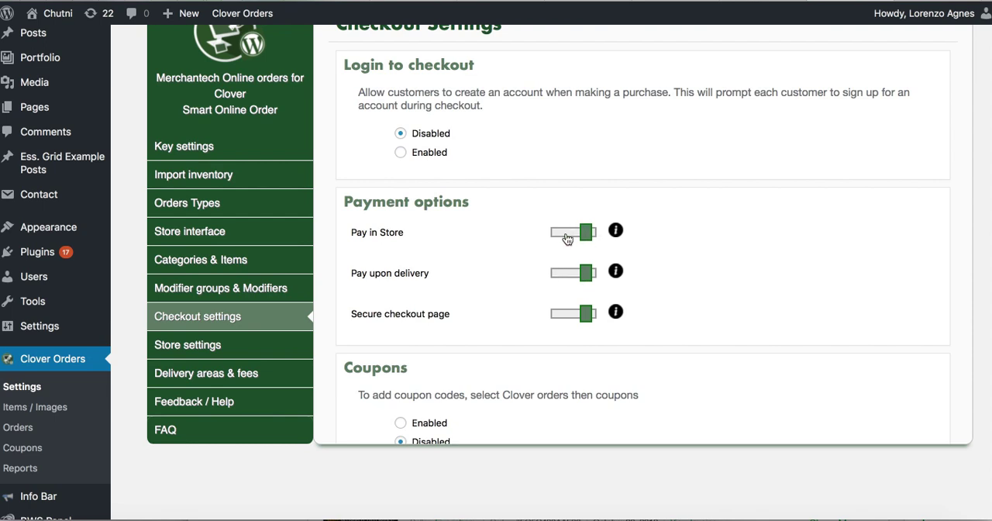
- Switch Pay in Store off and scroll through the remaining checkout options
{"action": "left_click", "coordinate": [573, 231]}
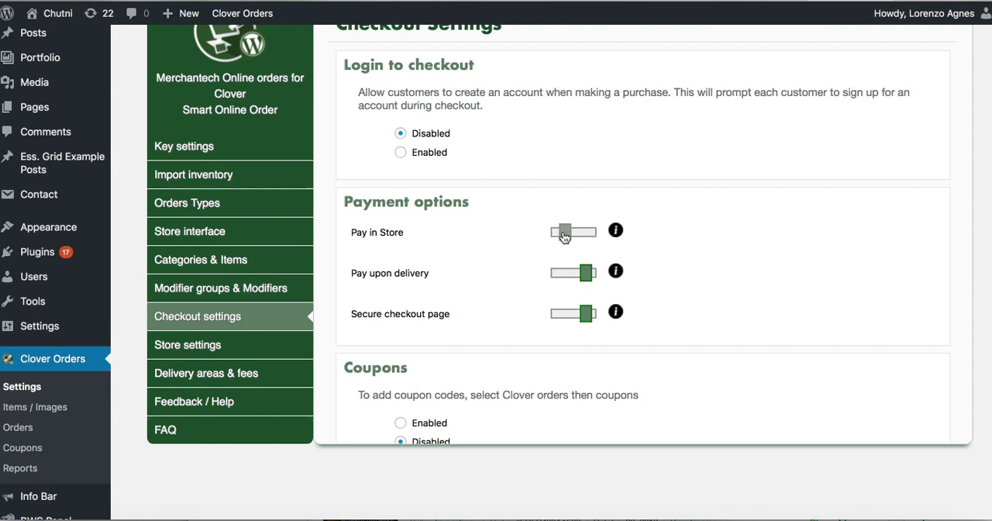
{"action": "scroll", "scroll_direction": "down", "scroll_amount": 3}
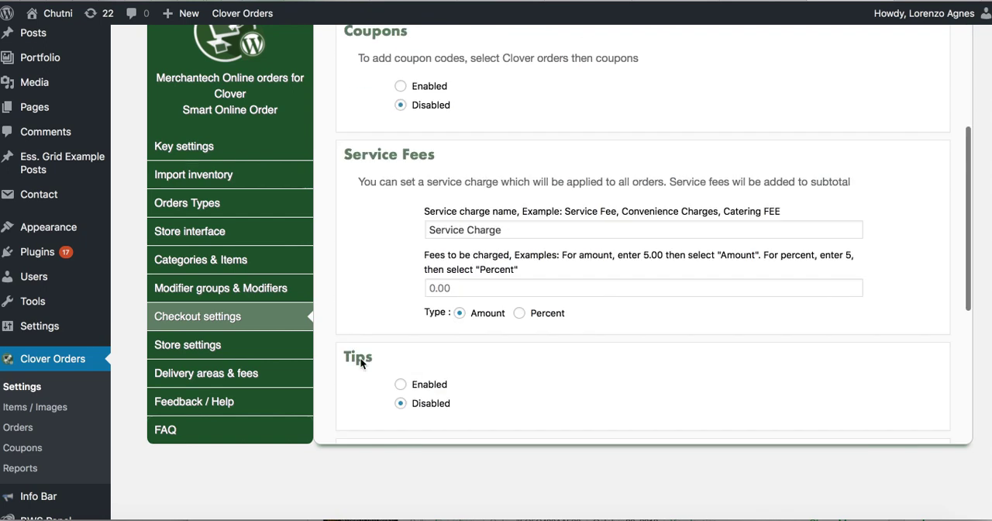
{"action": "mouse_move", "coordinate": [383, 335]}
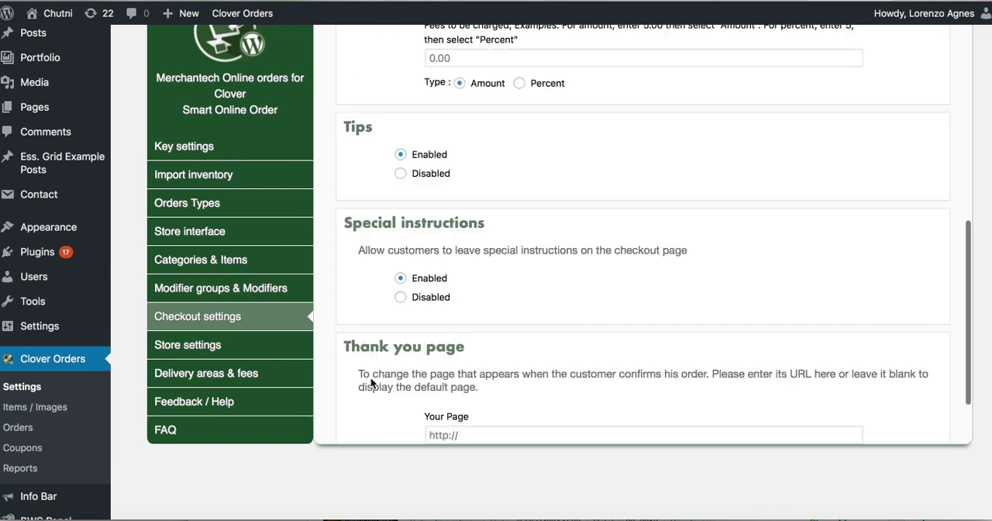
{"action": "scroll", "scroll_direction": "down", "scroll_amount": 3}
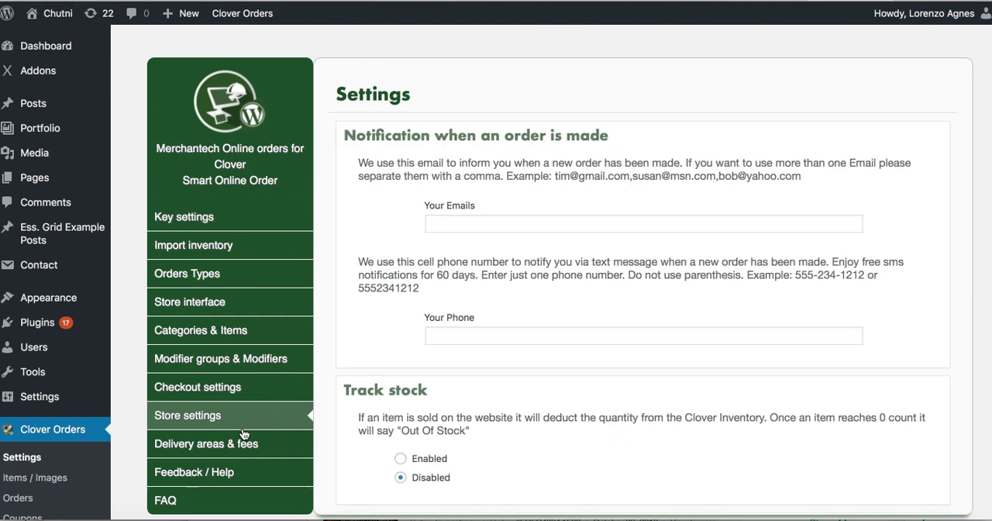
- Enter the order notification email, enable scheduled ordering, and save the Store settings
{"action": "left_click", "coordinate": [644, 223]}
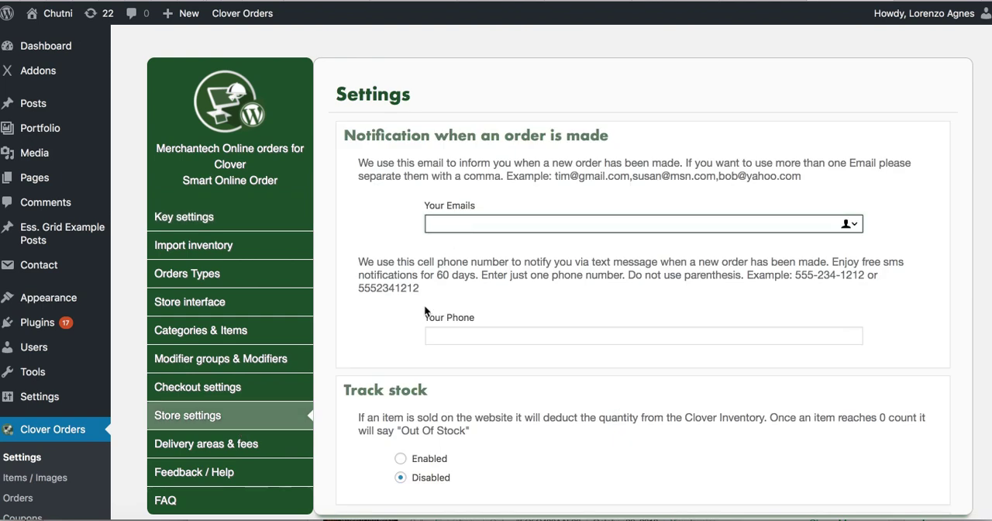
{"action": "scroll", "scroll_direction": "down", "scroll_amount": 3}
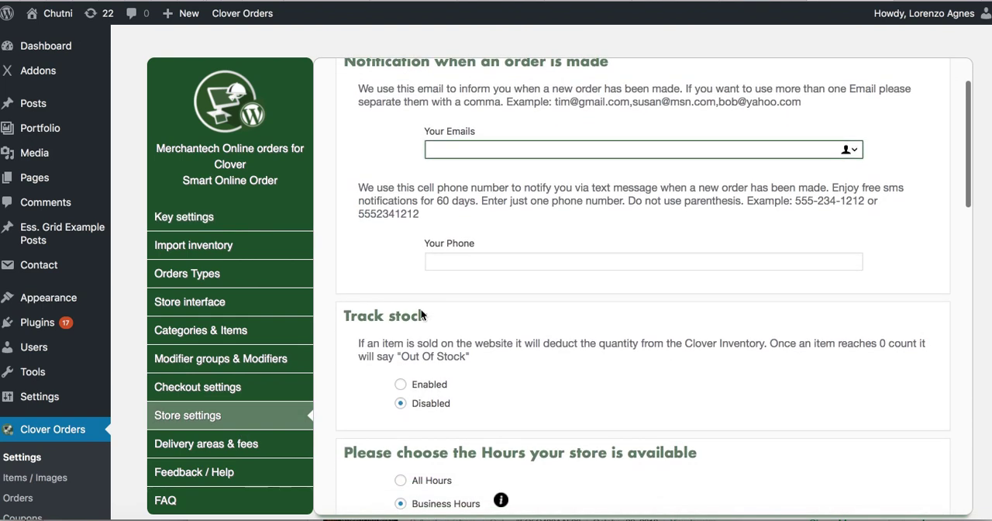
{"action": "scroll", "scroll_direction": "down", "scroll_amount": 3}
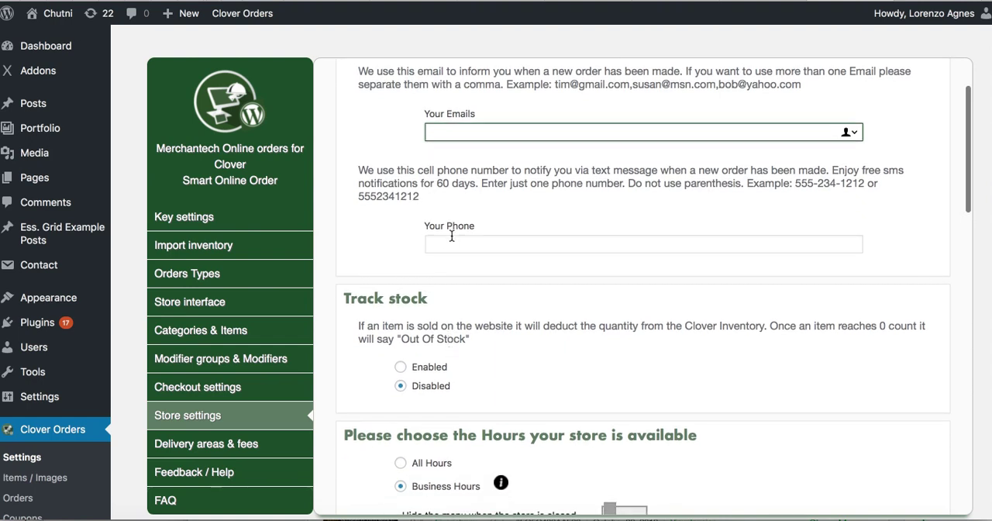
{"action": "scroll", "scroll_direction": "down", "scroll_amount": 3}
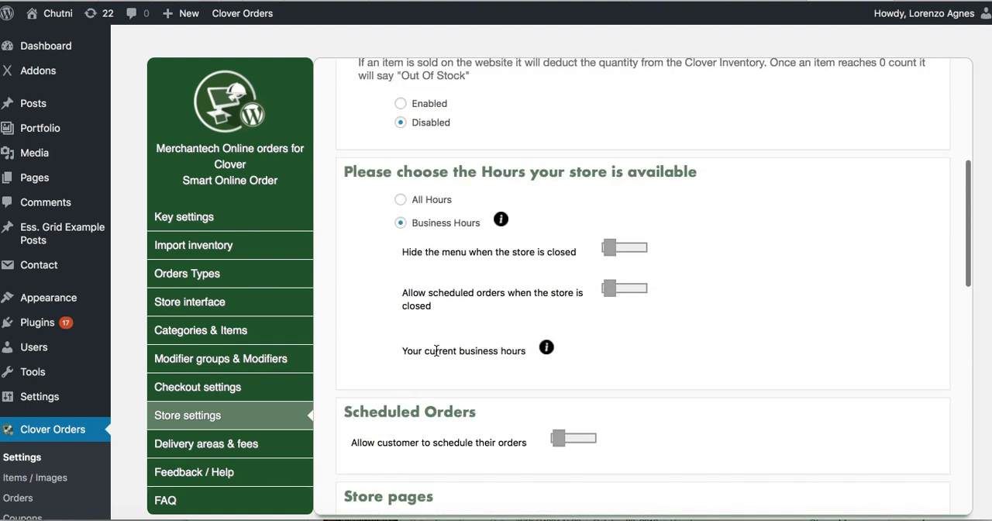
{"action": "mouse_move", "coordinate": [546, 347]}
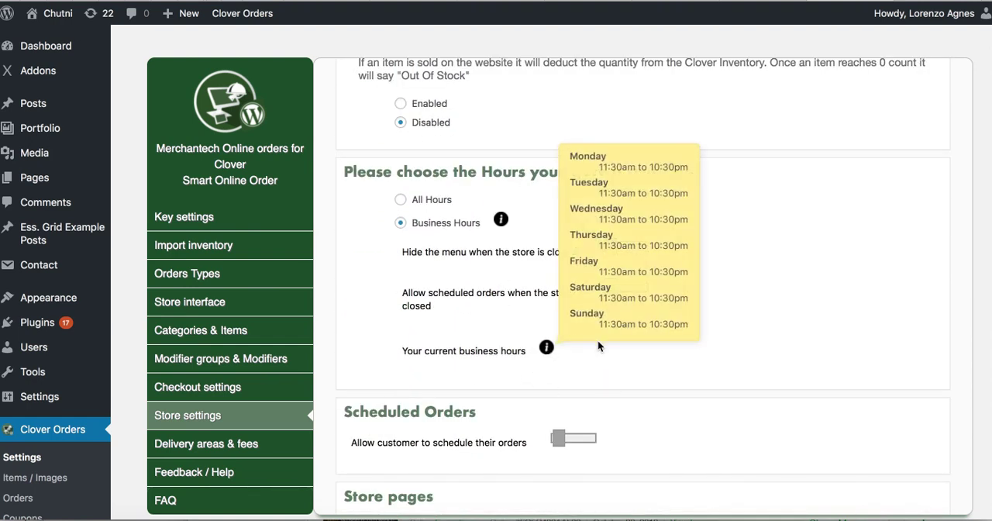
{"action": "mouse_move", "coordinate": [546, 349]}
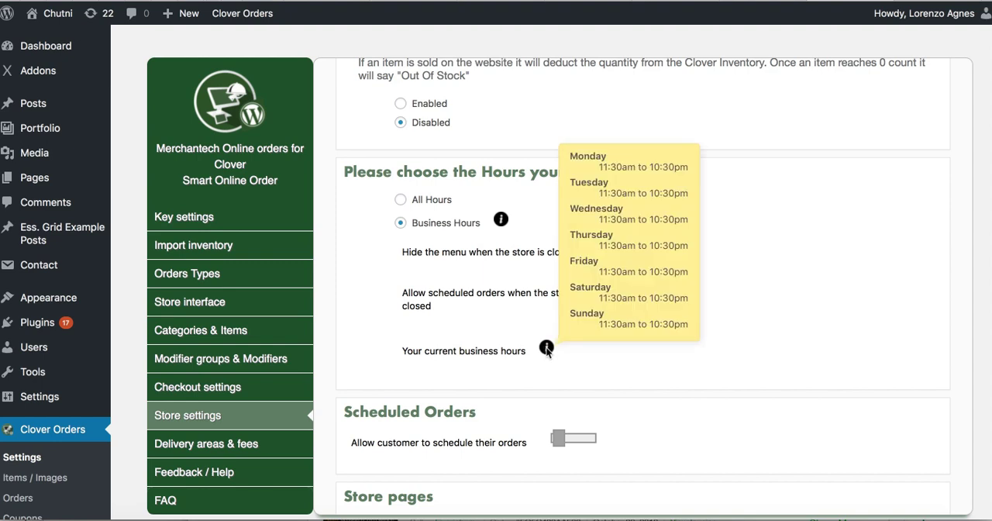
{"action": "mouse_move", "coordinate": [552, 354]}
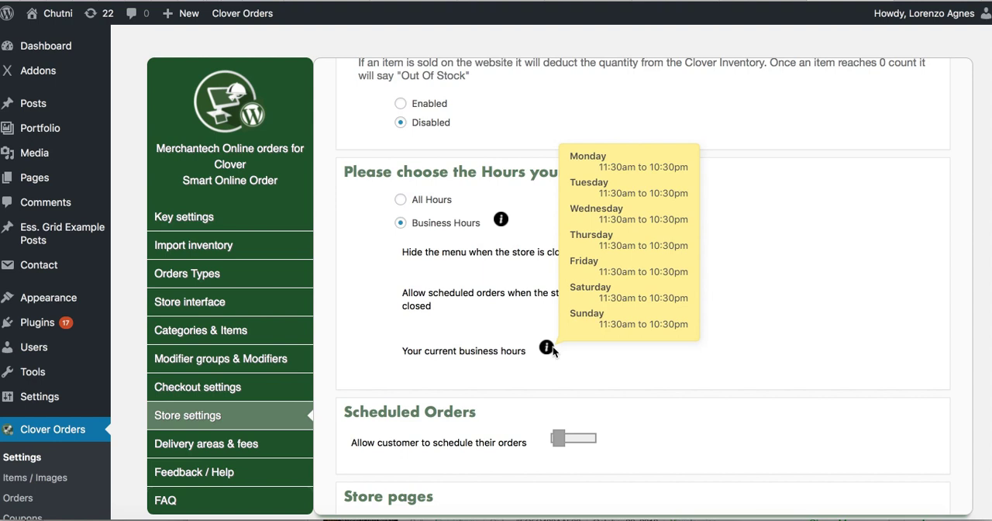
{"action": "mouse_move", "coordinate": [563, 416]}
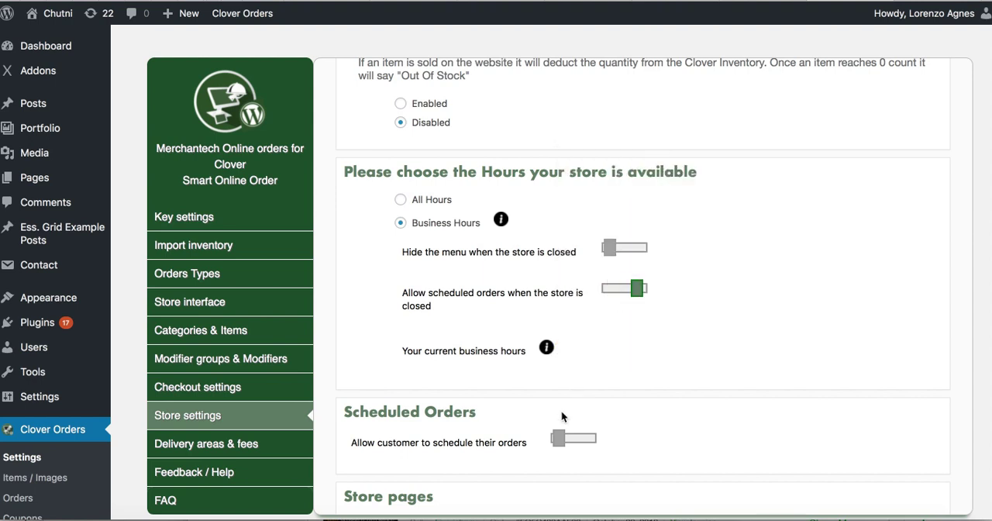
{"action": "scroll", "scroll_direction": "down", "scroll_amount": 3}
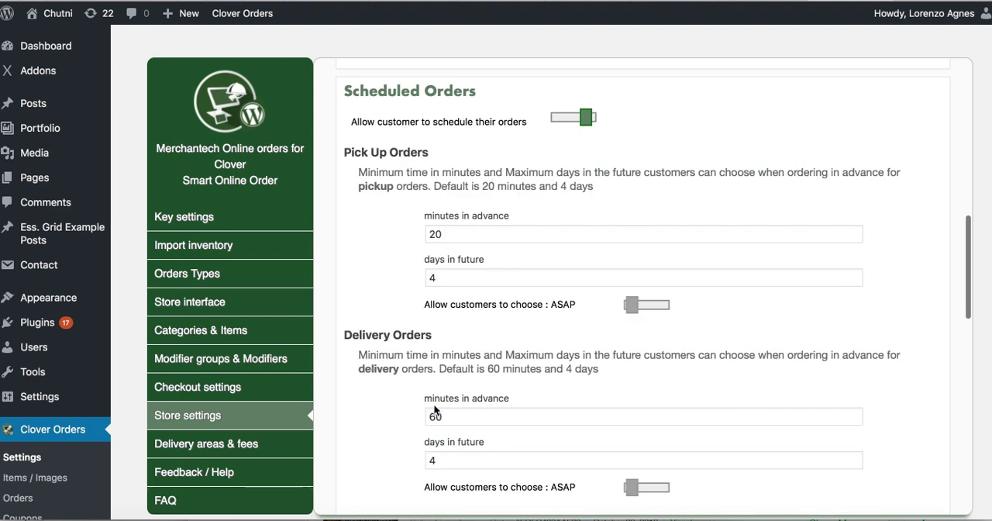
{"action": "scroll", "scroll_direction": "down", "scroll_amount": 3}
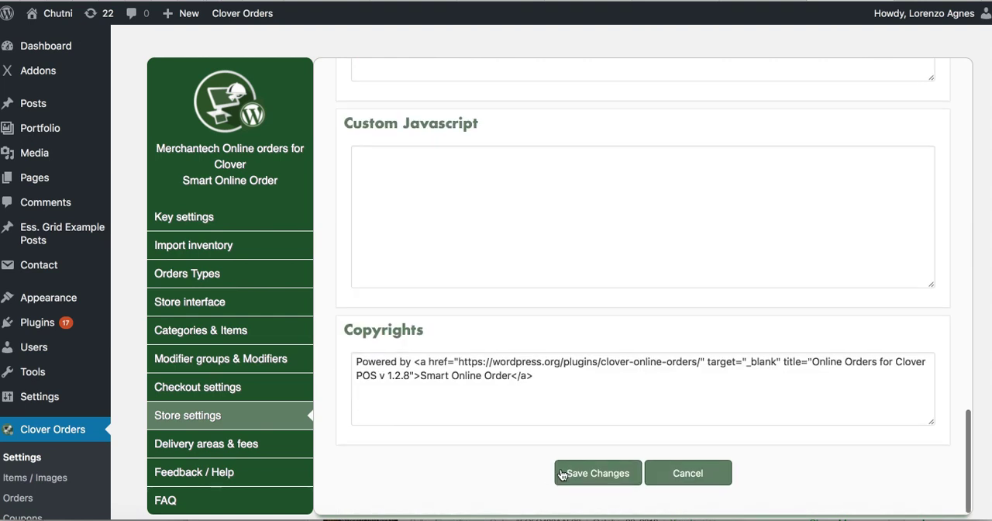
{"action": "mouse_move", "coordinate": [390, 465]}
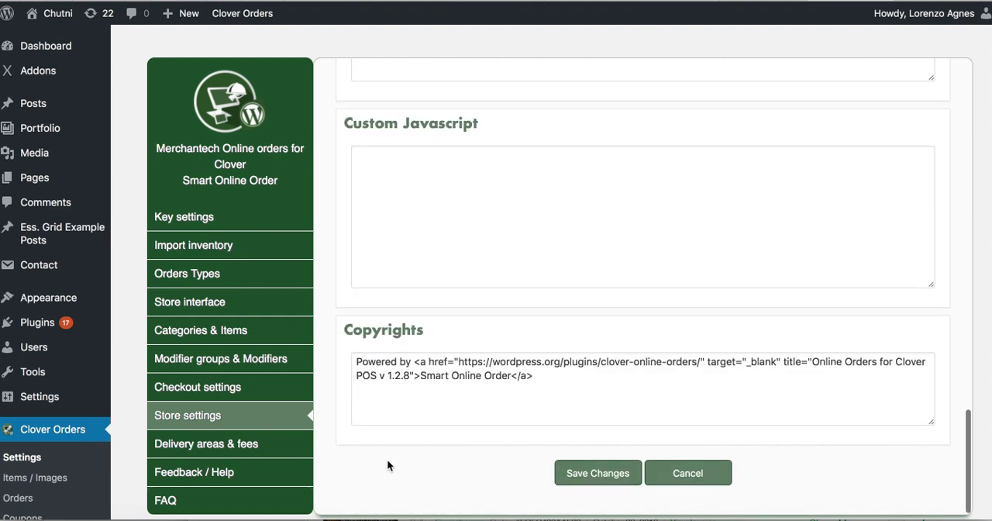
{"action": "left_click", "coordinate": [184, 216]}
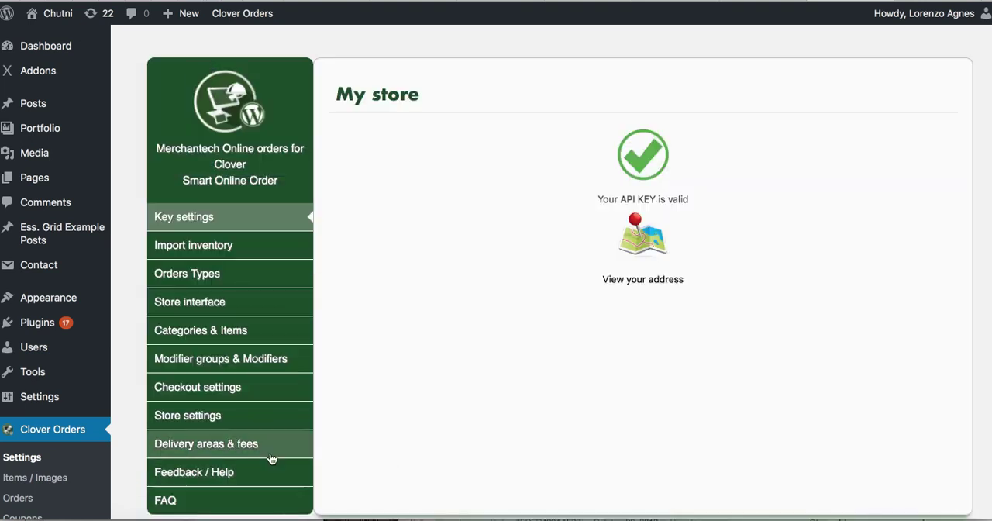
- Add delivery zone 'Zone 1' with a 5-mile radius drawn on the map and save
{"action": "left_click", "coordinate": [205, 444]}
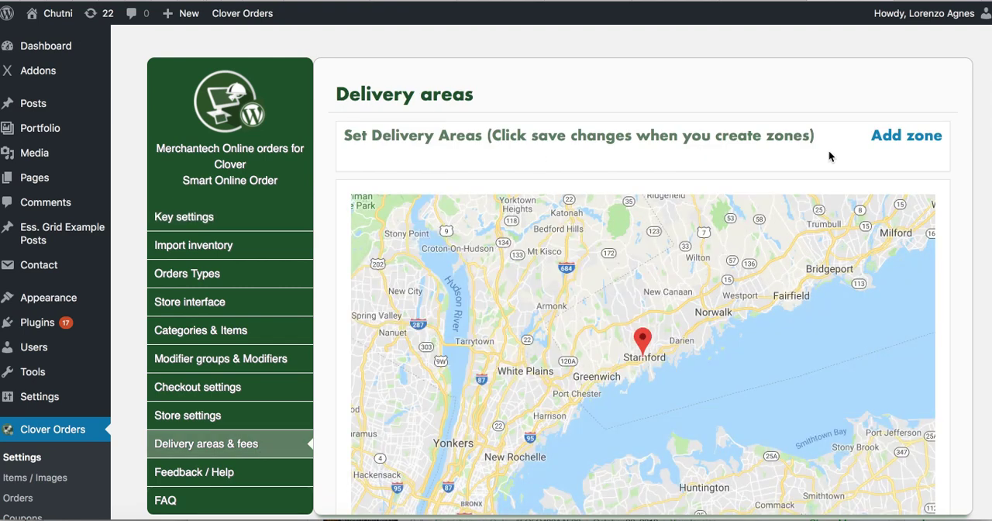
{"action": "left_click", "coordinate": [907, 136]}
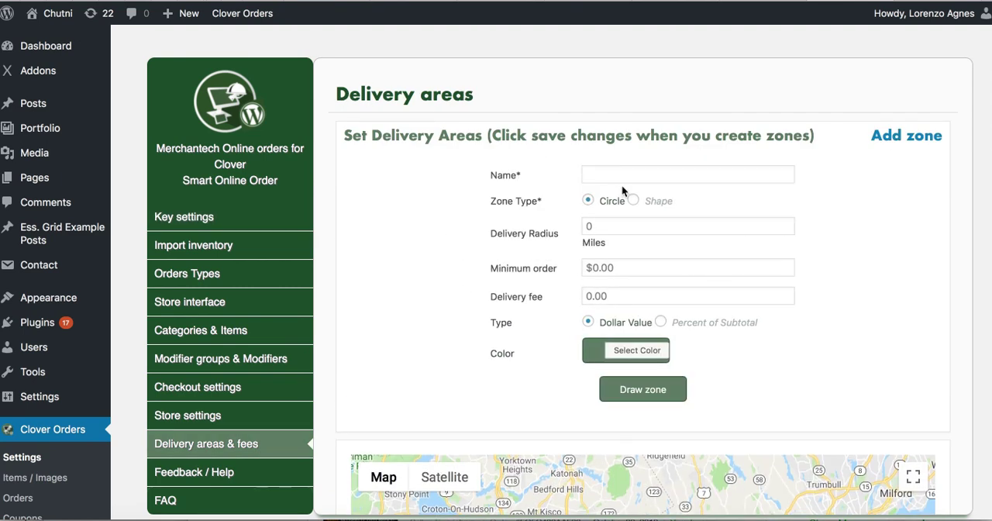
{"action": "type", "text": "Zone 1"}
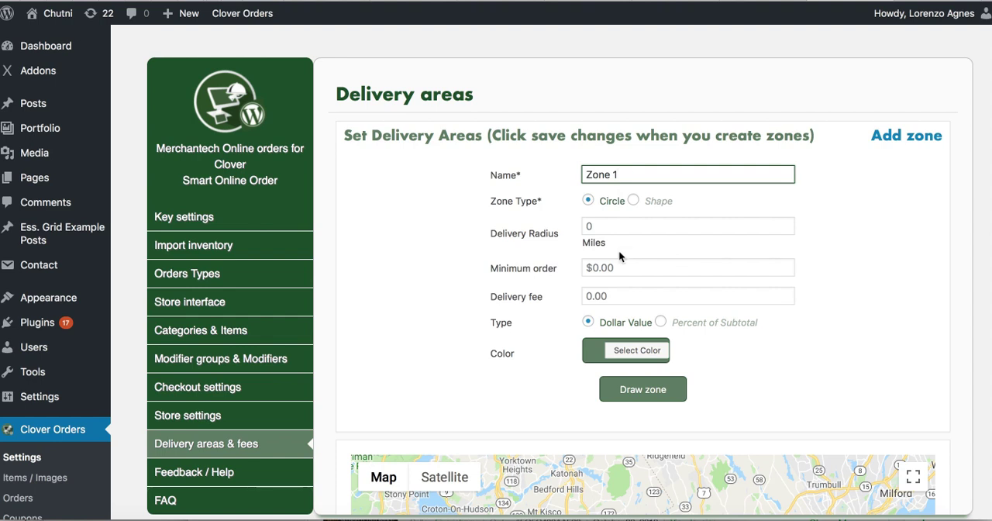
{"action": "type", "text": "5"}
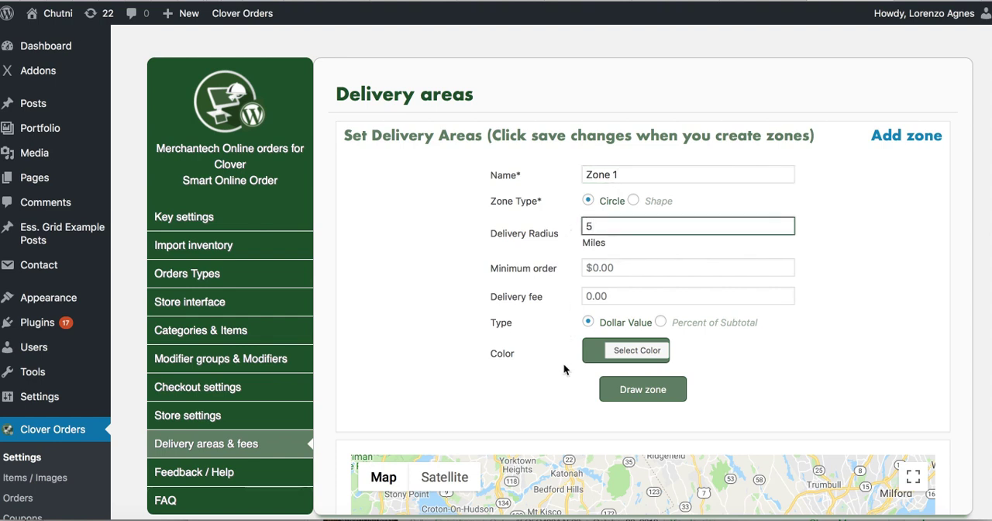
{"action": "left_click", "coordinate": [643, 388]}
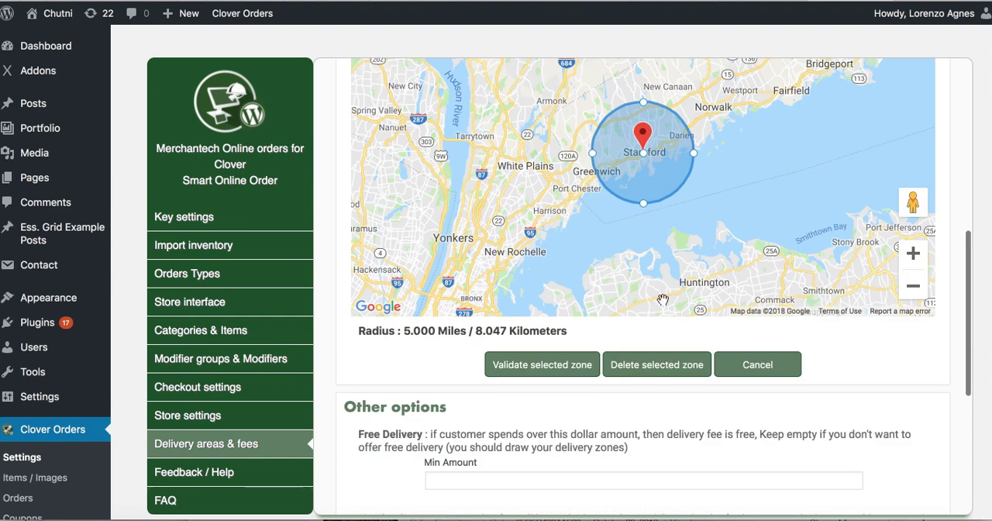
{"action": "mouse_move", "coordinate": [528, 380]}
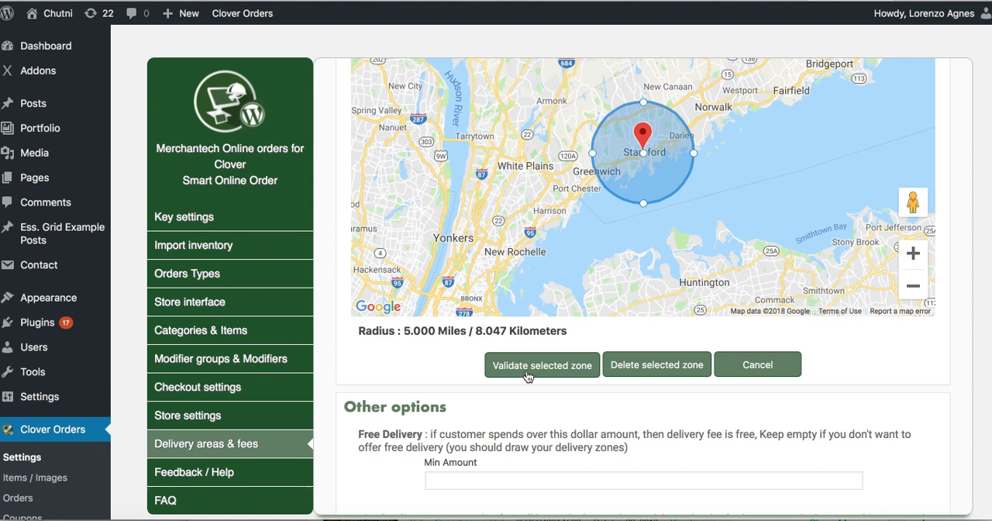
{"action": "scroll", "scroll_direction": "down", "scroll_amount": 3}
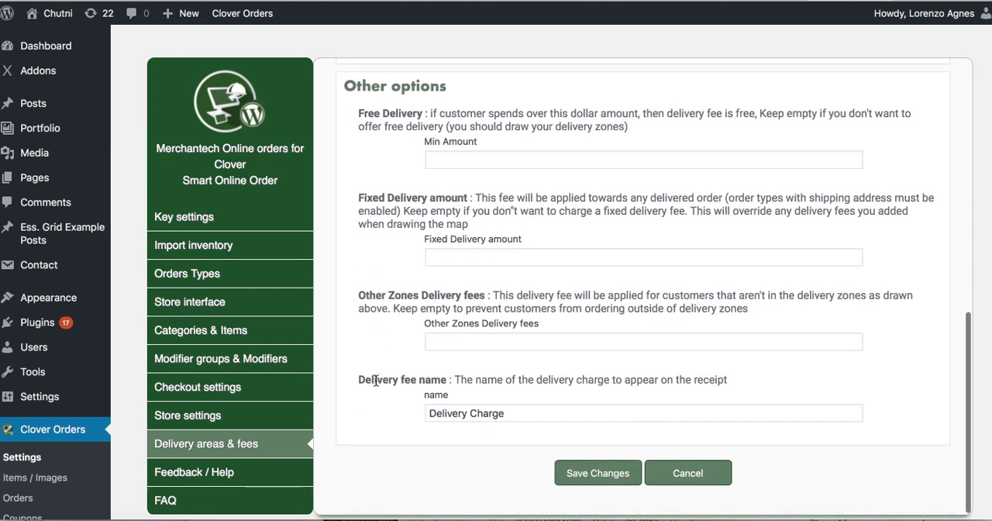
{"action": "left_click", "coordinate": [183, 217]}
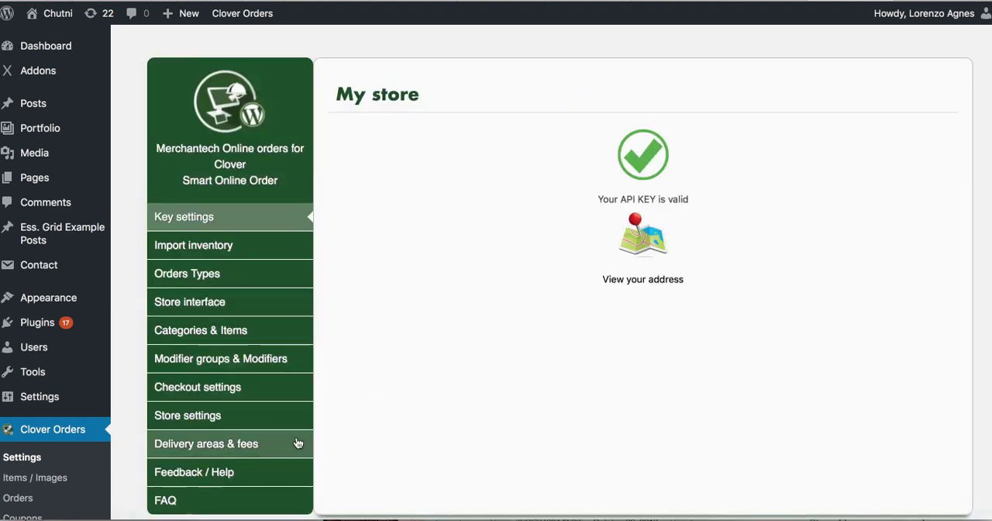
- Move through Store settings and Modifier groups to the Categories & Items list
{"action": "left_click", "coordinate": [188, 416]}
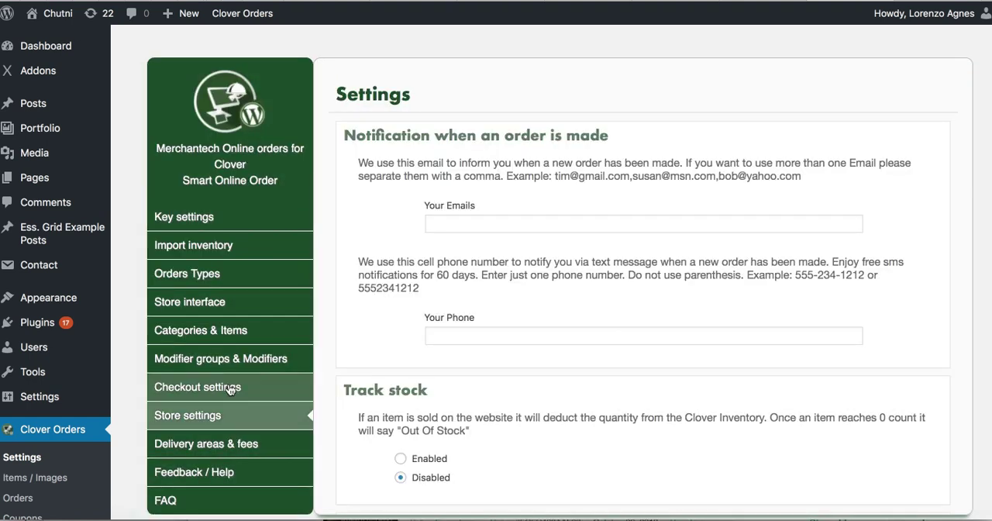
{"action": "left_click", "coordinate": [220, 359]}
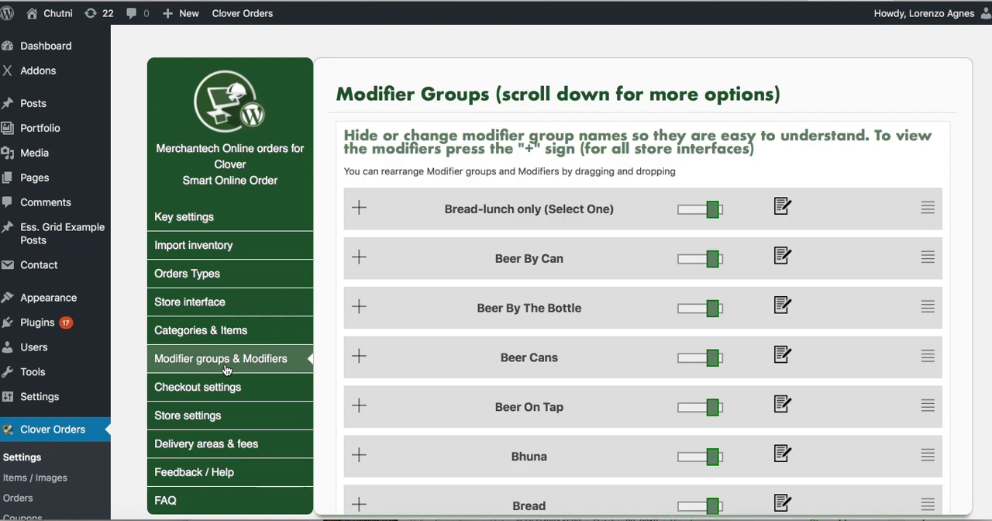
{"action": "mouse_move", "coordinate": [475, 264]}
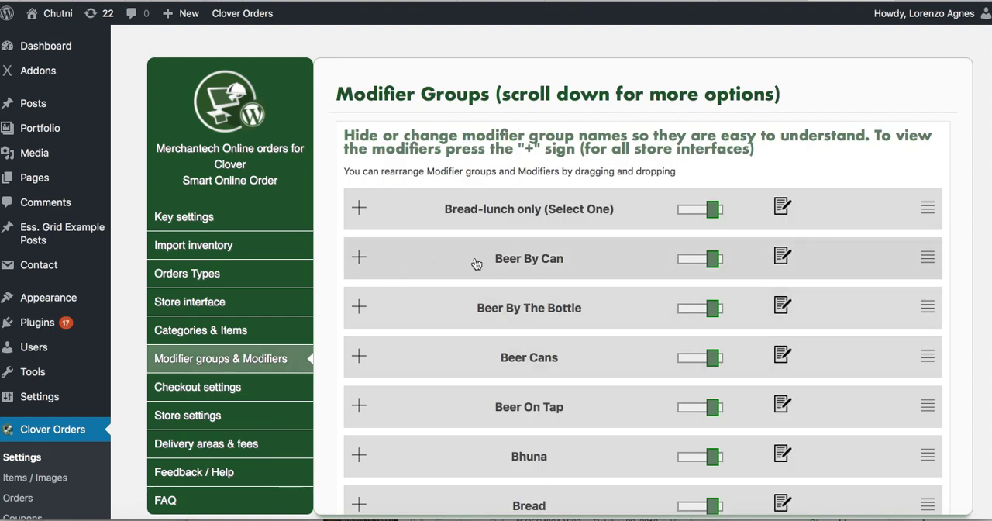
{"action": "scroll", "scroll_direction": "down", "scroll_amount": 3}
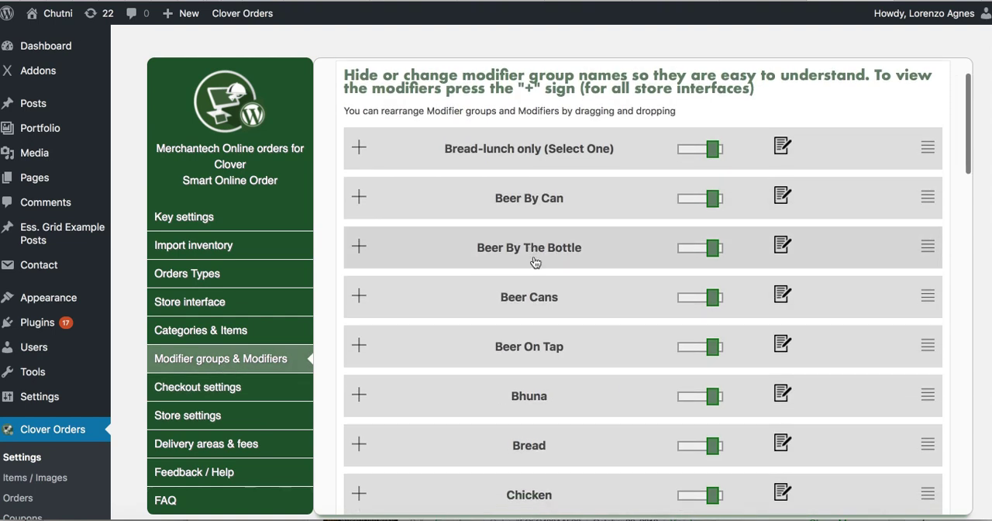
{"action": "left_click", "coordinate": [200, 331]}
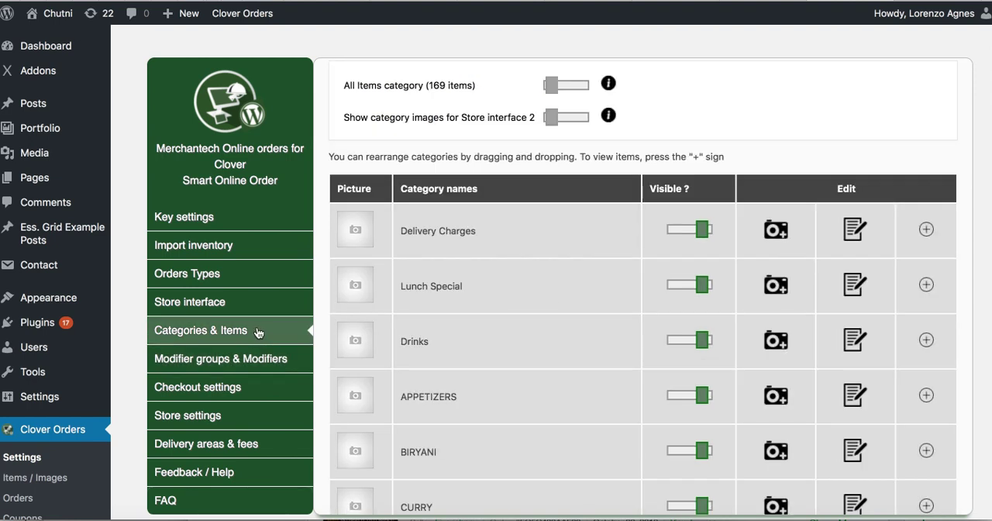
- Switch off the LIQUOR and Live@5 Beers categories and dismiss the Reorder items notice
{"action": "scroll", "scroll_direction": "down", "scroll_amount": 3}
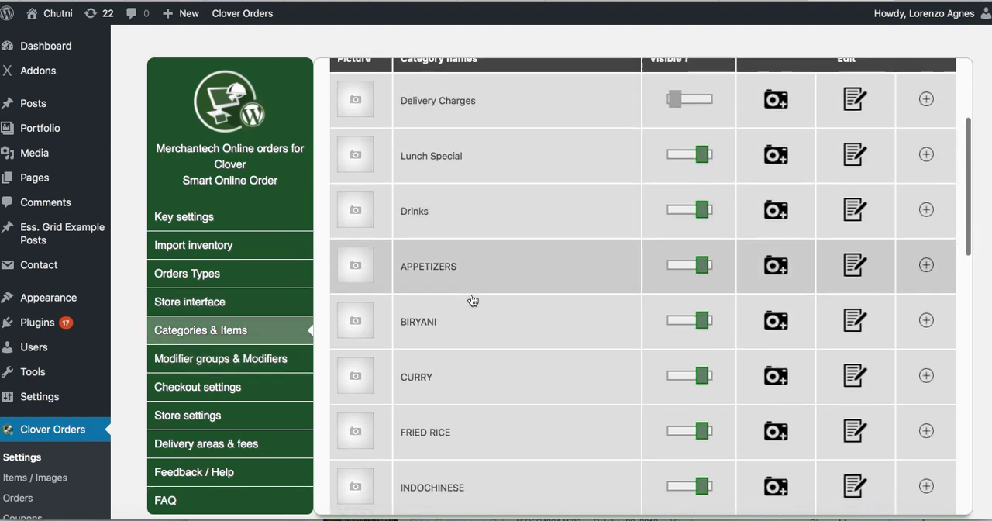
{"action": "scroll", "scroll_direction": "down", "scroll_amount": 3}
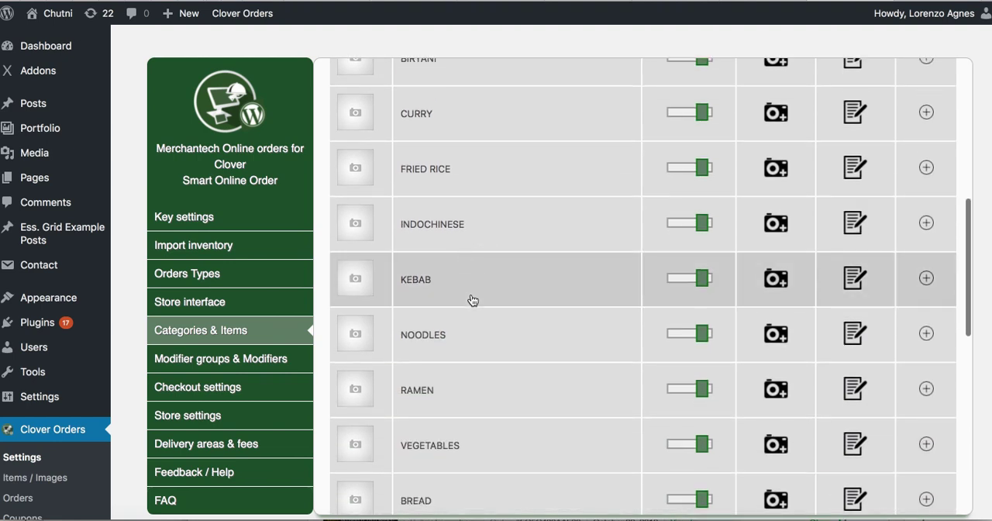
{"action": "scroll", "scroll_direction": "down", "scroll_amount": 3}
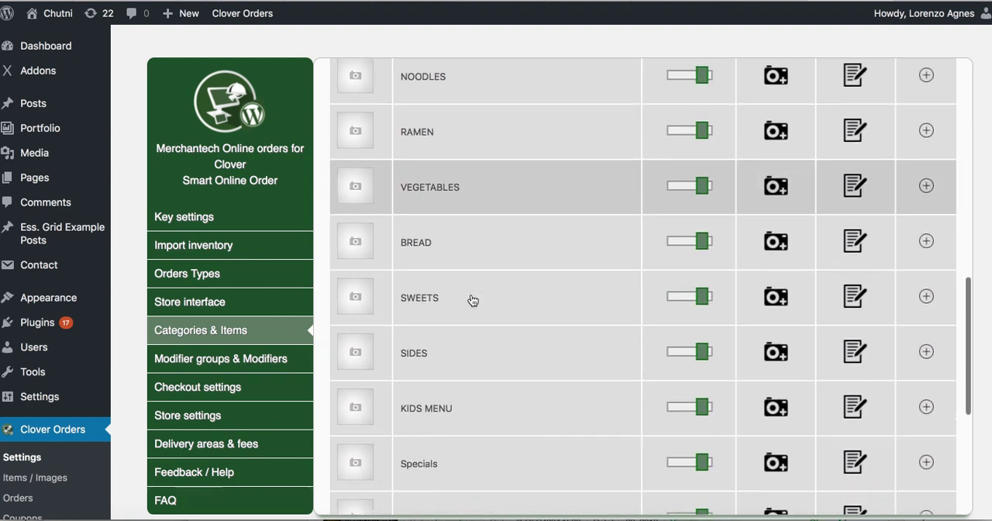
{"action": "scroll", "scroll_direction": "down", "scroll_amount": 3}
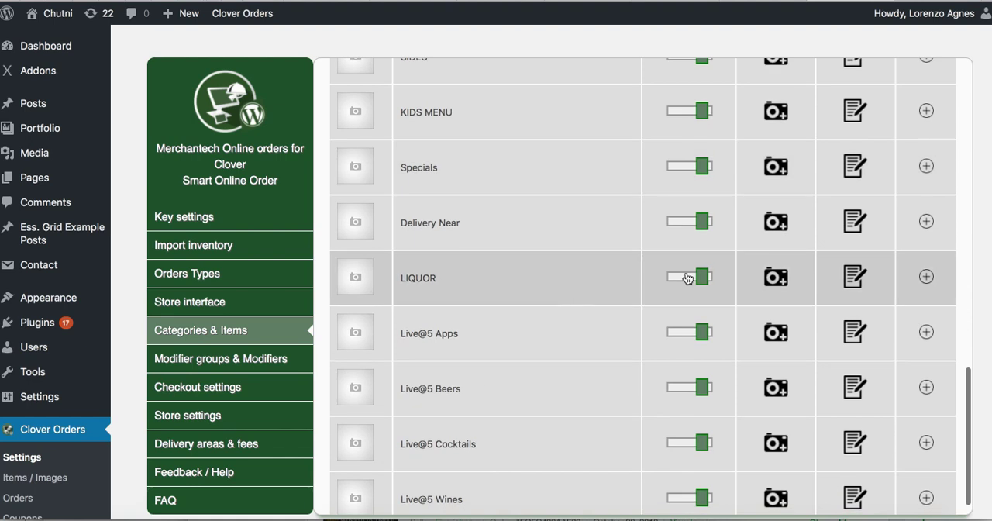
{"action": "left_click", "coordinate": [694, 278]}
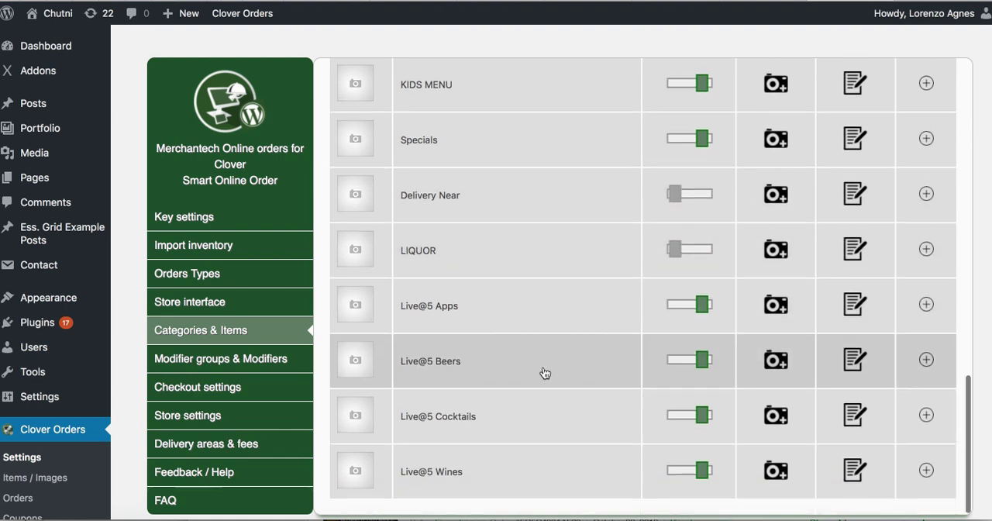
{"action": "left_click", "coordinate": [698, 362]}
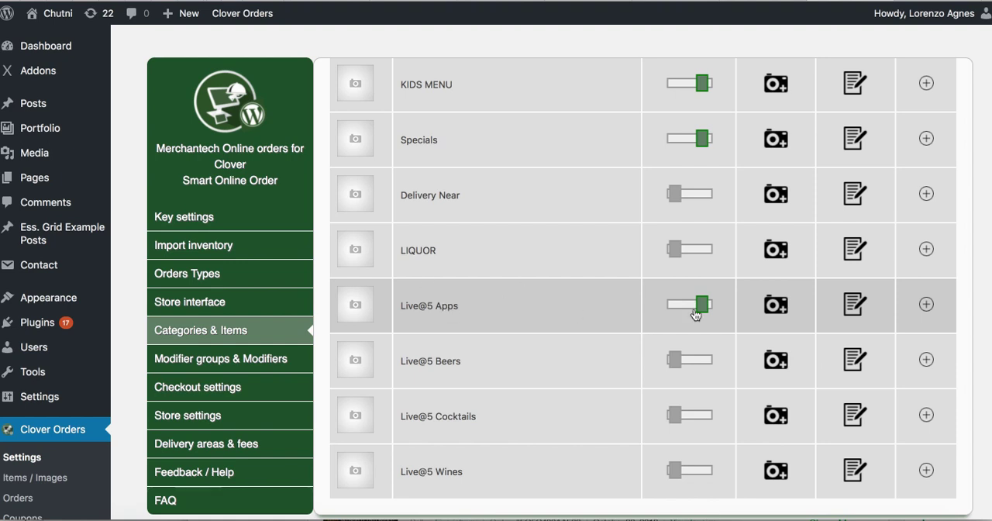
{"action": "mouse_move", "coordinate": [573, 332]}
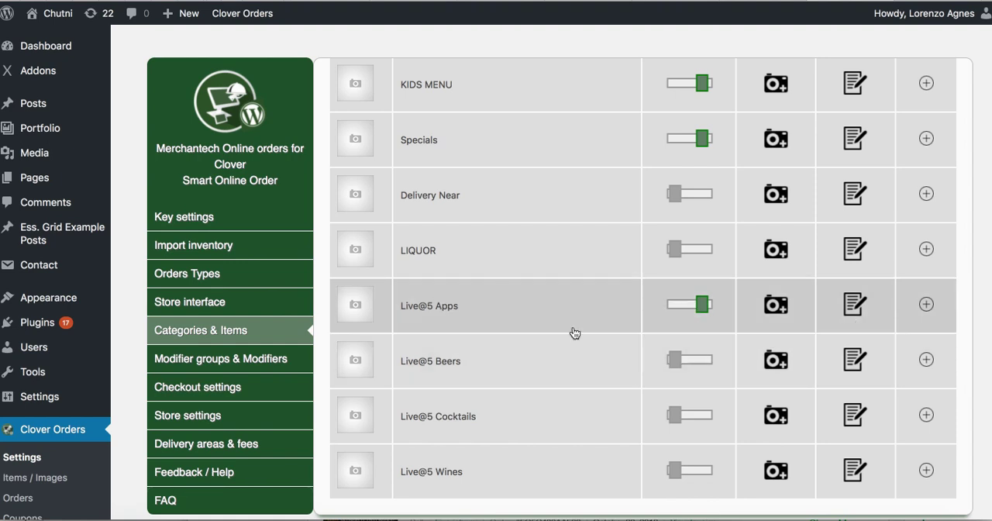
{"action": "mouse_move", "coordinate": [874, 323]}
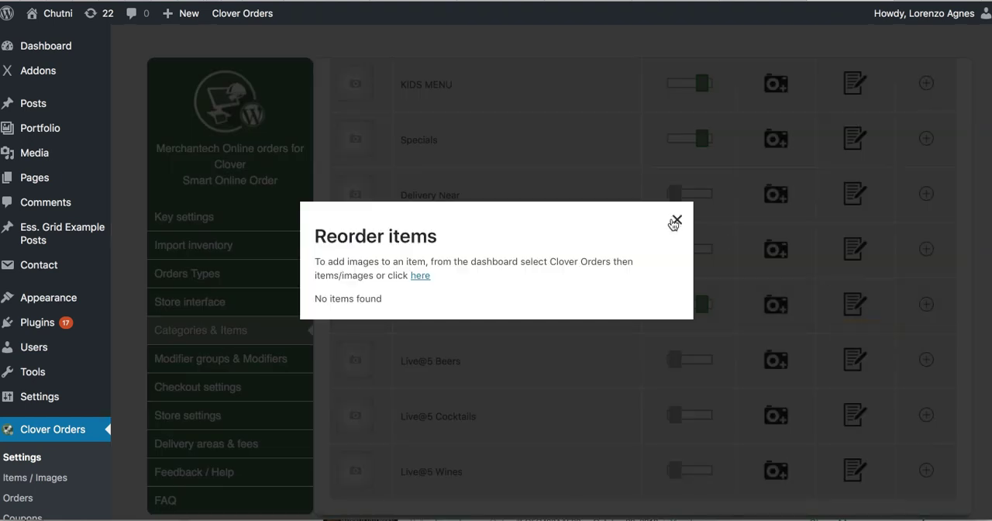
{"action": "left_click", "coordinate": [675, 219]}
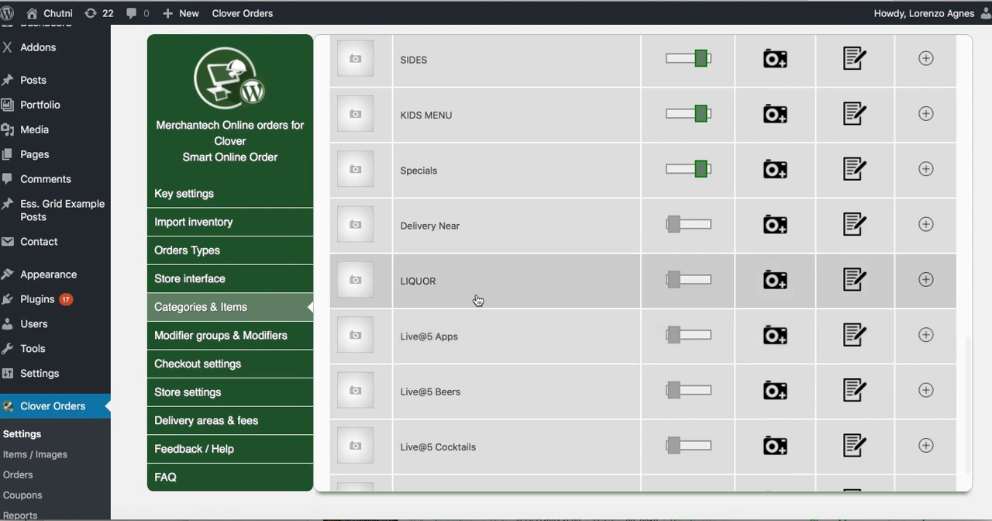
{"action": "scroll", "scroll_direction": "down", "scroll_amount": 3}
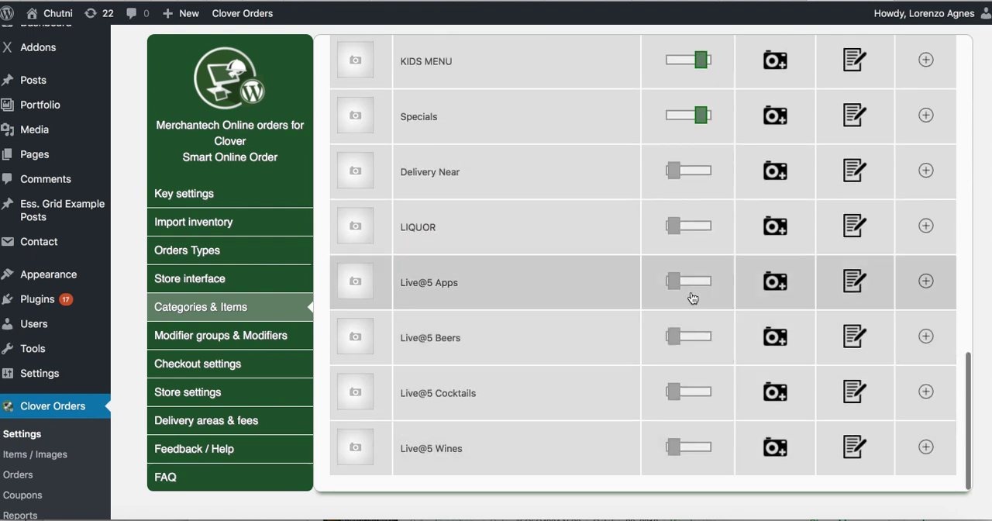
{"action": "mouse_move", "coordinate": [518, 299]}
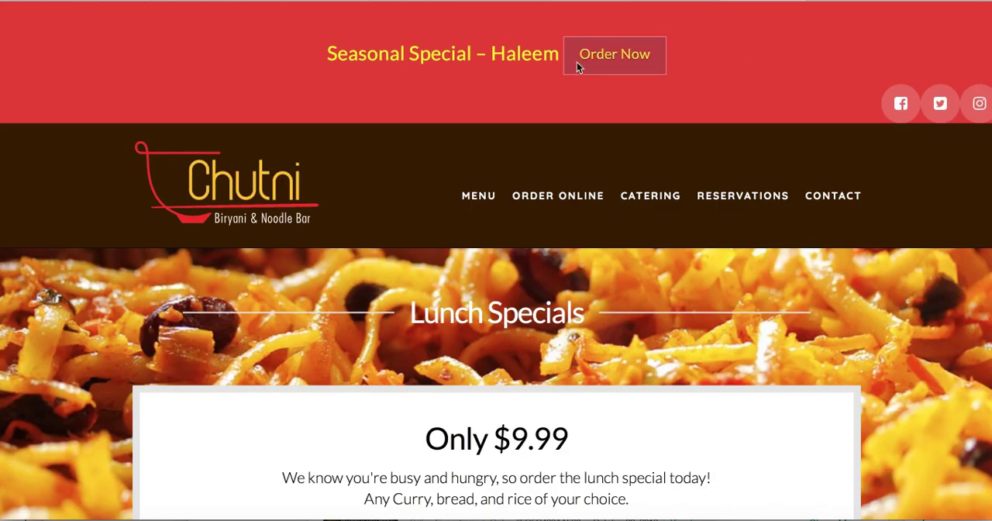
- Scroll down the Chutni homepage showing Lunch Specials
{"action": "scroll", "scroll_direction": "down", "scroll_amount": 3}
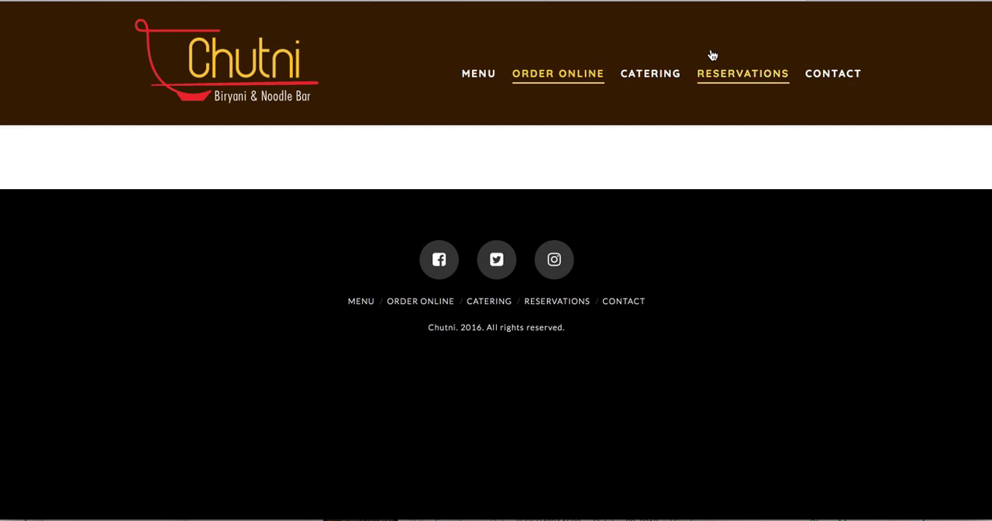
{"action": "mouse_move", "coordinate": [547, 74]}
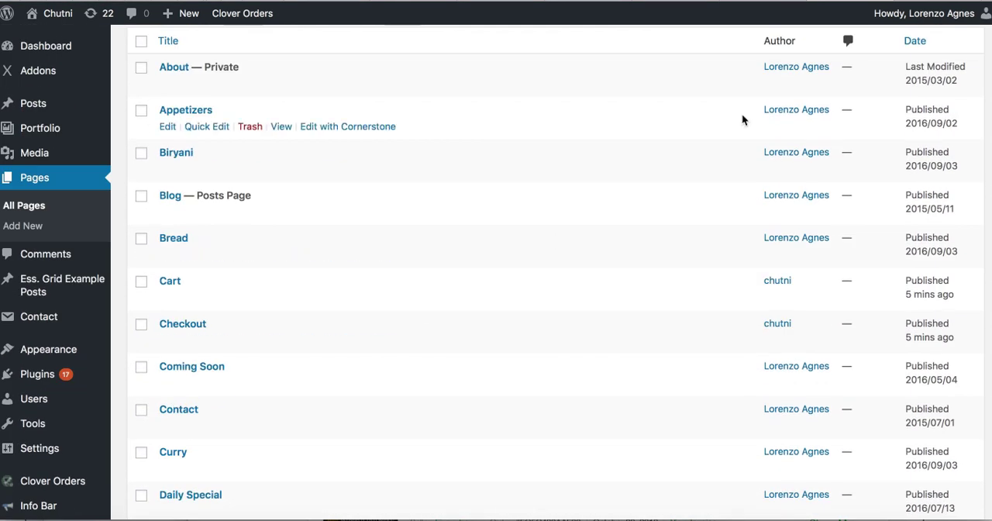
- Search Pages for 'order onli' and scroll through the matching Online Order and Order Online pages
{"action": "type", "text": "order online"}
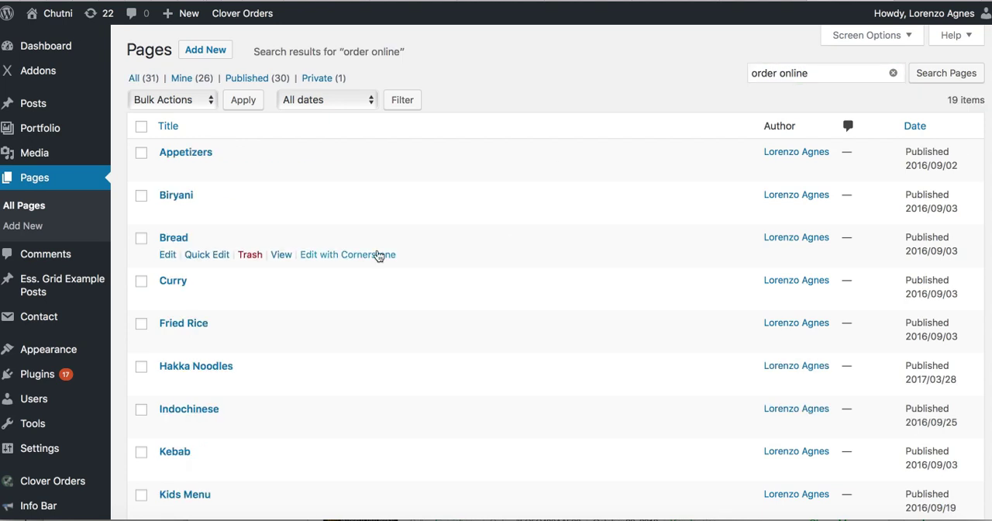
{"action": "scroll", "scroll_direction": "down", "scroll_amount": 3}
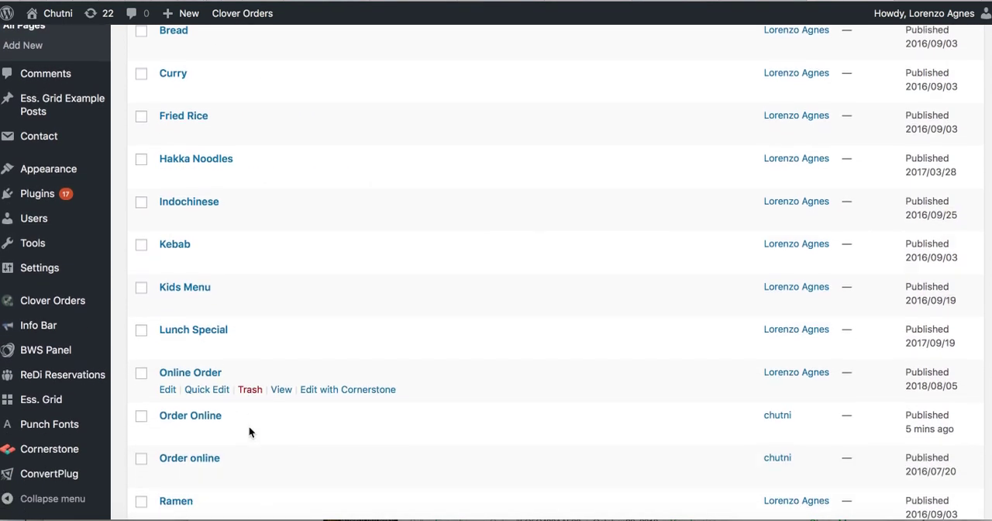
{"action": "scroll", "scroll_direction": "down", "scroll_amount": 3}
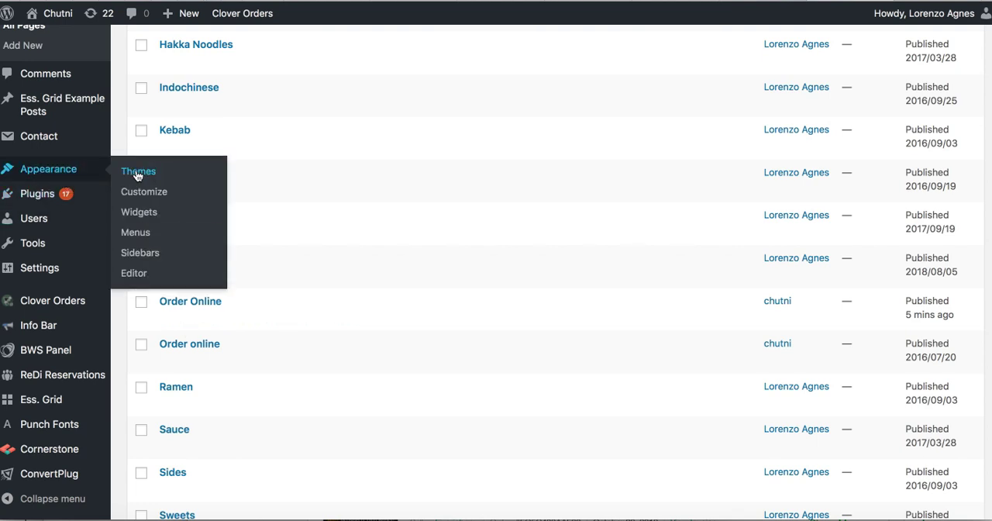
{"action": "mouse_move", "coordinate": [144, 192]}
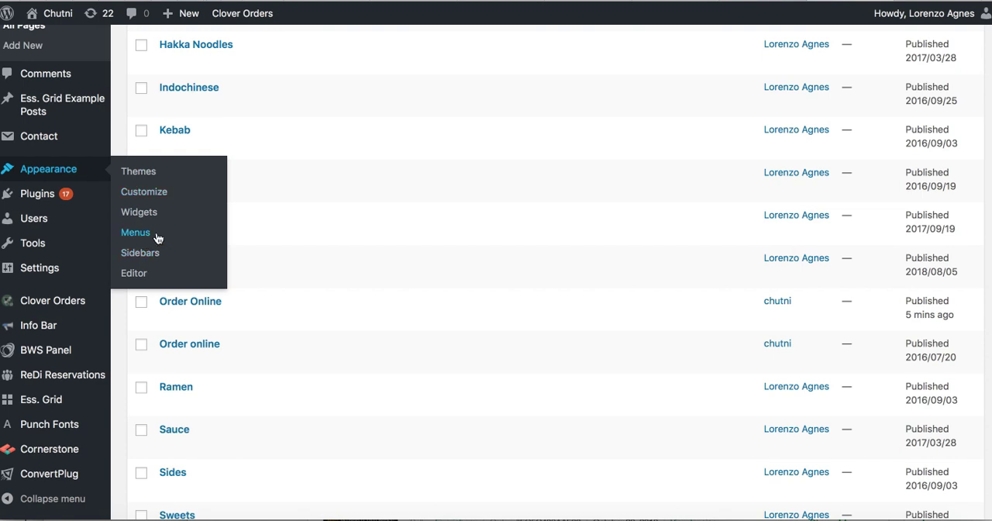
{"action": "mouse_move", "coordinate": [156, 191]}
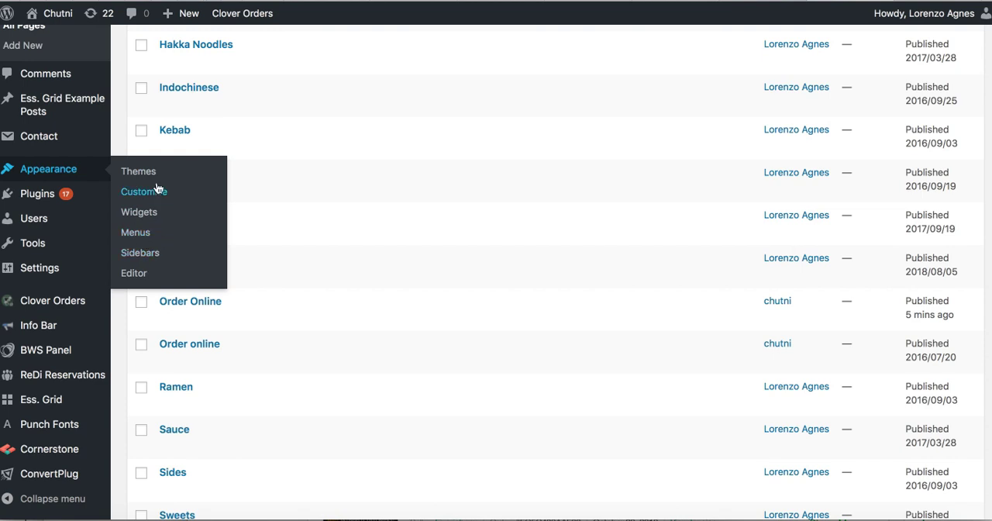
{"action": "mouse_move", "coordinate": [158, 237]}
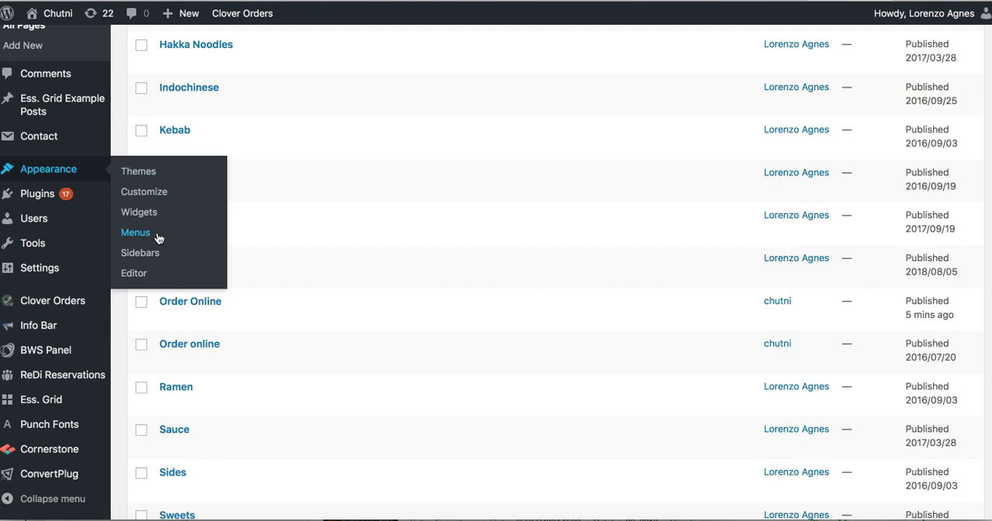
- Add the Online Order page to the Primary Menu and remove the old Order online item
{"action": "left_click", "coordinate": [135, 232]}
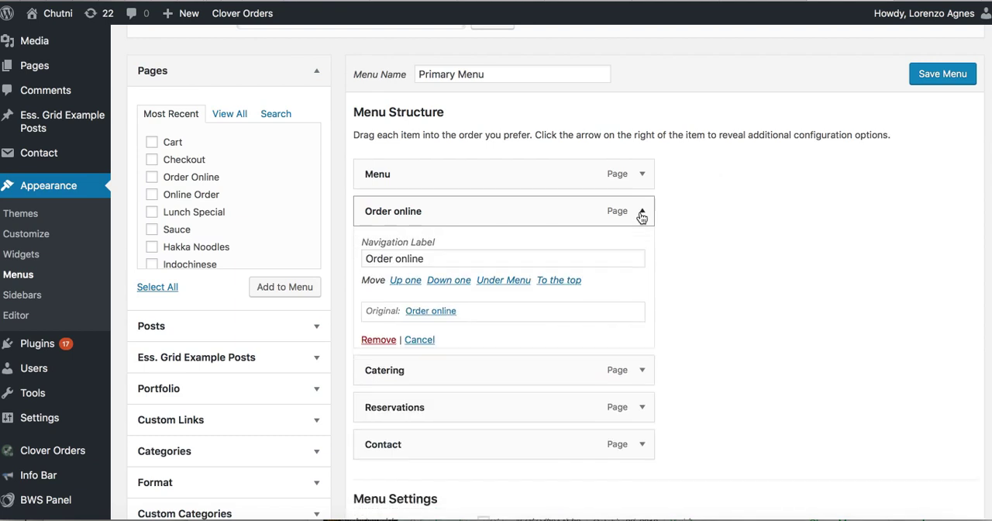
{"action": "left_click", "coordinate": [641, 211]}
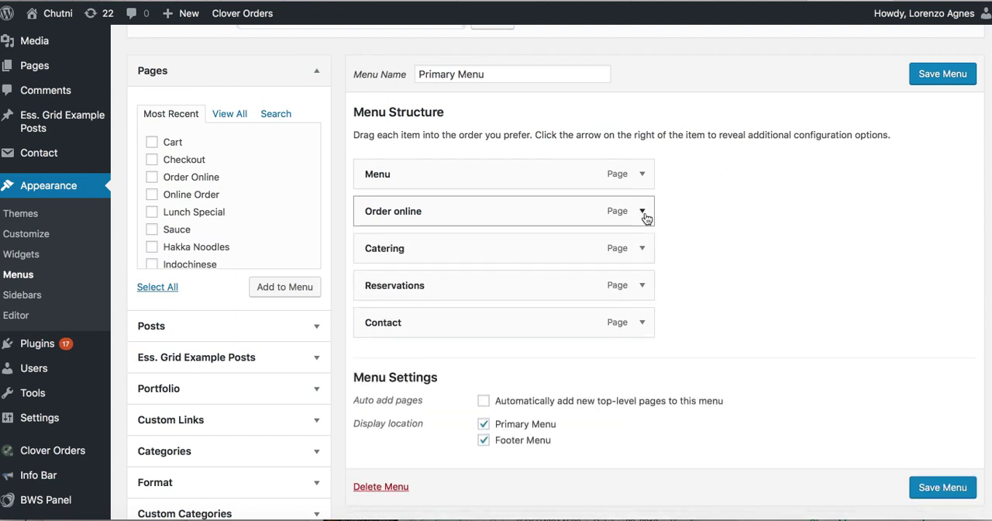
{"action": "mouse_move", "coordinate": [232, 246]}
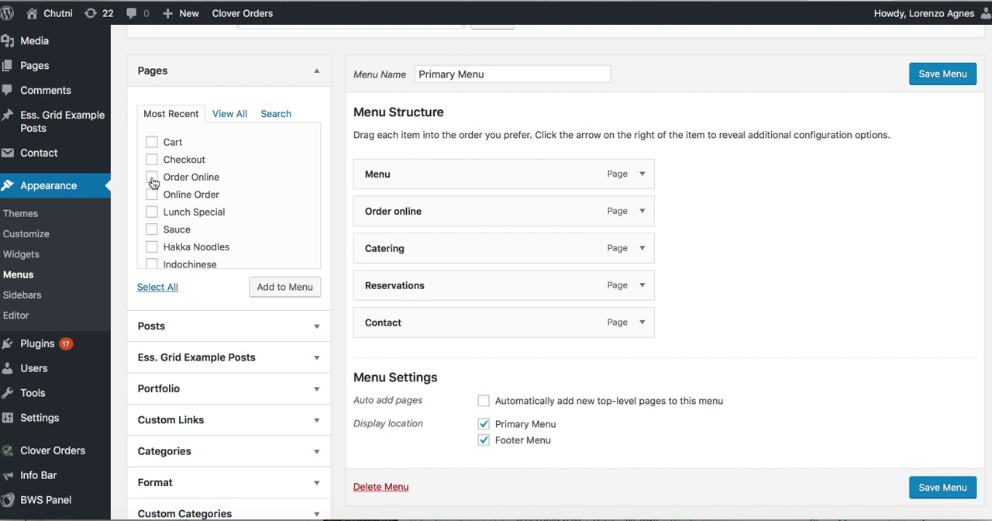
{"action": "mouse_move", "coordinate": [203, 188]}
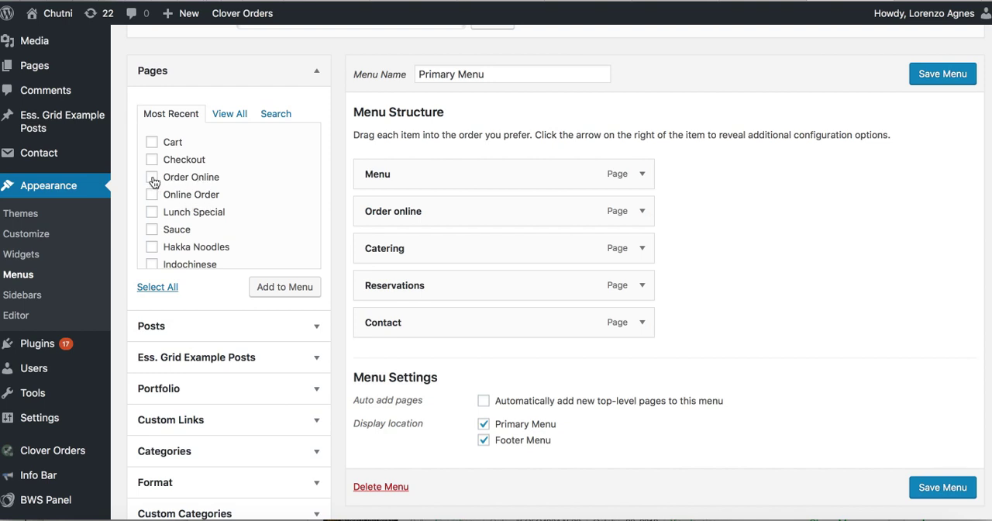
{"action": "left_click", "coordinate": [152, 194]}
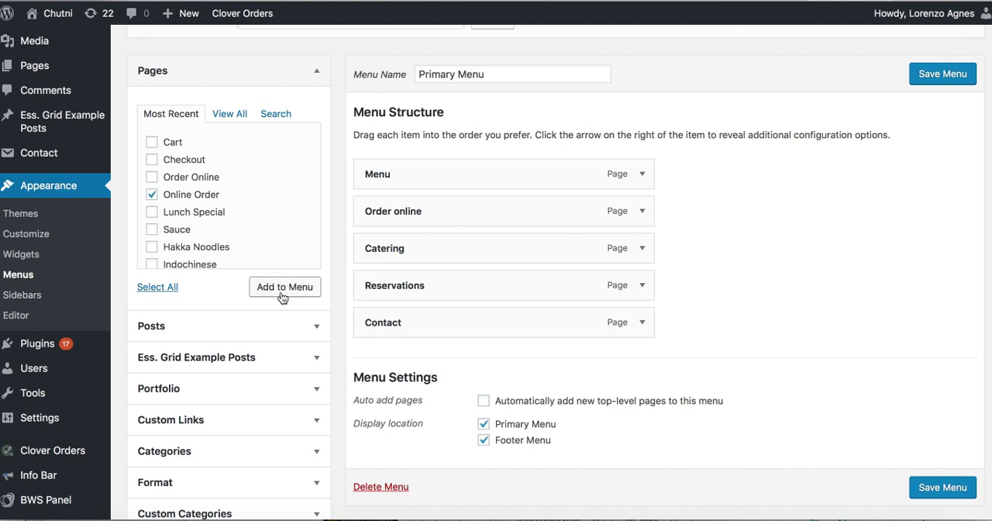
{"action": "left_click", "coordinate": [284, 286]}
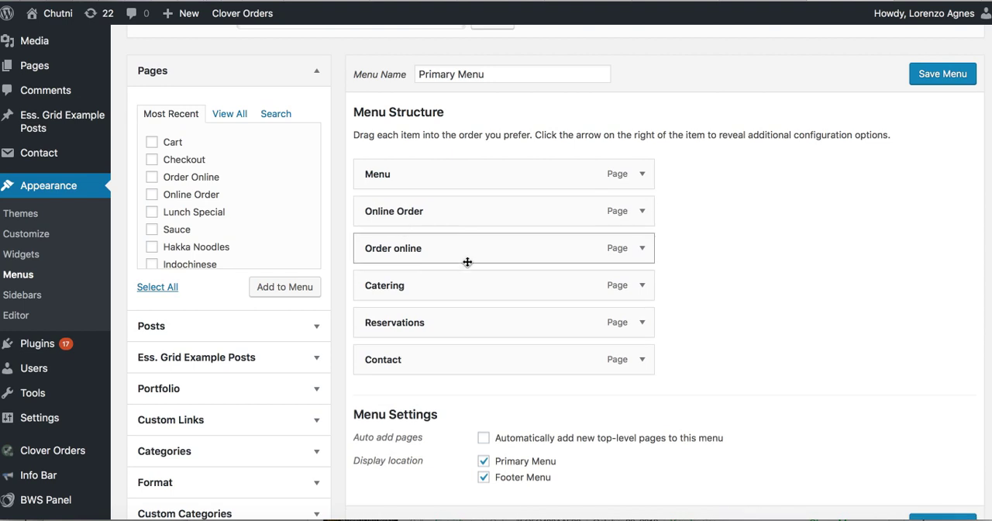
{"action": "left_click", "coordinate": [647, 248]}
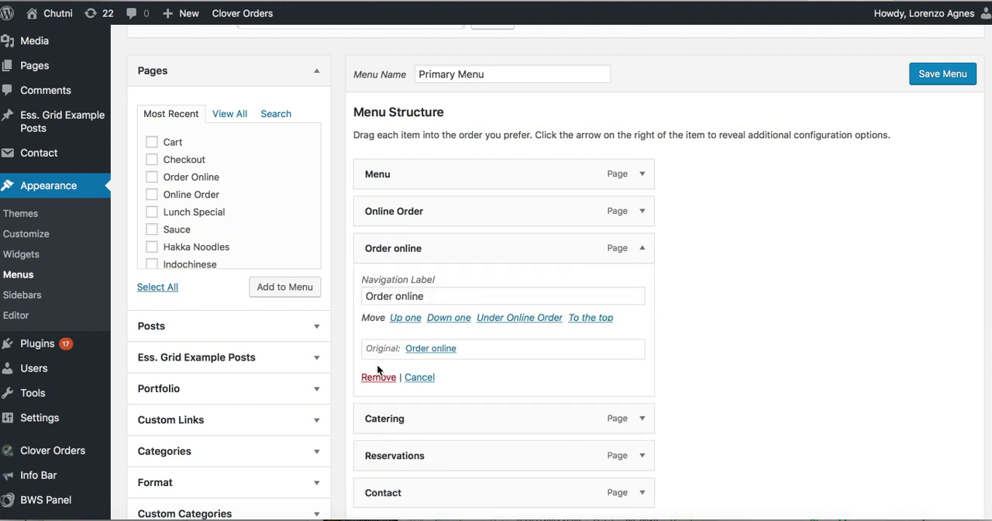
{"action": "left_click", "coordinate": [379, 376]}
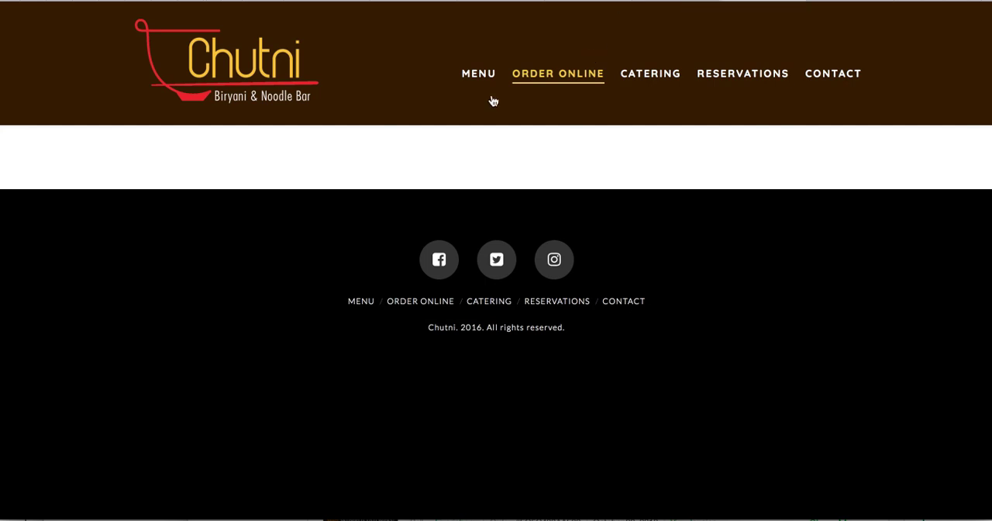
{"action": "left_click", "coordinate": [478, 72]}
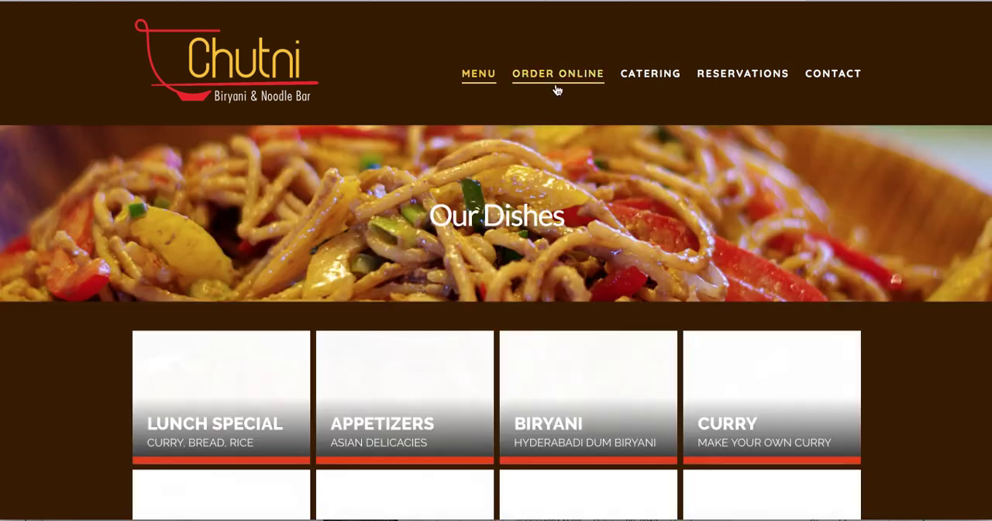
{"action": "left_click", "coordinate": [558, 73]}
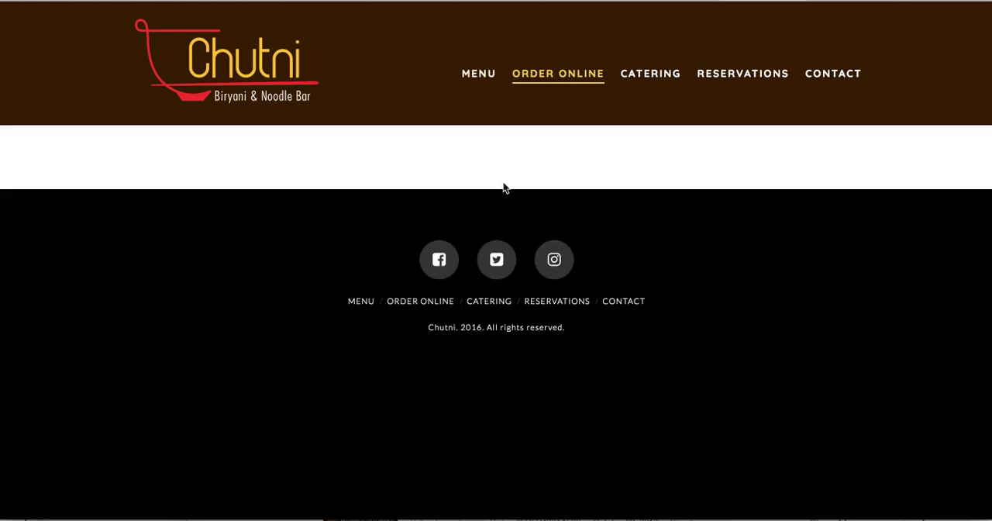
{"action": "mouse_move", "coordinate": [556, 96]}
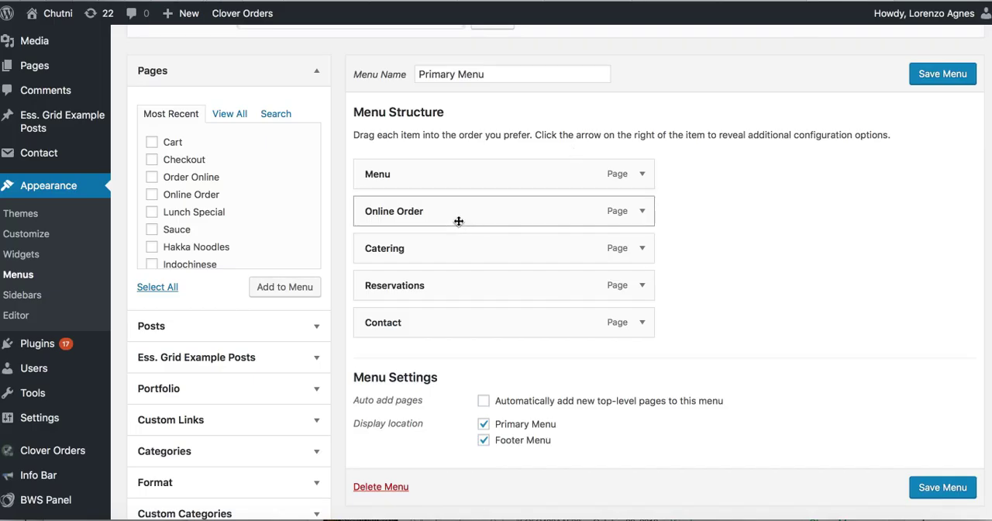
{"action": "mouse_move", "coordinate": [466, 211]}
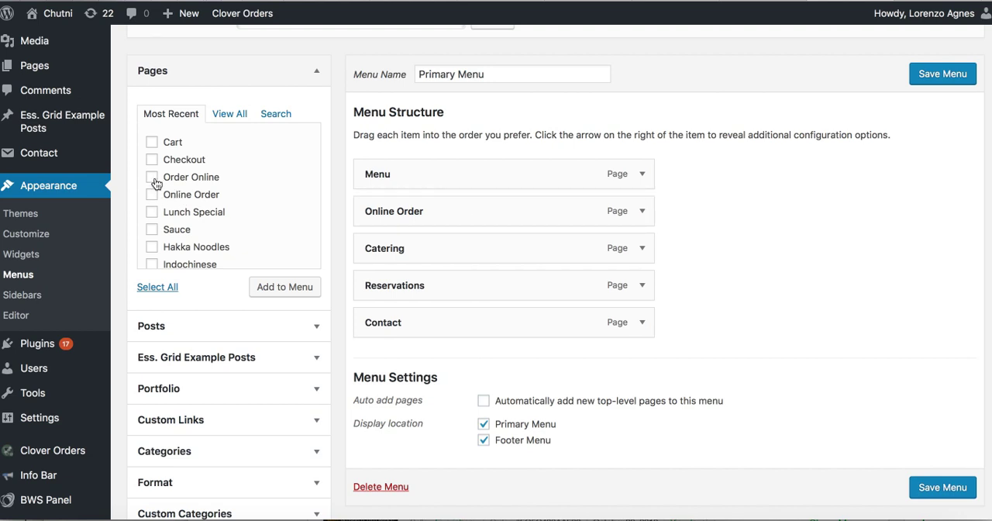
- Append the Order Online page to the Primary Menu and save the menu
{"action": "left_click", "coordinate": [152, 177]}
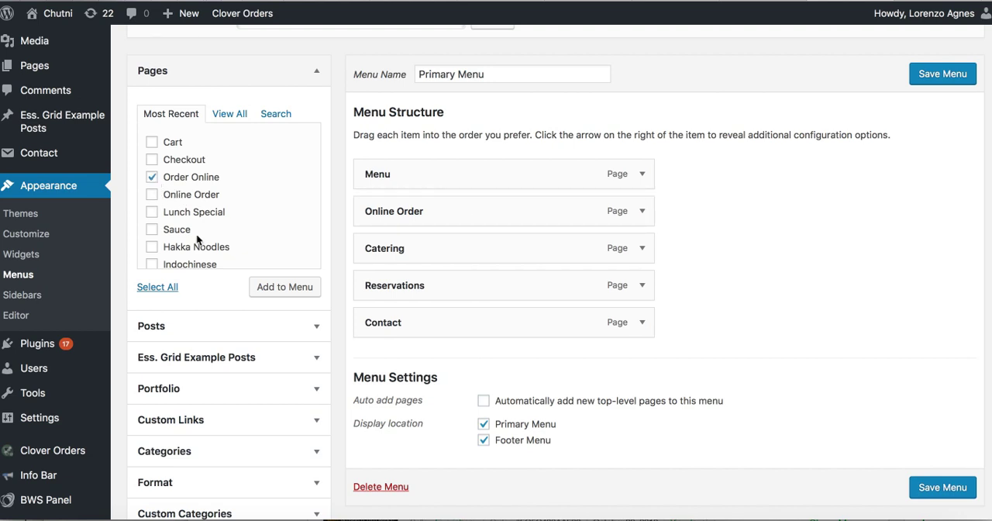
{"action": "left_click", "coordinate": [285, 287]}
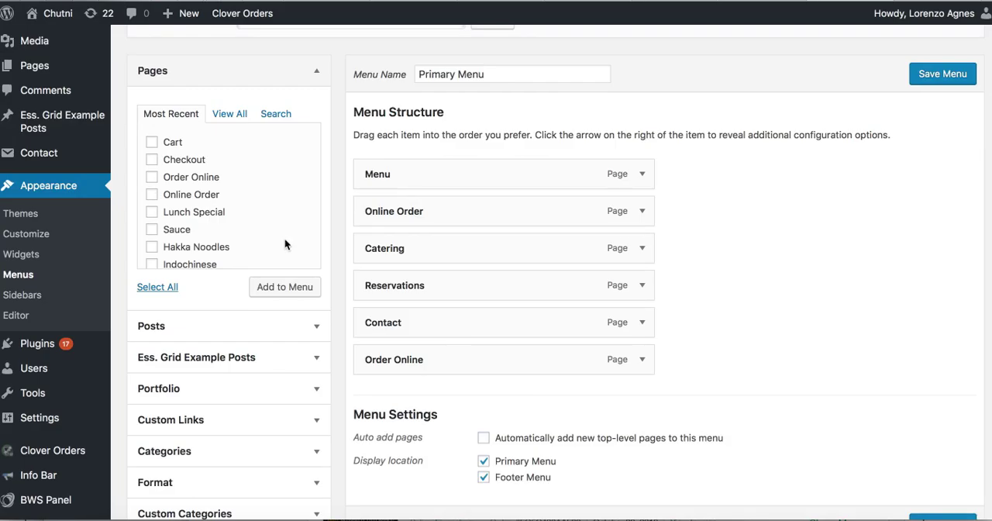
{"action": "mouse_move", "coordinate": [942, 88]}
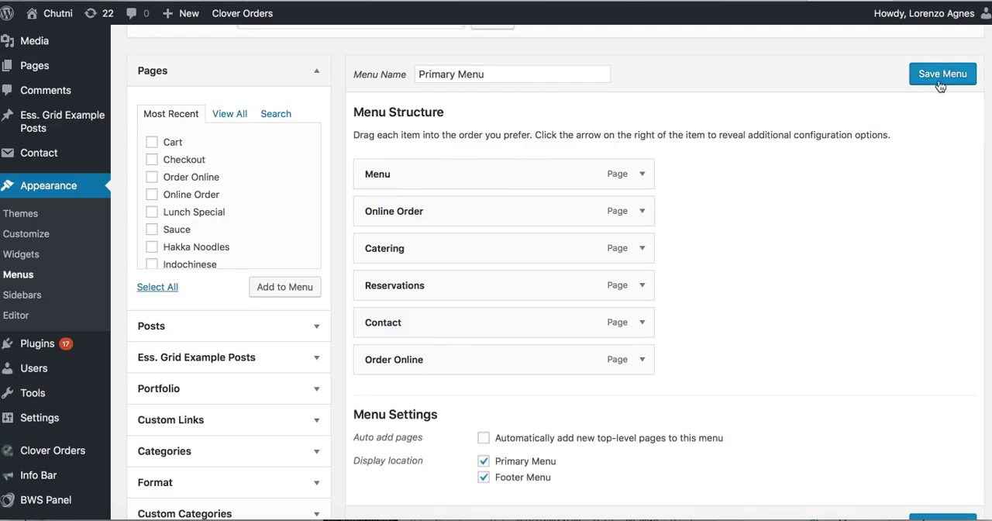
{"action": "left_click", "coordinate": [940, 73]}
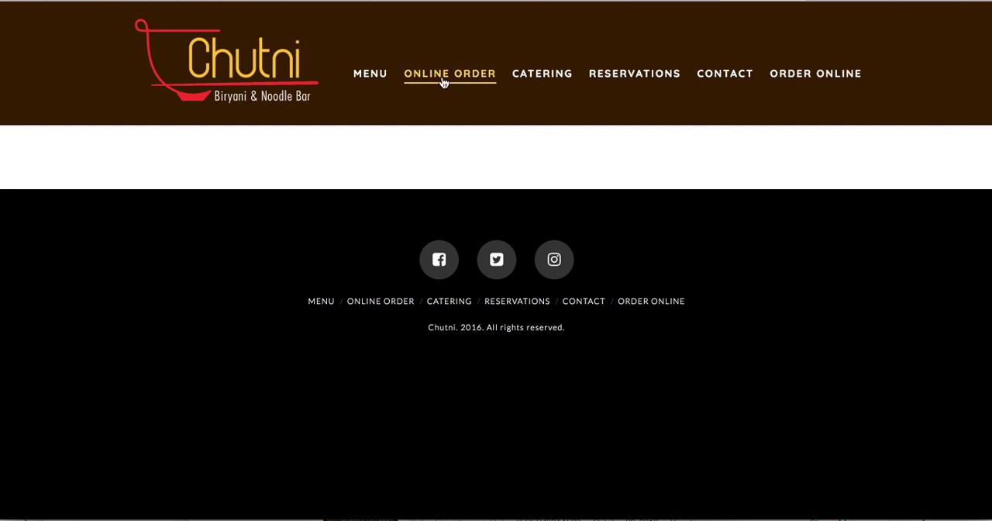
- Visit the ONLINE ORDER and Online Order pages from the Chutni site's header
{"action": "left_click", "coordinate": [816, 73]}
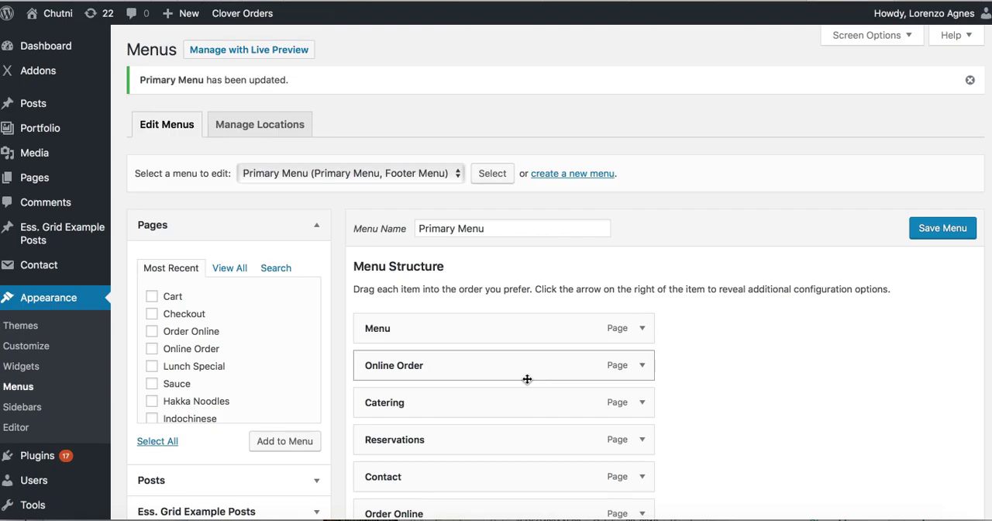
{"action": "left_click", "coordinate": [643, 364]}
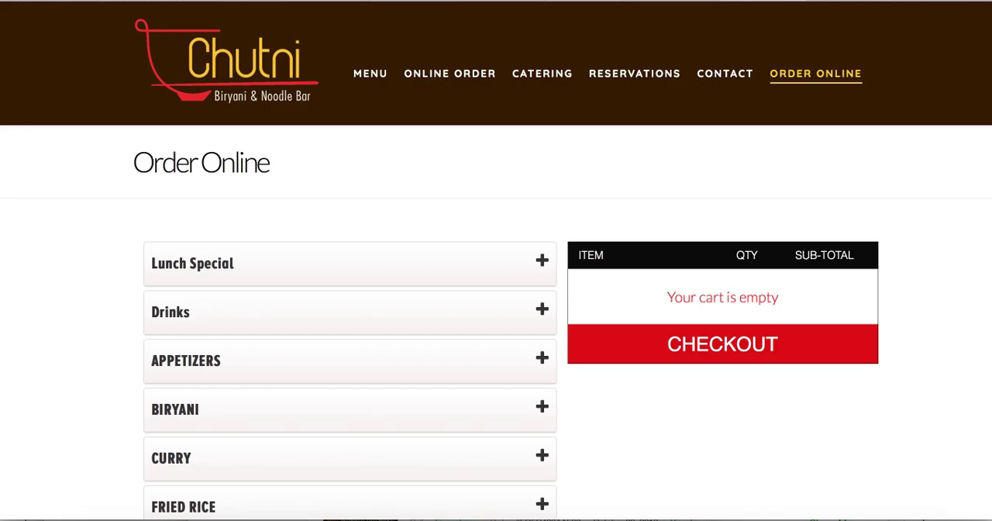
{"action": "scroll", "scroll_direction": "down", "scroll_amount": 3}
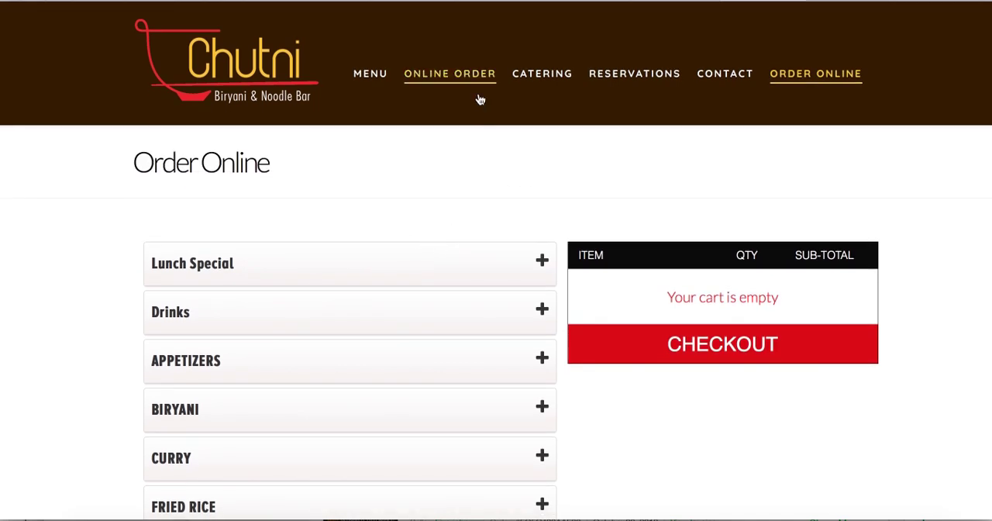
{"action": "mouse_move", "coordinate": [440, 108]}
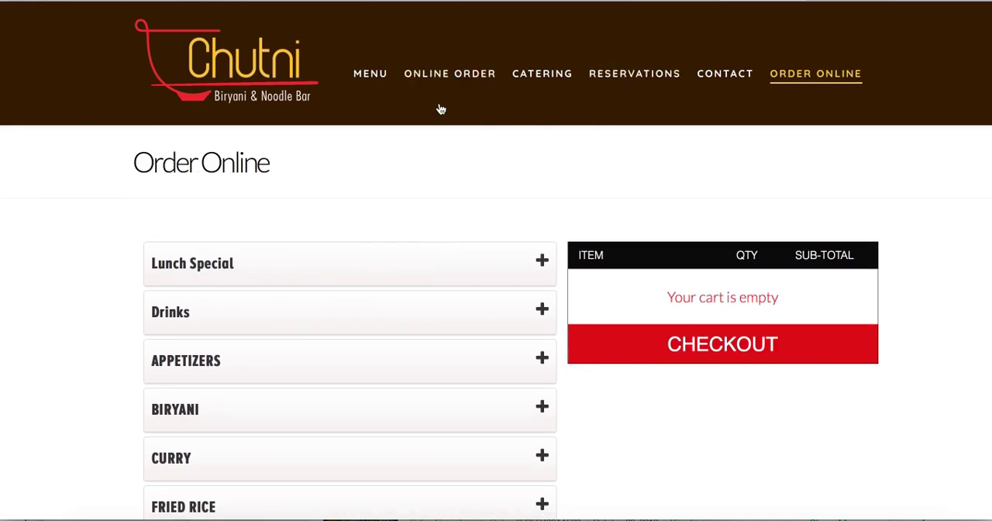
{"action": "mouse_move", "coordinate": [462, 79]}
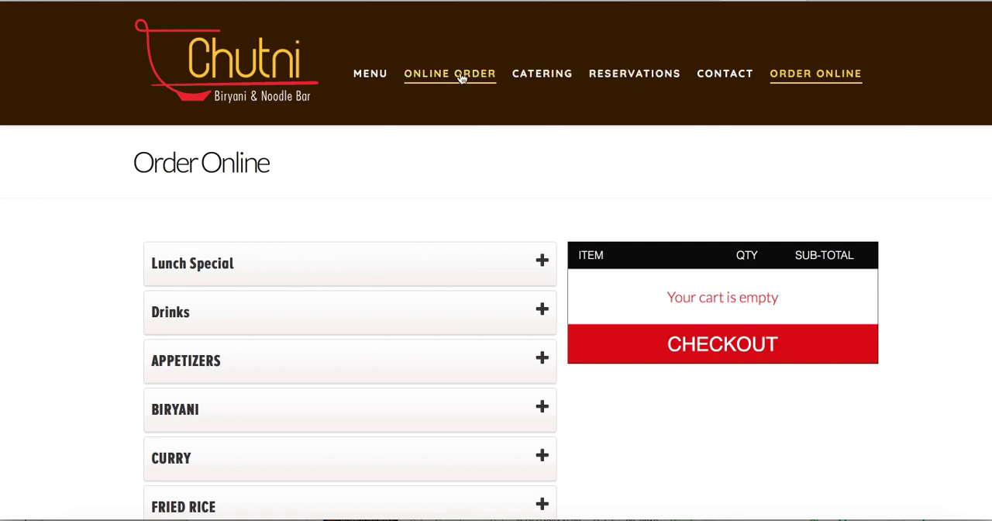
{"action": "left_click", "coordinate": [370, 73]}
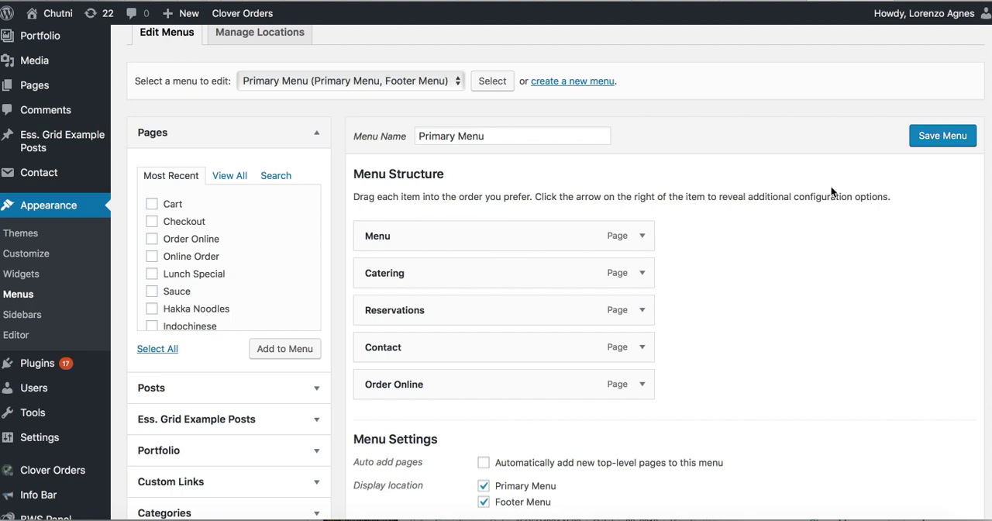
- Save the menu without Online Order, then expand Lunch Special on the Order Online page
{"action": "left_click", "coordinate": [942, 134]}
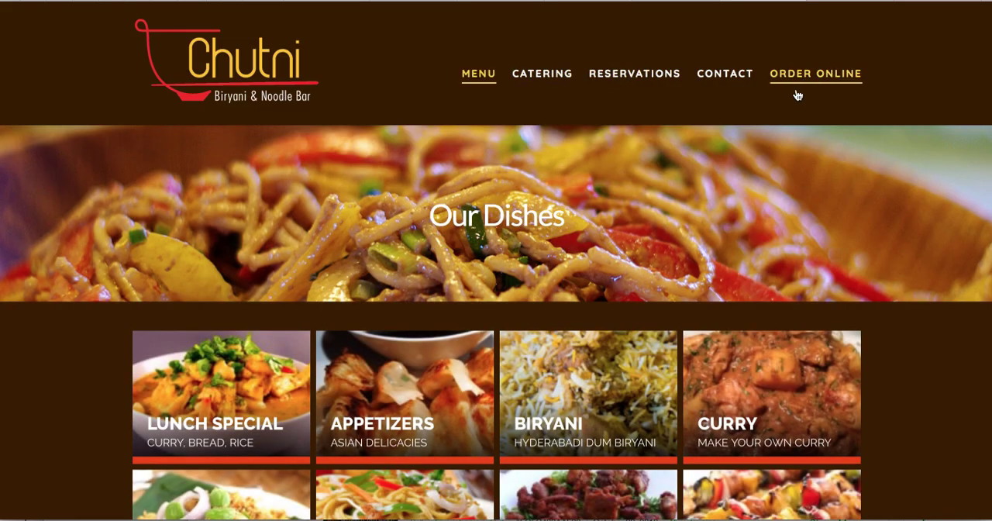
{"action": "left_click", "coordinate": [816, 74]}
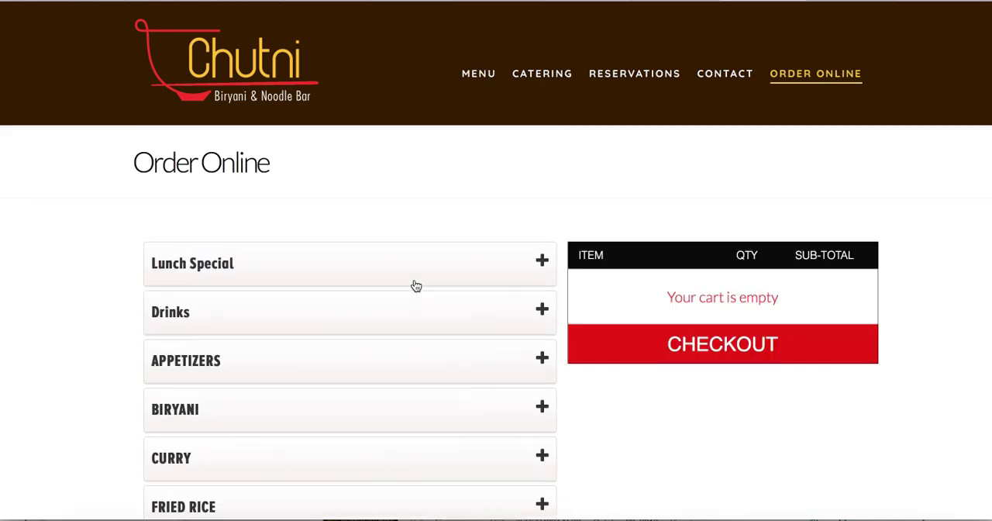
{"action": "left_click", "coordinate": [350, 263]}
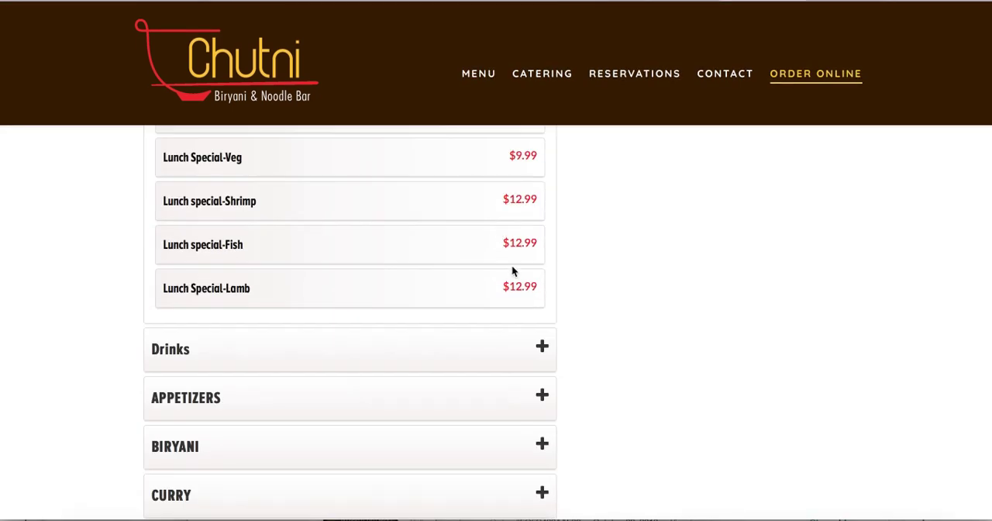
{"action": "scroll", "scroll_direction": "down", "scroll_amount": 3}
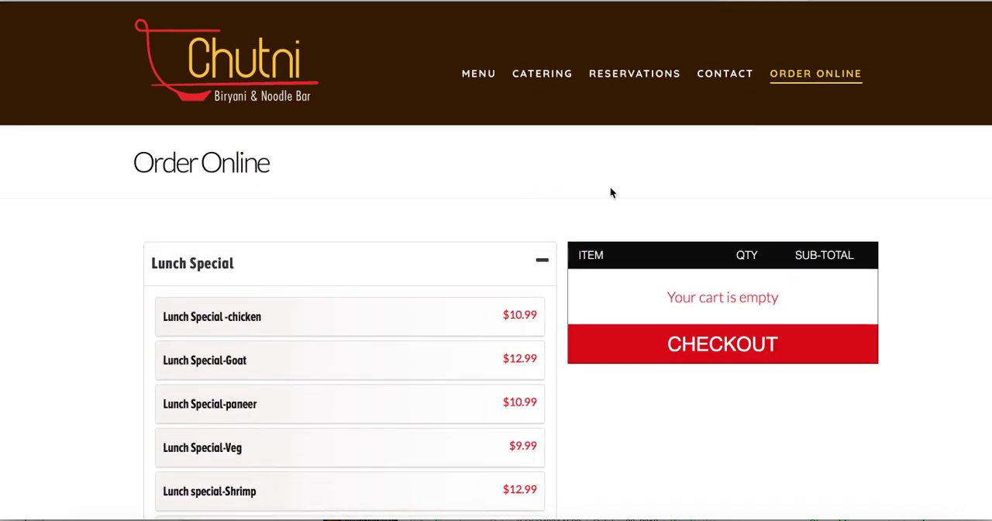
{"action": "mouse_move", "coordinate": [567, 217]}
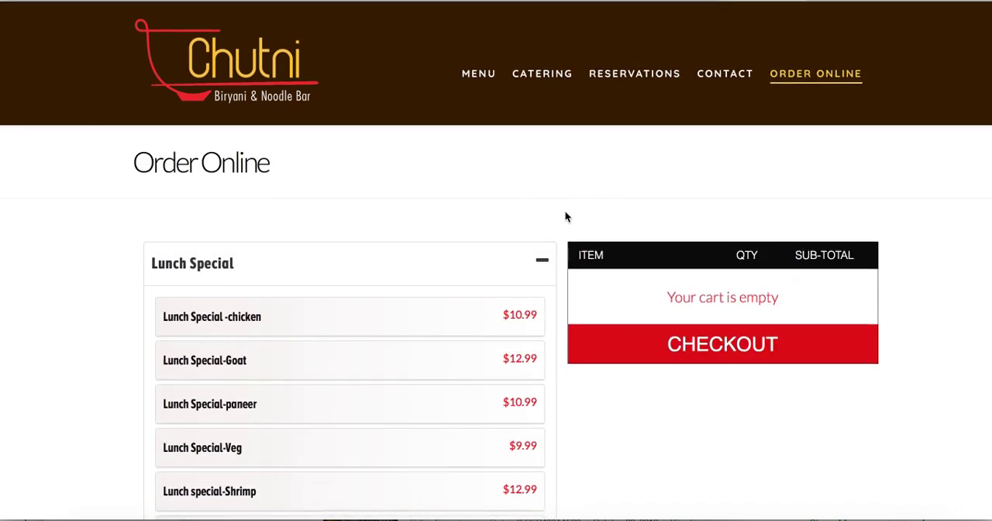
{"action": "mouse_move", "coordinate": [821, 123]}
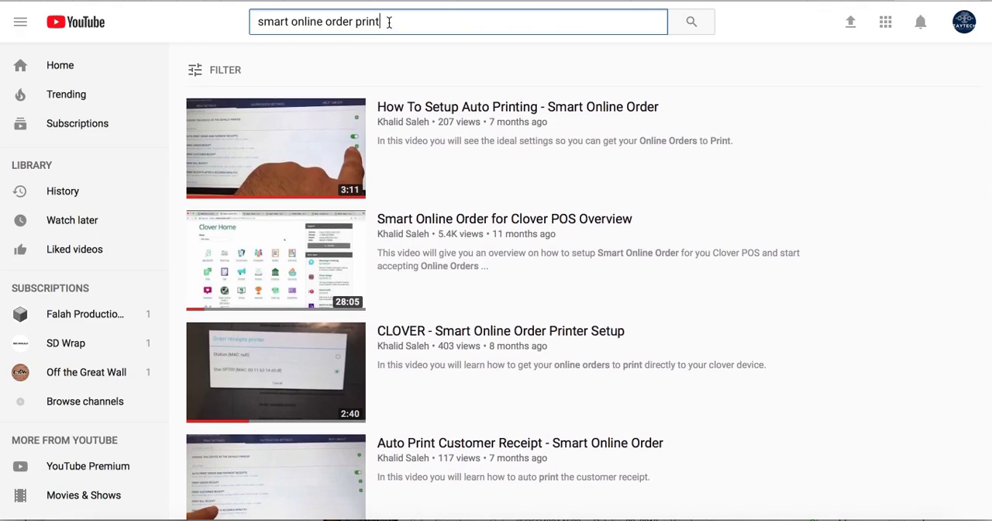
{"action": "mouse_move", "coordinate": [448, 145]}
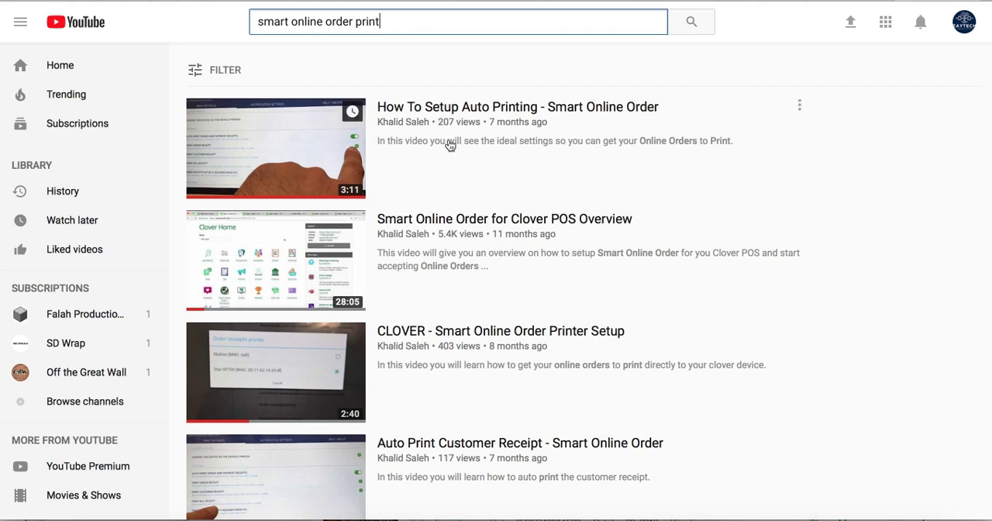
{"action": "mouse_move", "coordinate": [461, 107]}
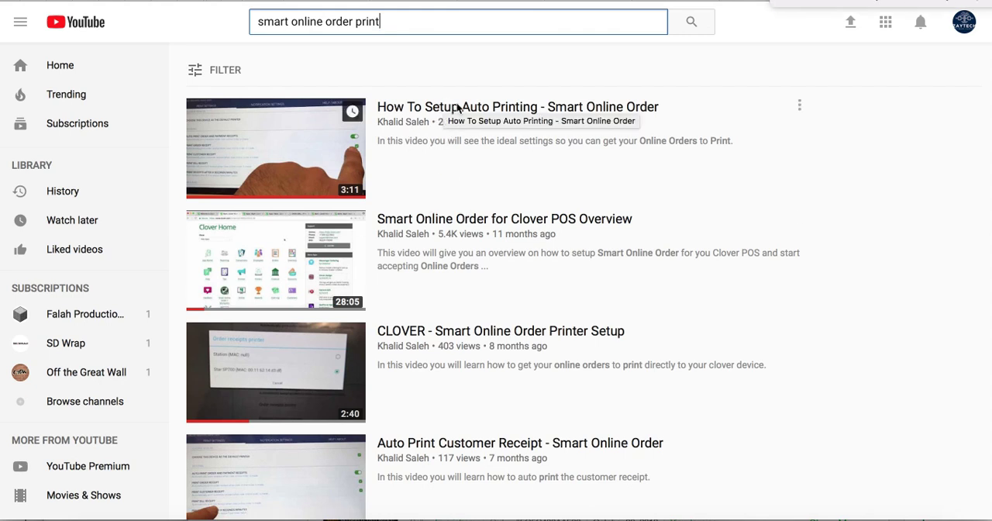
{"action": "mouse_move", "coordinate": [453, 102]}
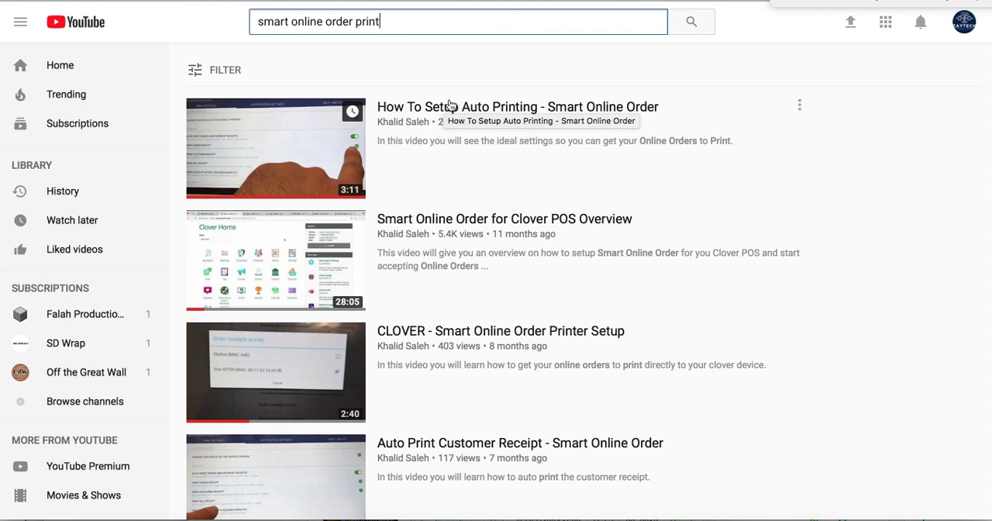
{"action": "mouse_move", "coordinate": [533, 59]}
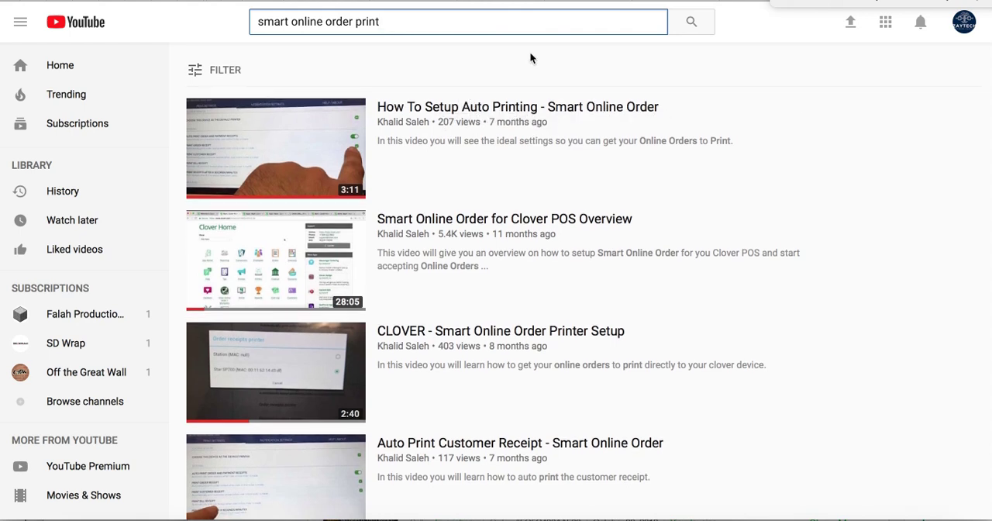
{"action": "mouse_move", "coordinate": [781, 4]}
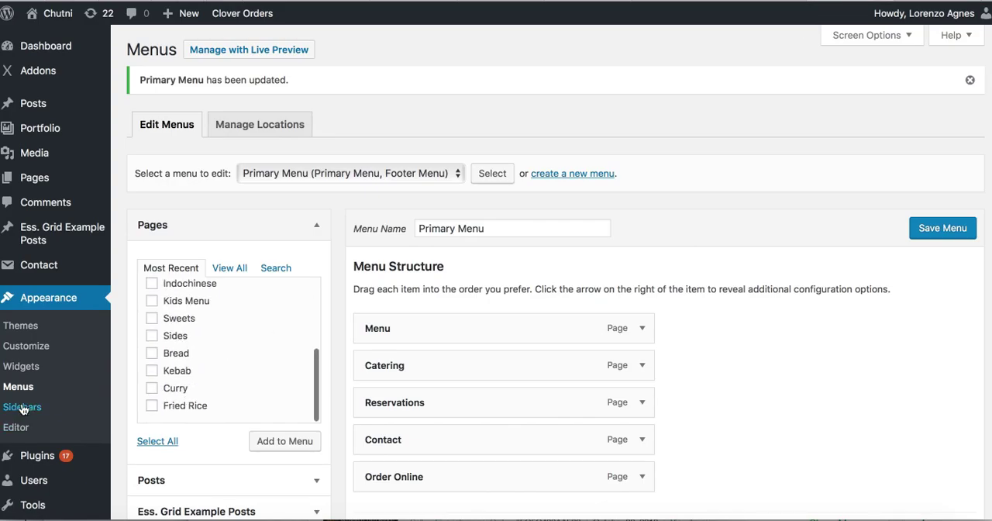
- Open the Clover Orders FAQ and scroll to the answer on receipts not printing
{"action": "scroll", "scroll_direction": "down", "scroll_amount": 3}
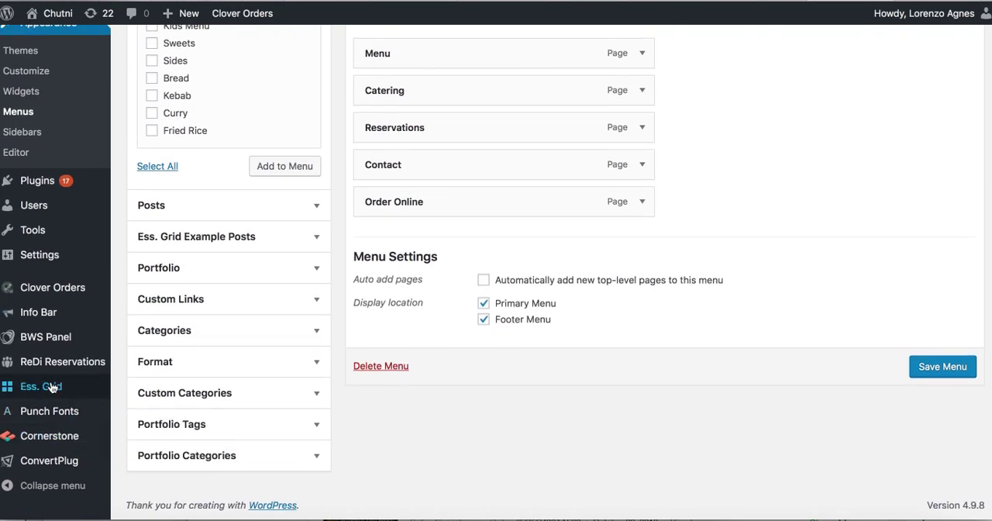
{"action": "mouse_move", "coordinate": [52, 288]}
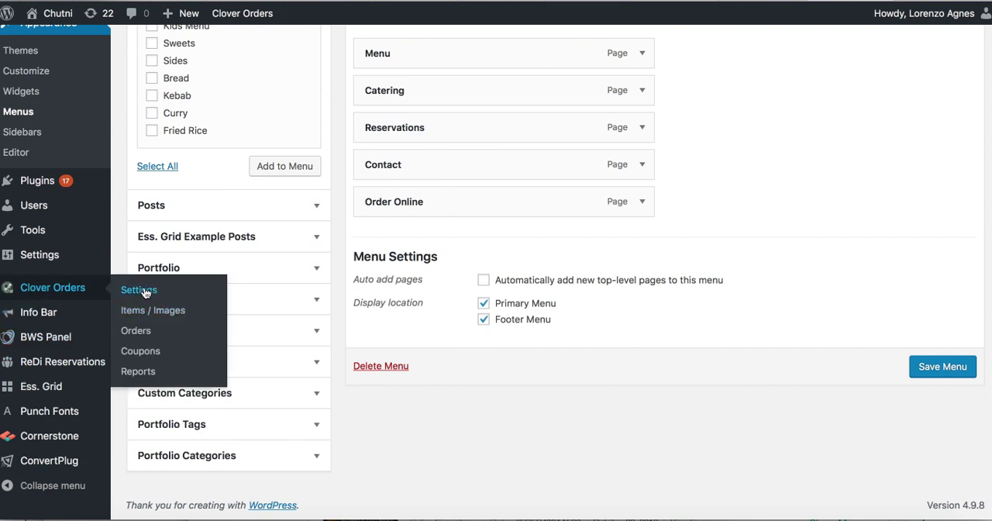
{"action": "left_click", "coordinate": [138, 290]}
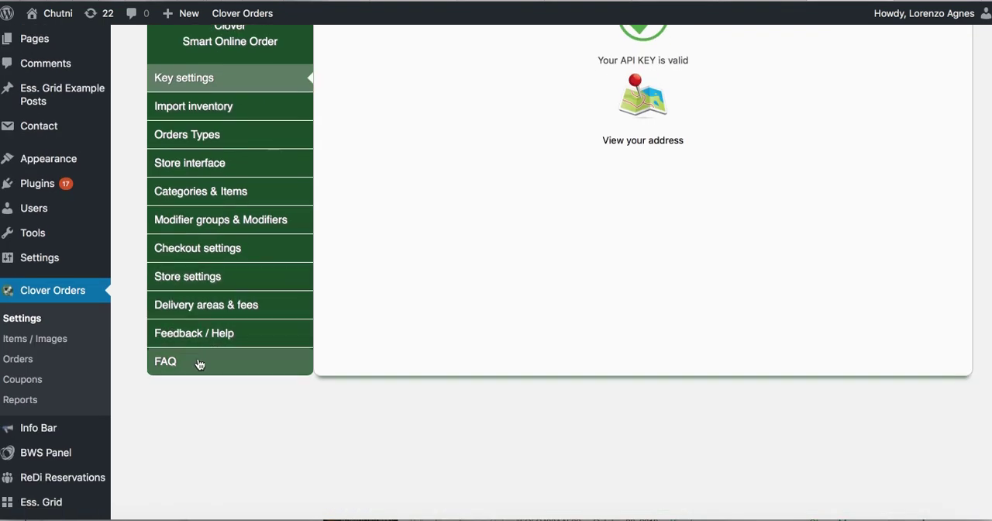
{"action": "left_click", "coordinate": [165, 362]}
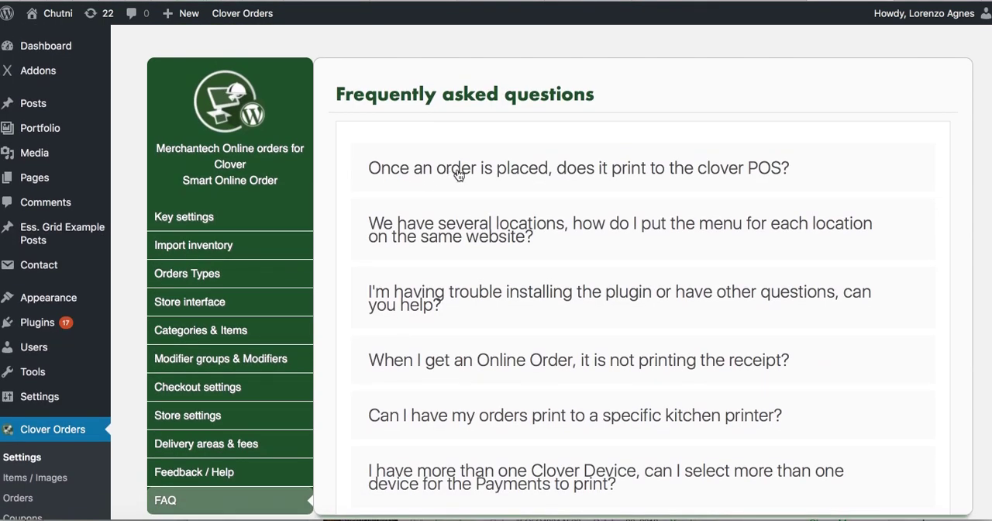
{"action": "mouse_move", "coordinate": [466, 302]}
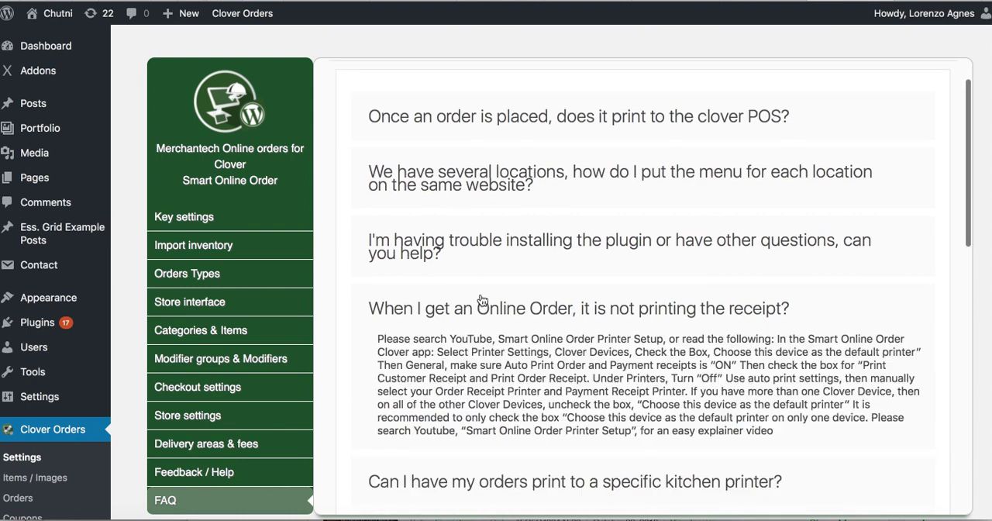
{"action": "mouse_move", "coordinate": [677, 392]}
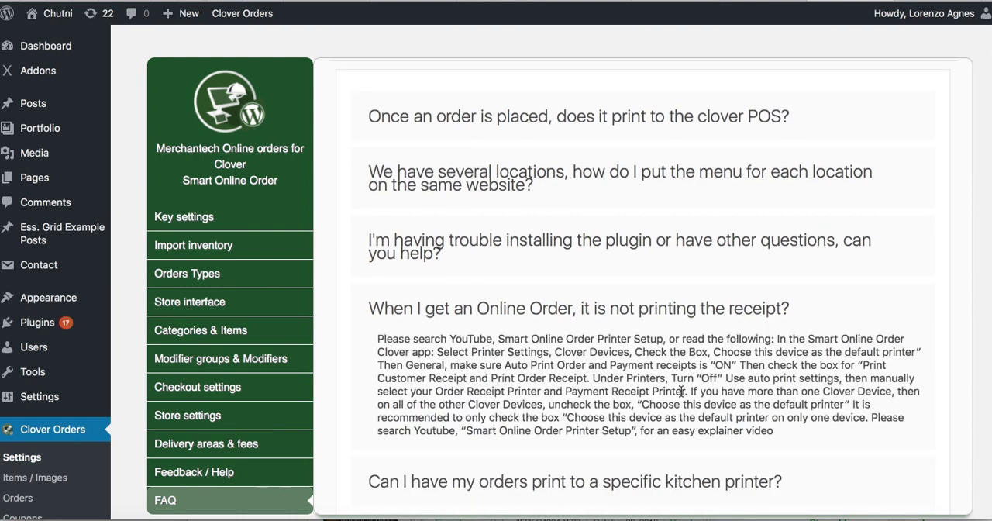
{"action": "scroll", "scroll_direction": "down", "scroll_amount": 3}
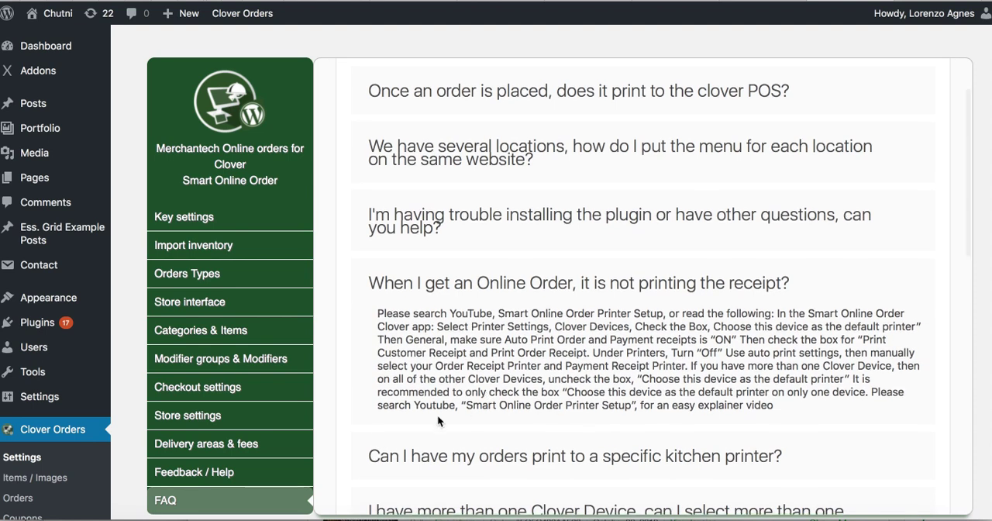
{"action": "scroll", "scroll_direction": "down", "scroll_amount": 3}
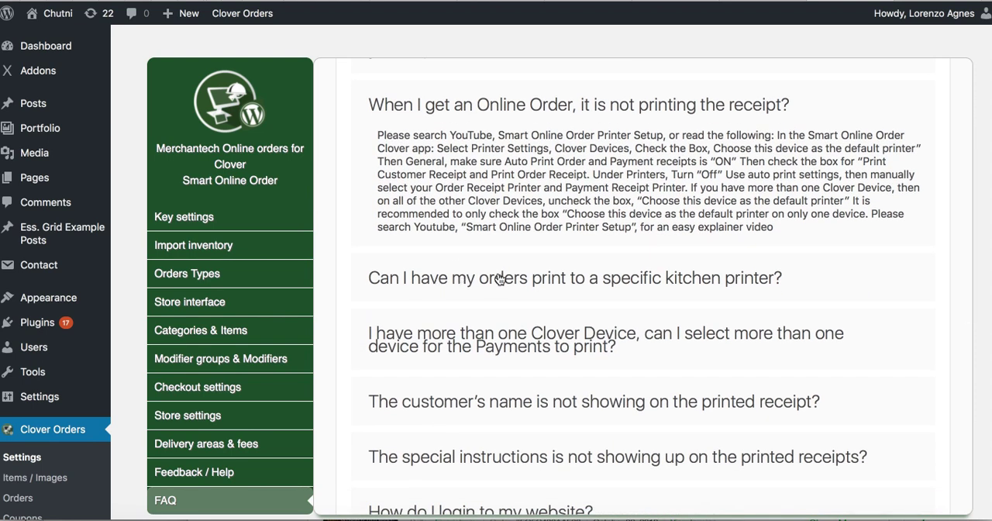
{"action": "scroll", "scroll_direction": "down", "scroll_amount": 3}
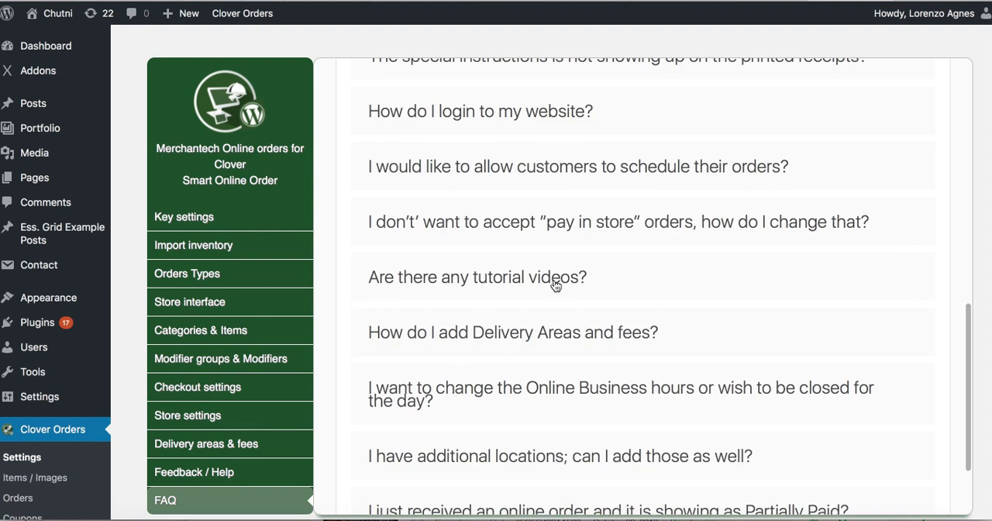
{"action": "scroll", "scroll_direction": "up", "scroll_amount": 3}
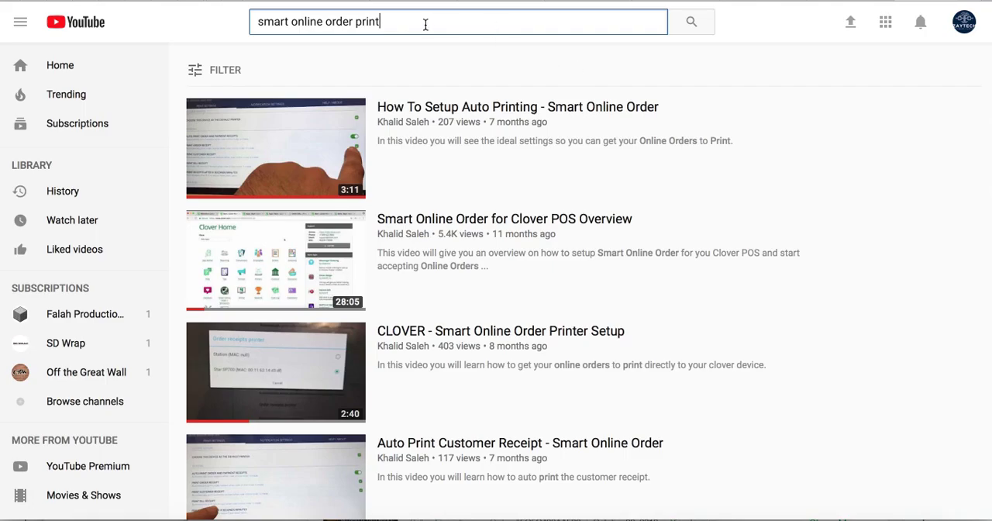
- Select the word 'print' in the 'smart online order print' YouTube search
{"action": "double_click", "coordinate": [371, 22]}
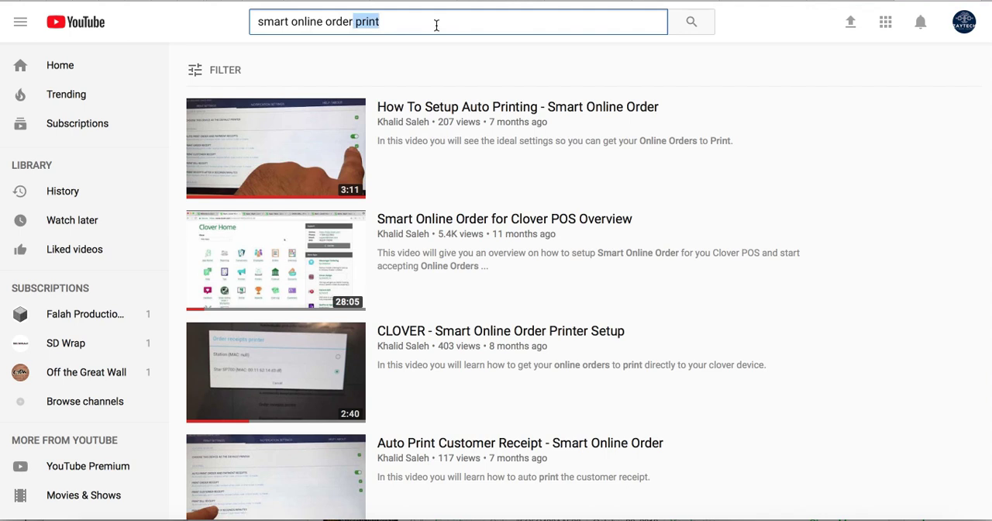
{"action": "mouse_move", "coordinate": [455, 135]}
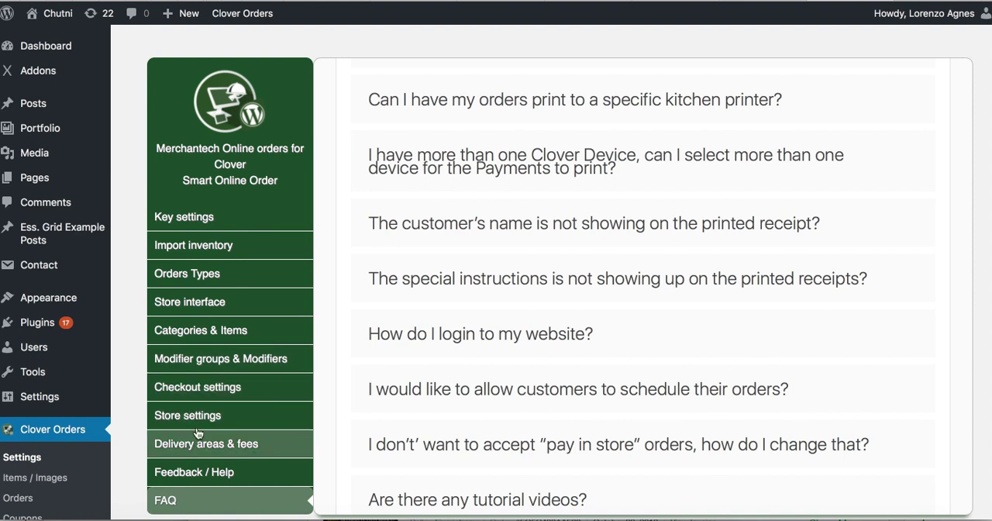
- Go to Store settings in the Clover Orders settings sidebar
{"action": "left_click", "coordinate": [190, 301]}
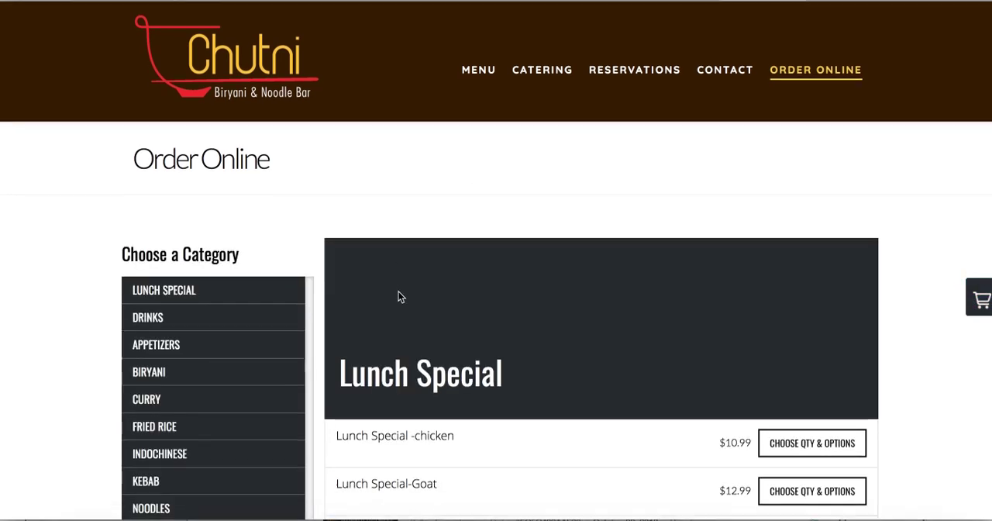
- Add one Pappadum from Sides to the cart and check out at a $3.18 total
{"action": "scroll", "scroll_direction": "down", "scroll_amount": 3}
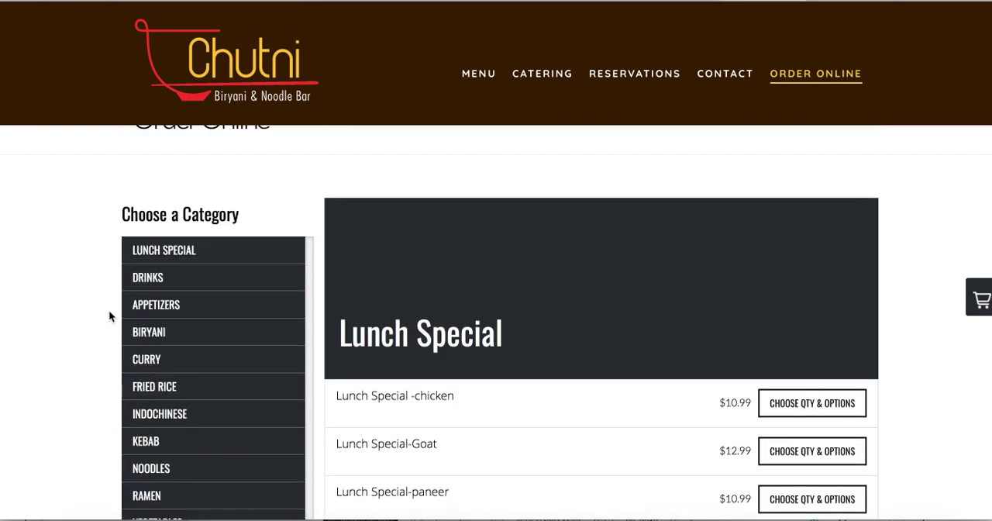
{"action": "scroll", "scroll_direction": "down", "scroll_amount": 3}
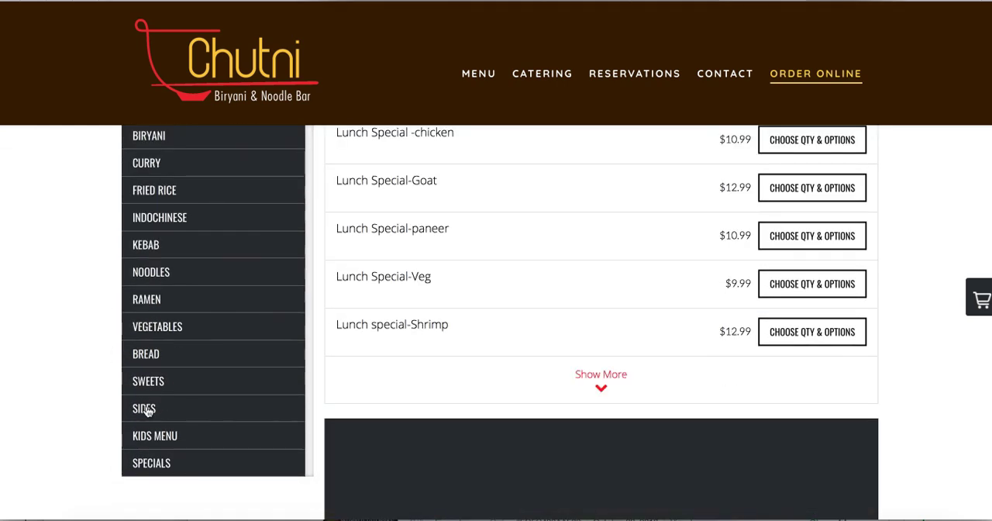
{"action": "left_click", "coordinate": [143, 409]}
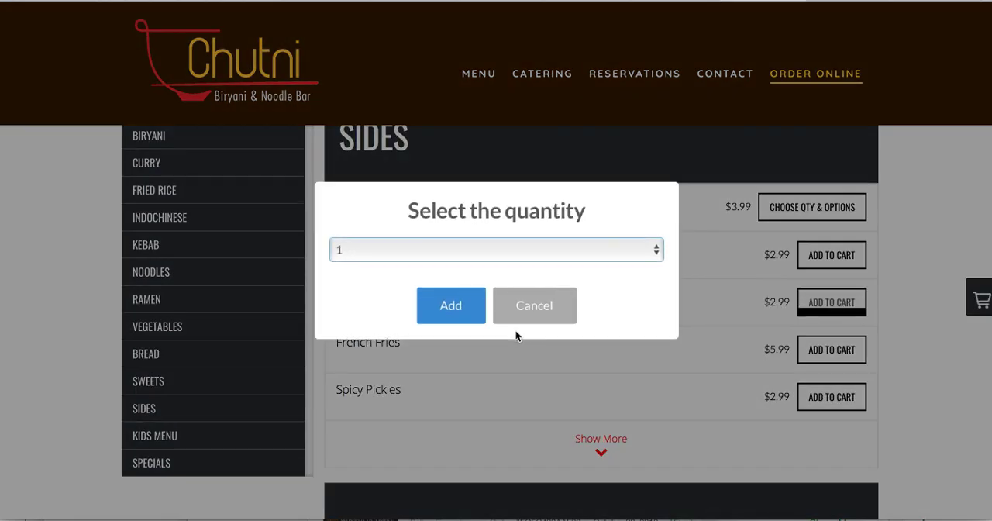
{"action": "left_click", "coordinate": [451, 305]}
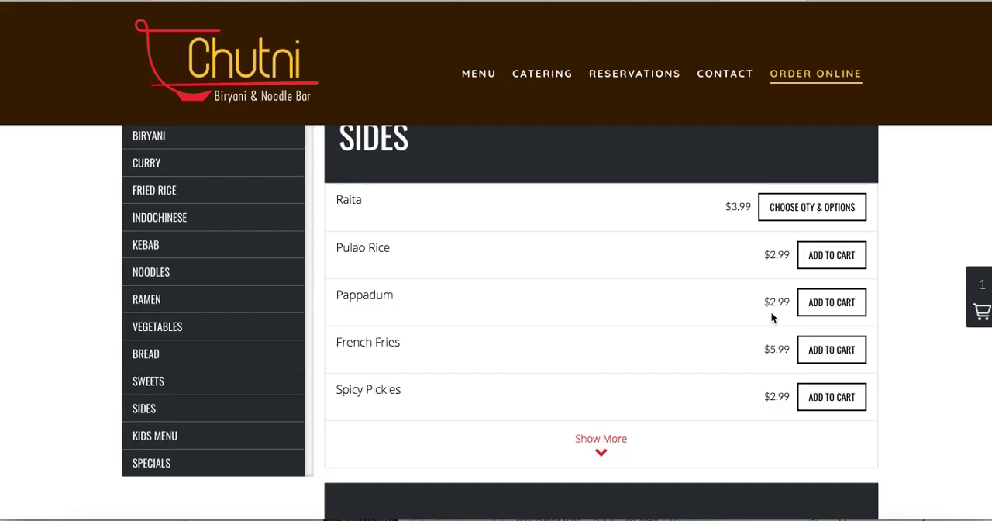
{"action": "left_click", "coordinate": [831, 302]}
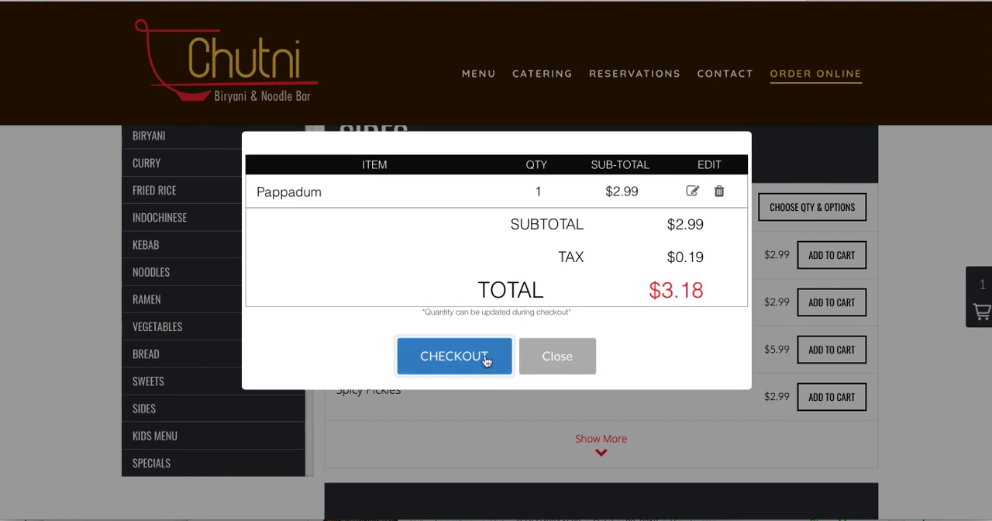
{"action": "left_click", "coordinate": [557, 356]}
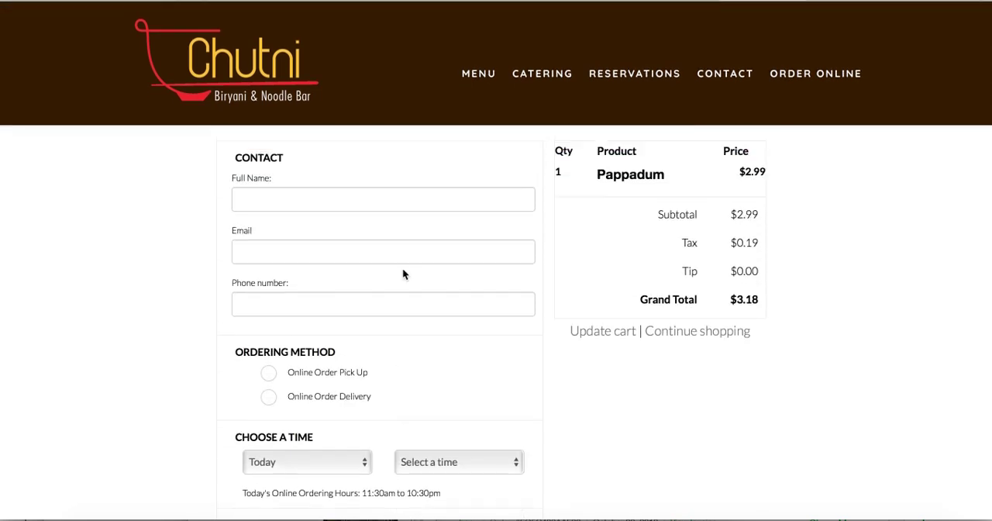
{"action": "left_click", "coordinate": [382, 199]}
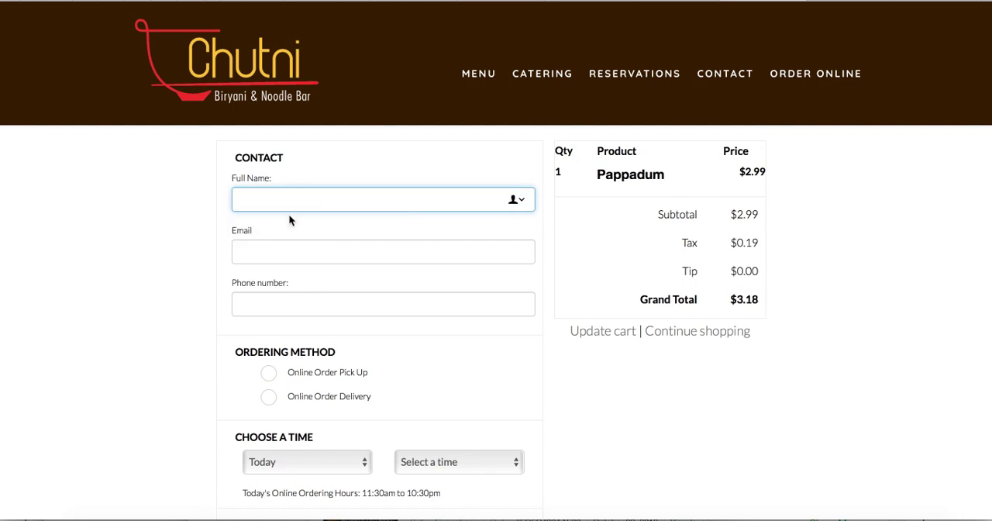
{"action": "scroll", "scroll_direction": "down", "scroll_amount": 3}
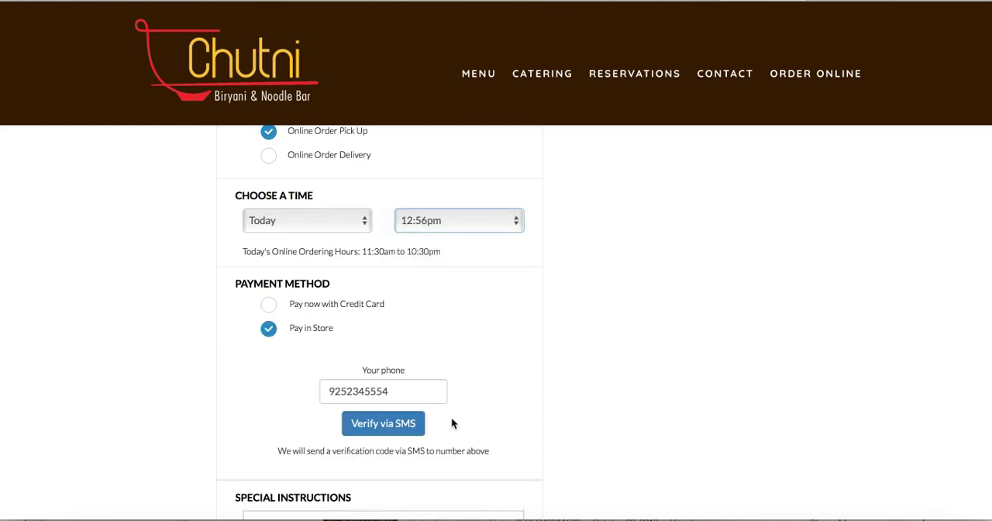
{"action": "left_click", "coordinate": [383, 423]}
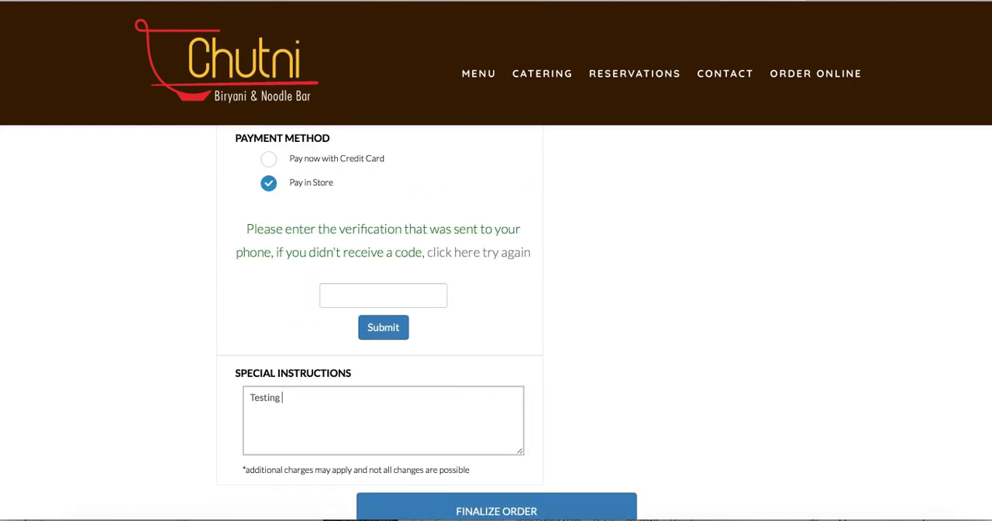
{"action": "left_click", "coordinate": [383, 295]}
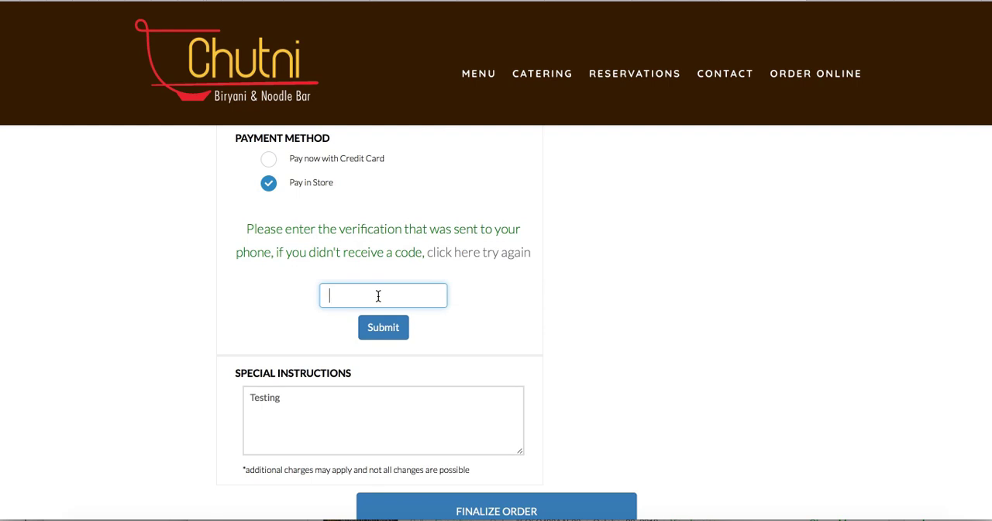
{"action": "mouse_move", "coordinate": [318, 406]}
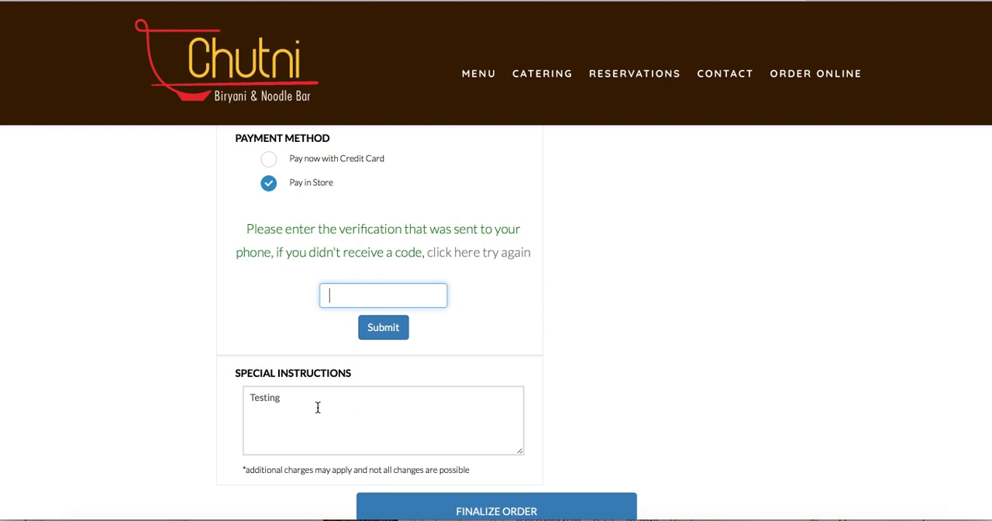
{"action": "mouse_move", "coordinate": [314, 409]}
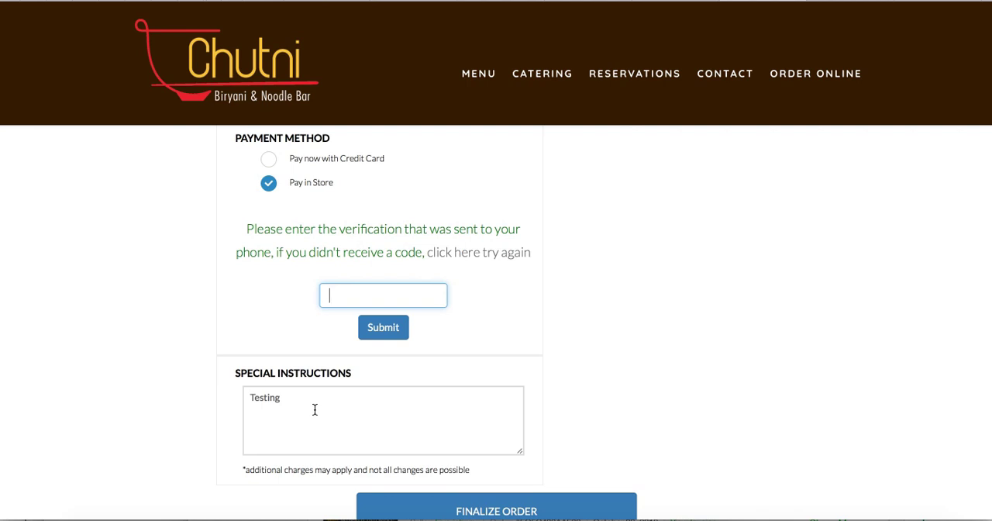
{"action": "mouse_move", "coordinate": [330, 370]}
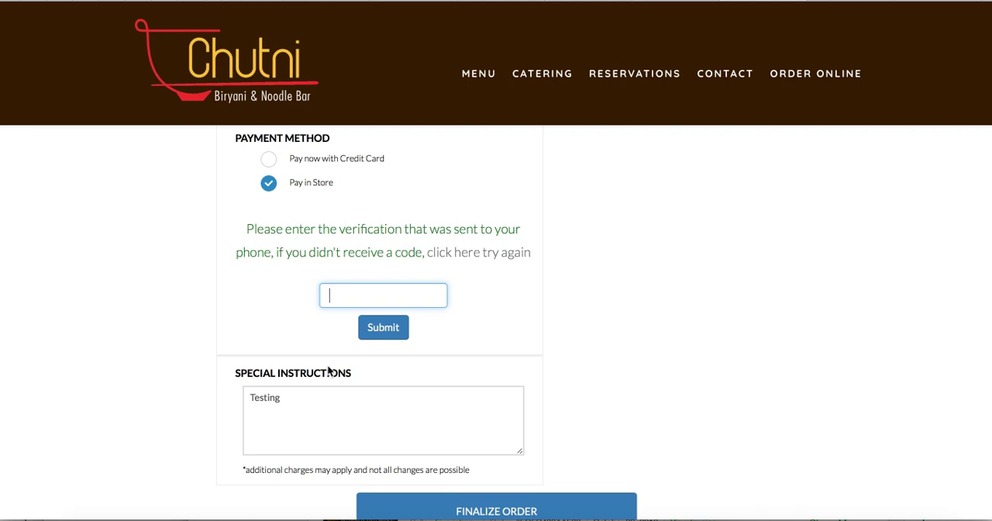
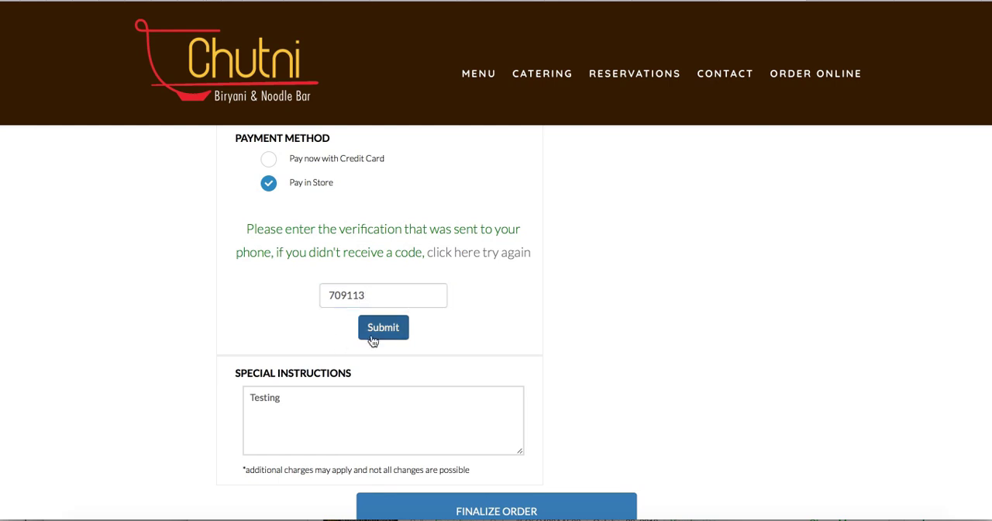
{"action": "left_click", "coordinate": [383, 327]}
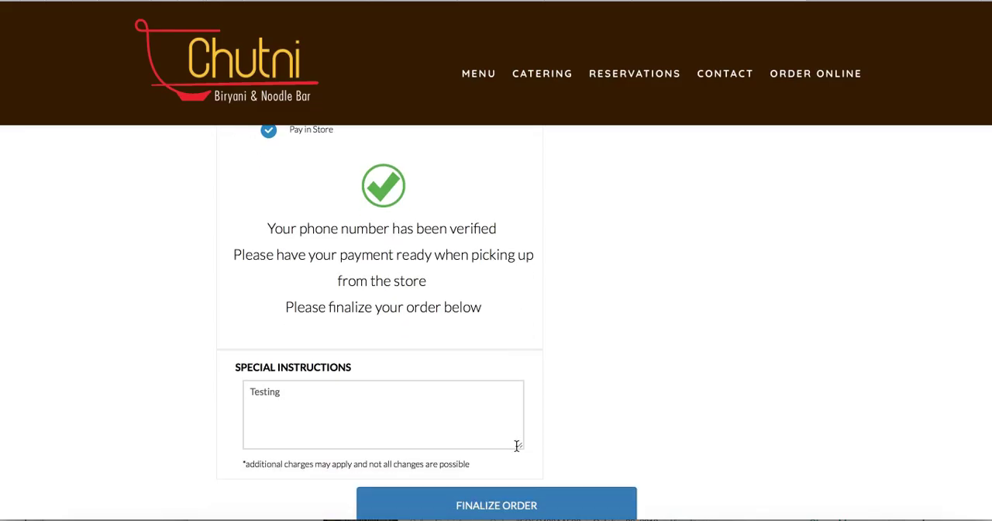
{"action": "left_click", "coordinate": [496, 505]}
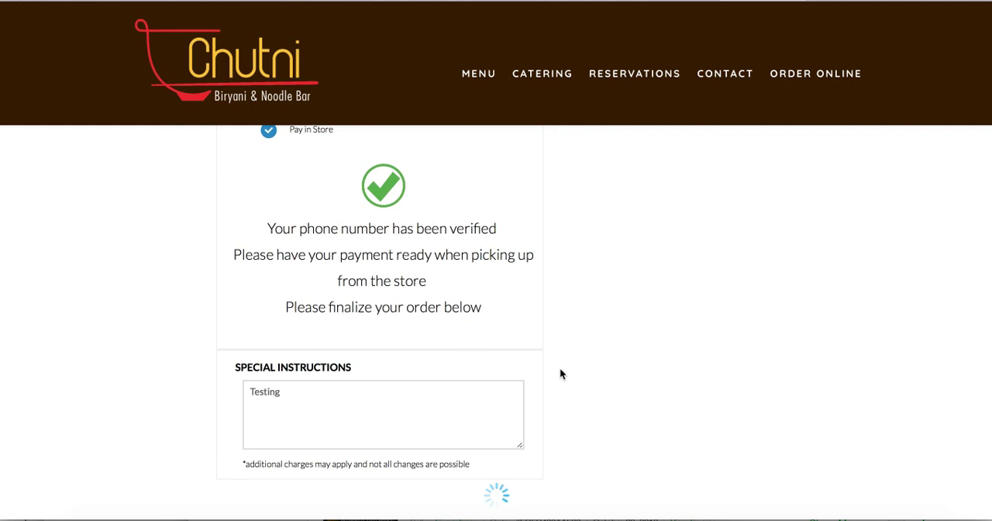
{"action": "scroll", "scroll_direction": "up", "scroll_amount": 3}
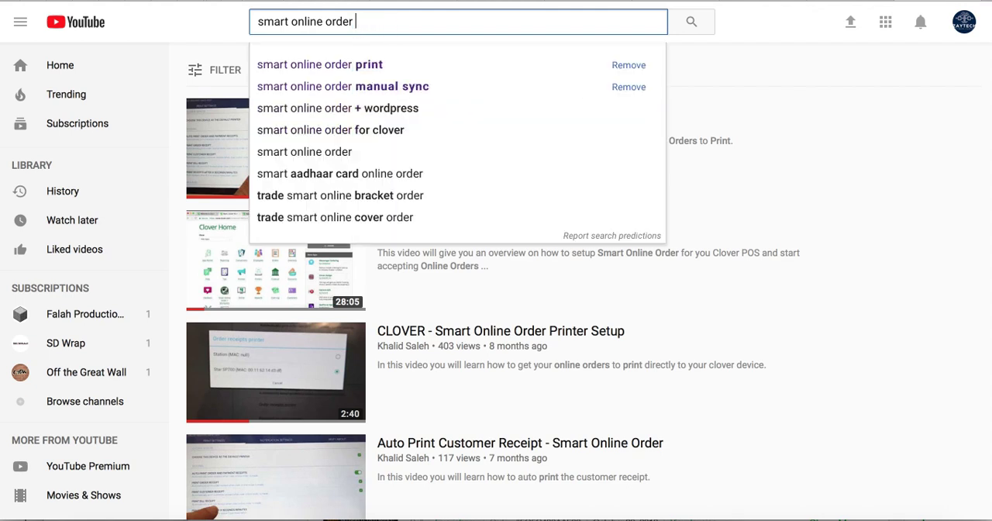
{"action": "mouse_move", "coordinate": [628, 75]}
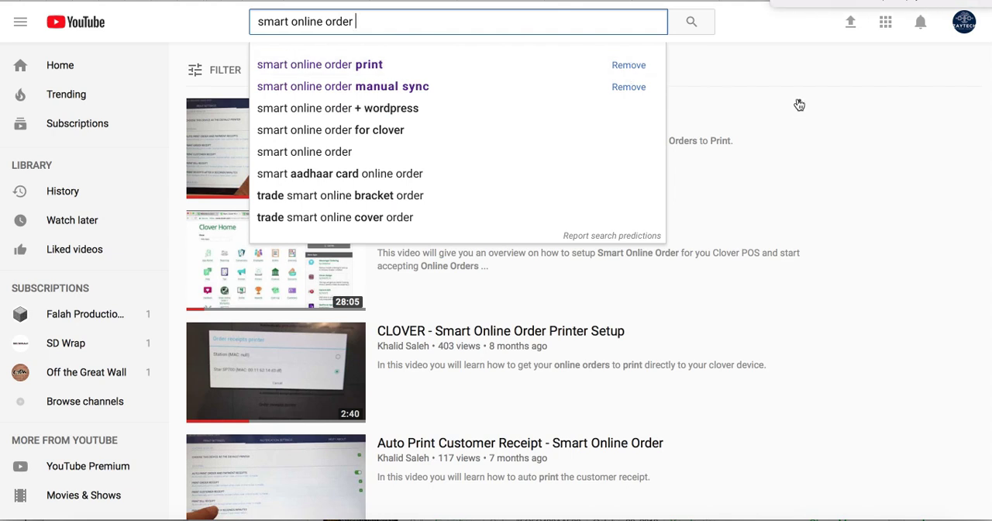
{"action": "mouse_move", "coordinate": [792, 403]}
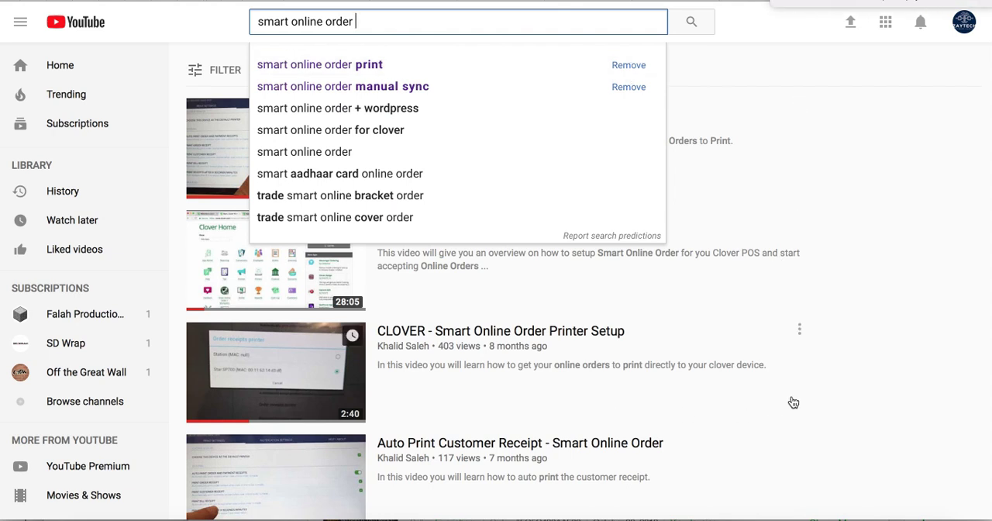
{"action": "mouse_move", "coordinate": [718, 302]}
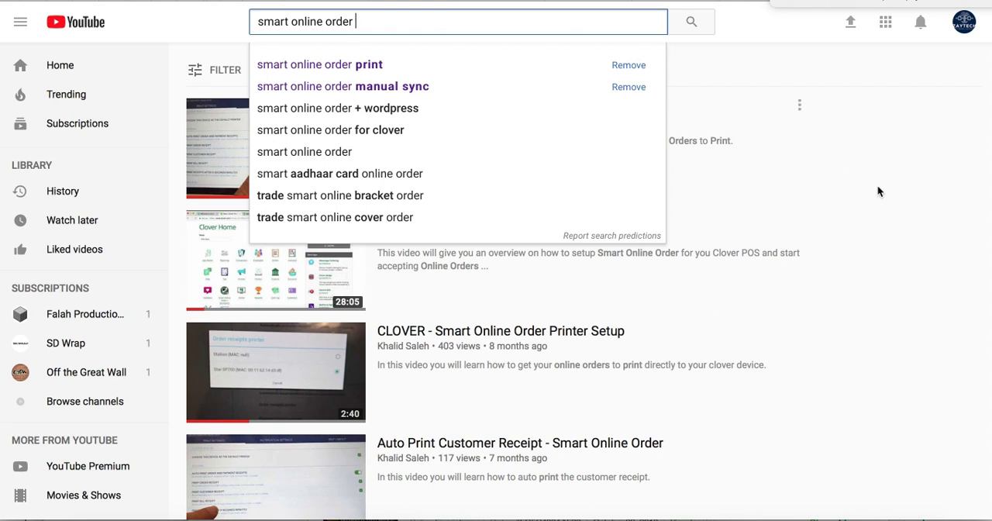
{"action": "mouse_move", "coordinate": [548, 232]}
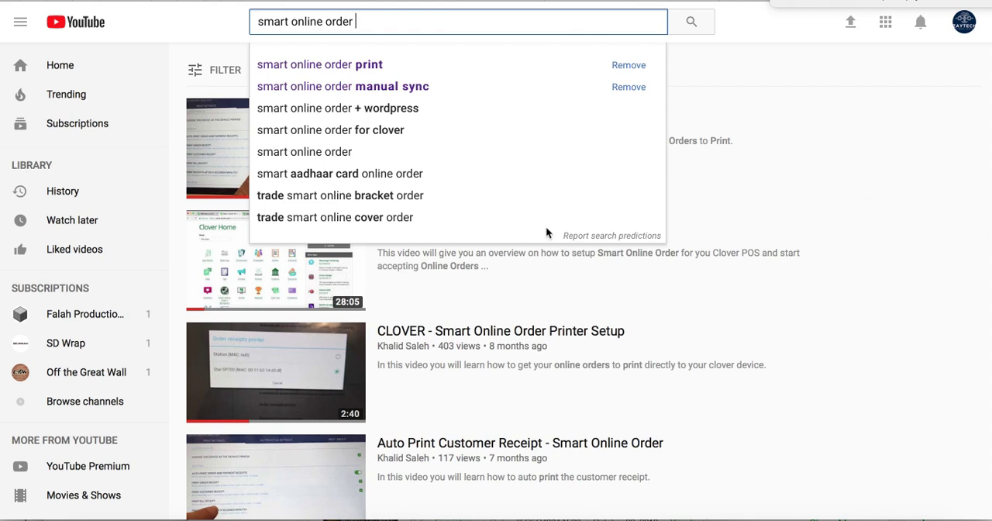
- Scroll the 'smart online order' results to the Labels Printing and Wix tutorials
{"action": "scroll", "scroll_direction": "down", "scroll_amount": 3}
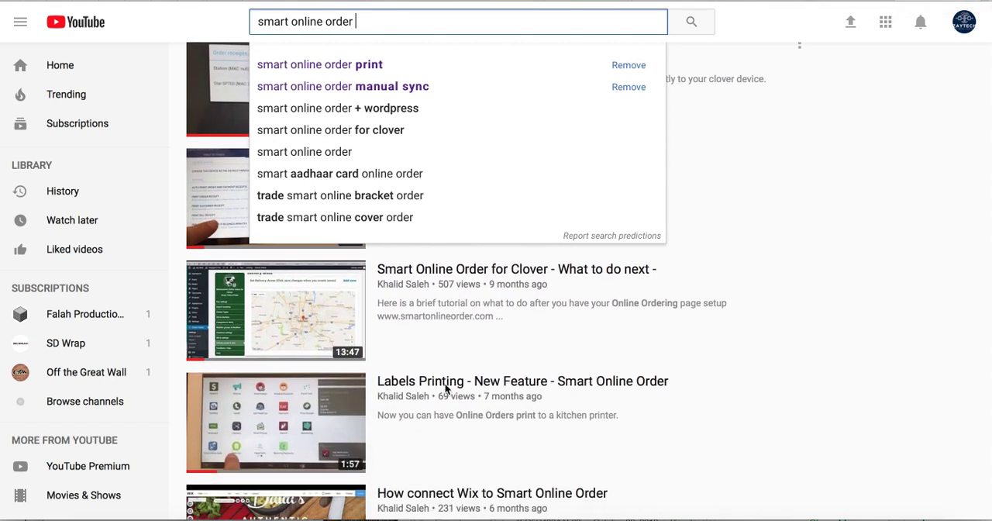